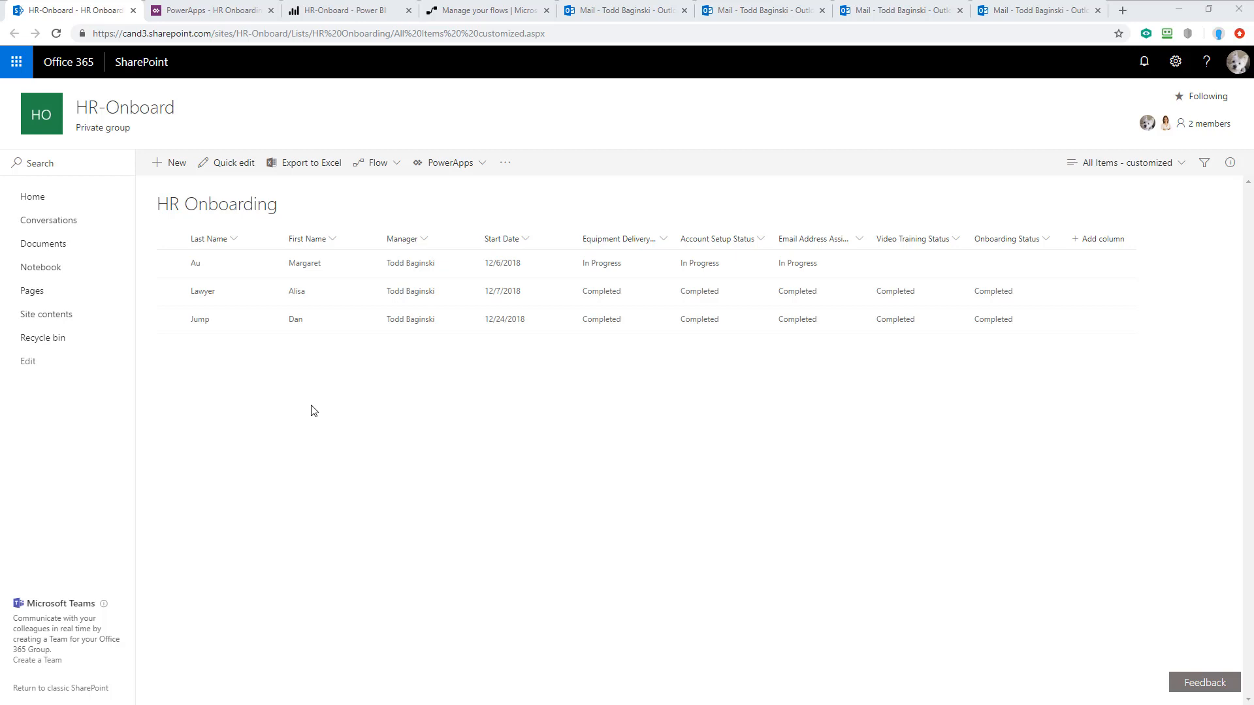
pyautogui.moveTo(491, 397)
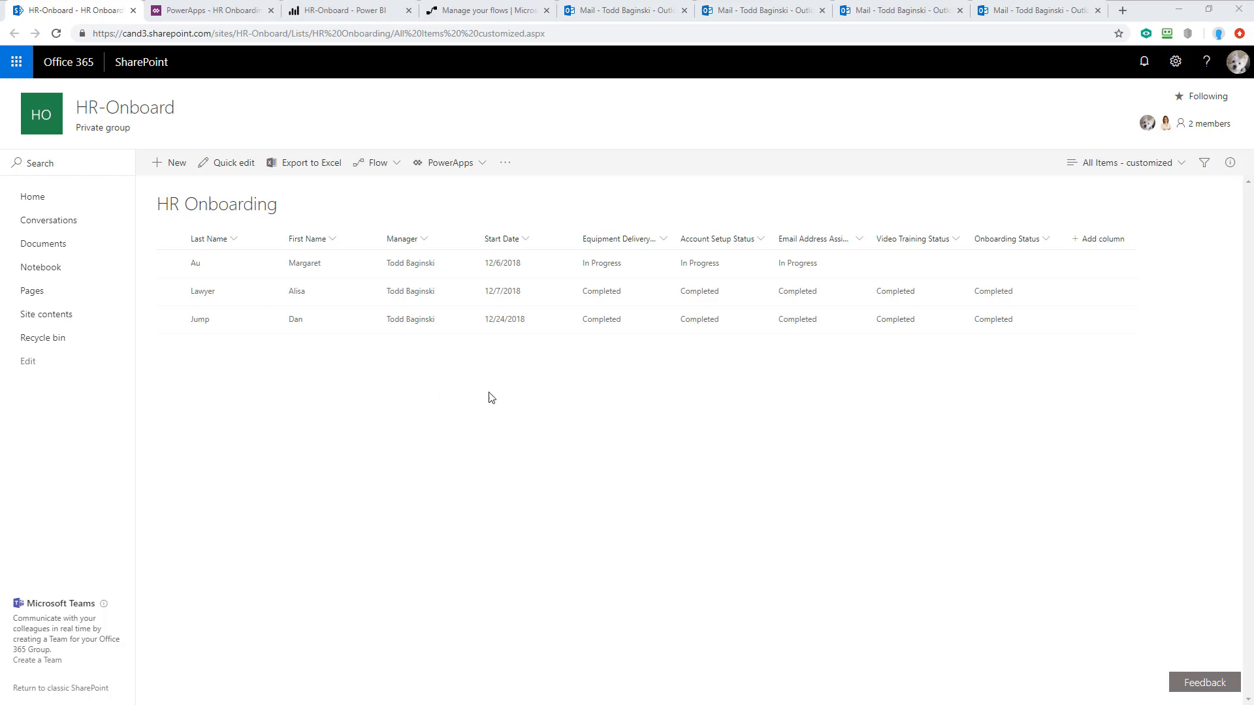
pyautogui.moveTo(596, 373)
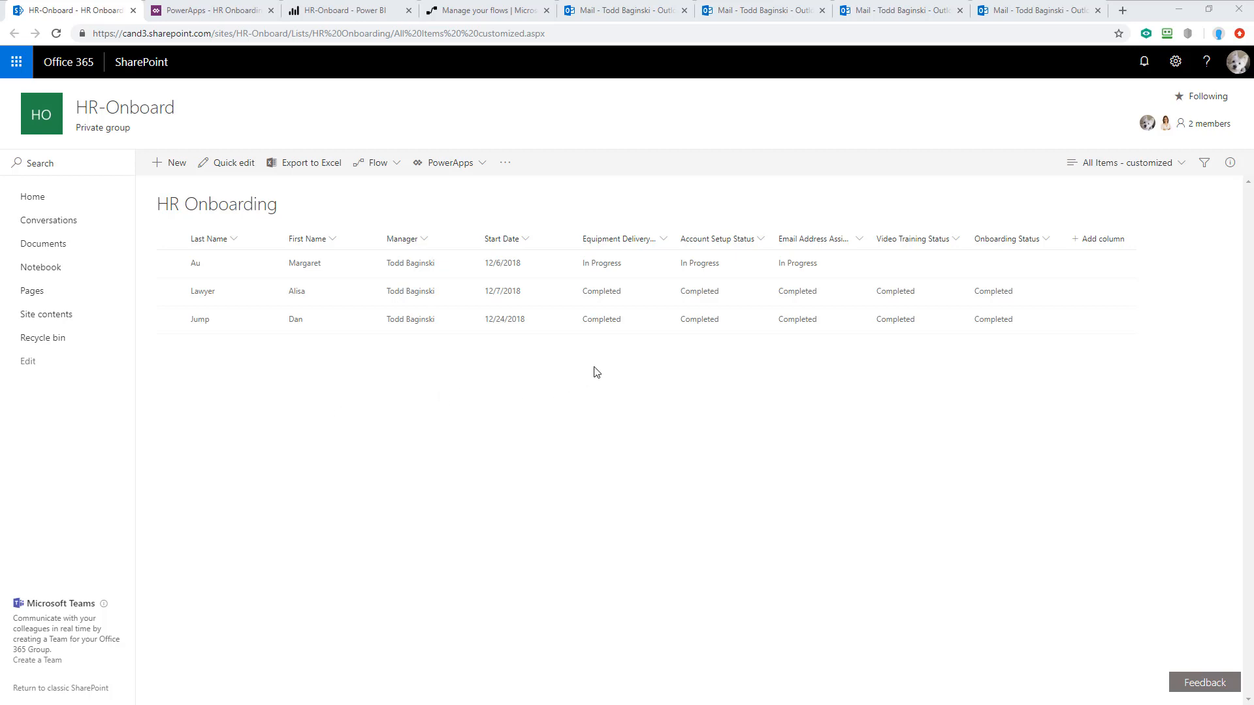
pyautogui.moveTo(1046, 365)
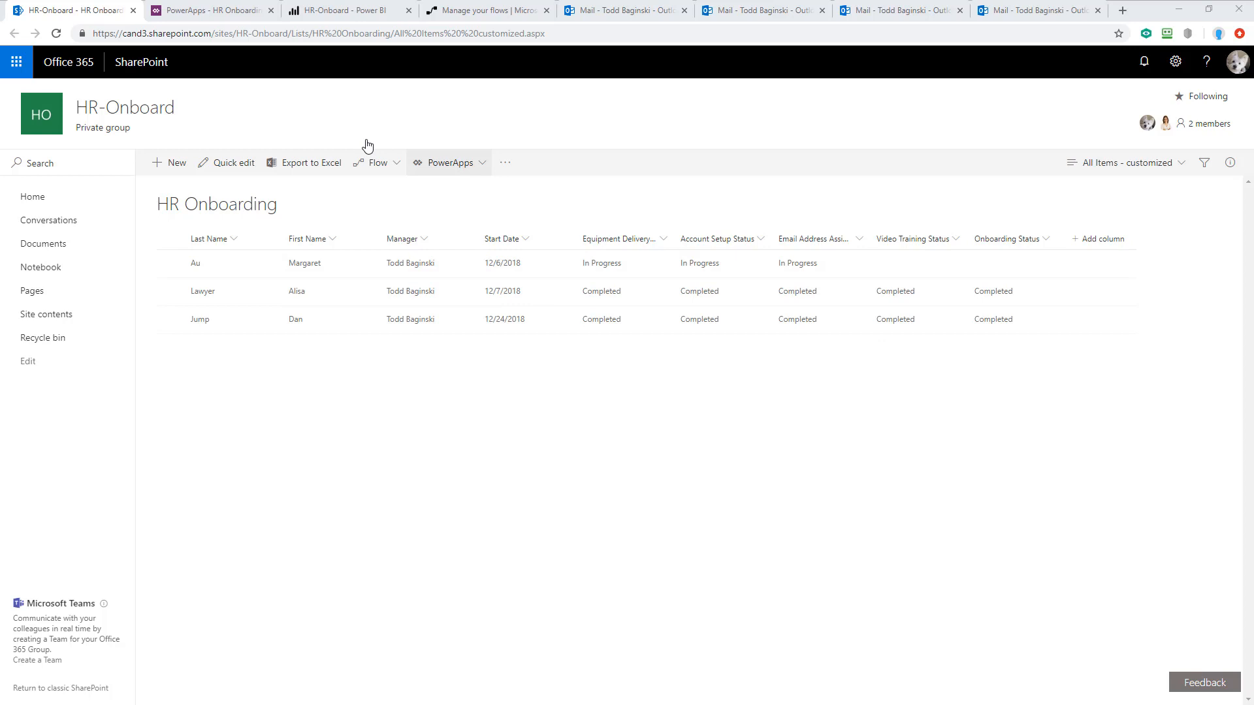
# Show the HR Onboarding Pad status table with Alisa Lawyer and Dan Jump fully onboarded
pyautogui.click(210, 9)
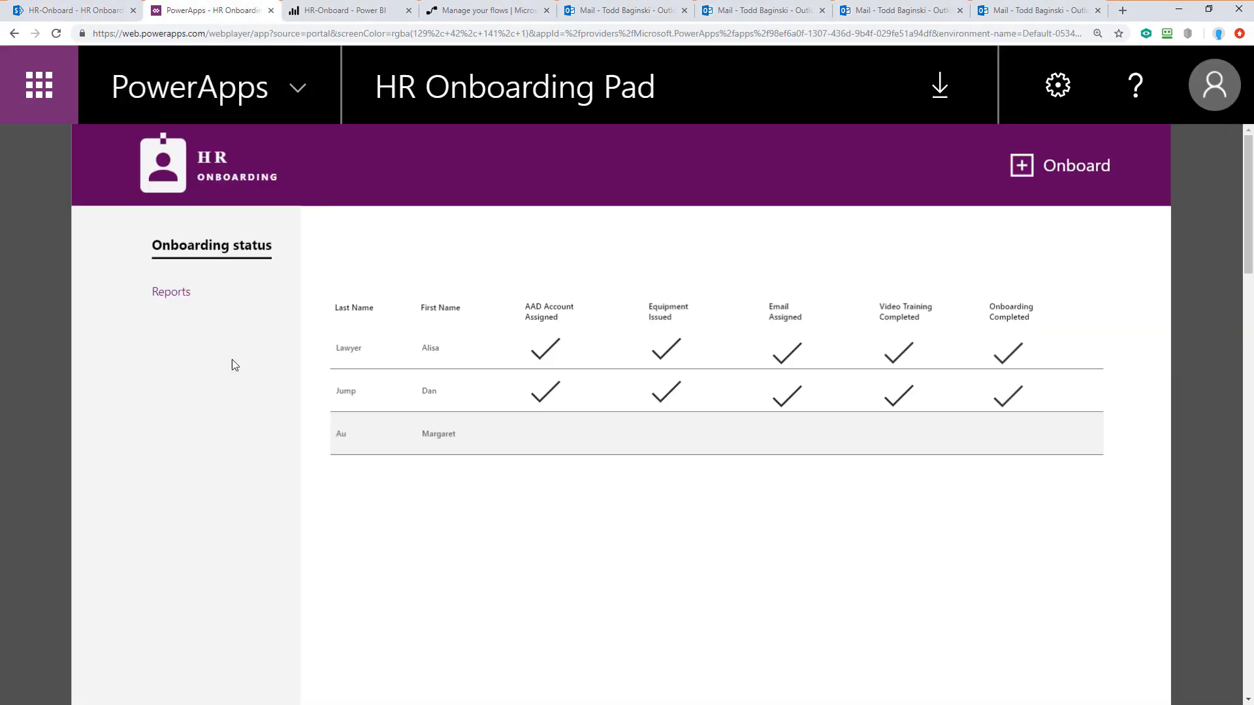
pyautogui.moveTo(362, 594)
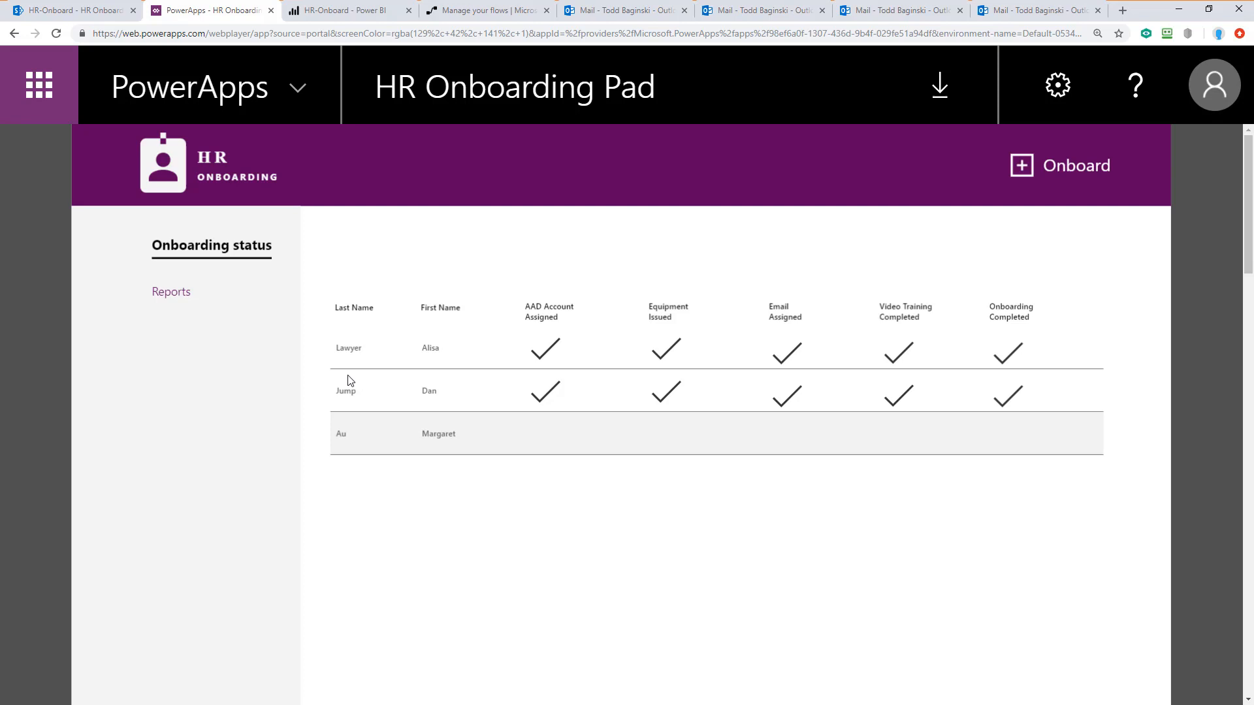
pyautogui.click(342, 9)
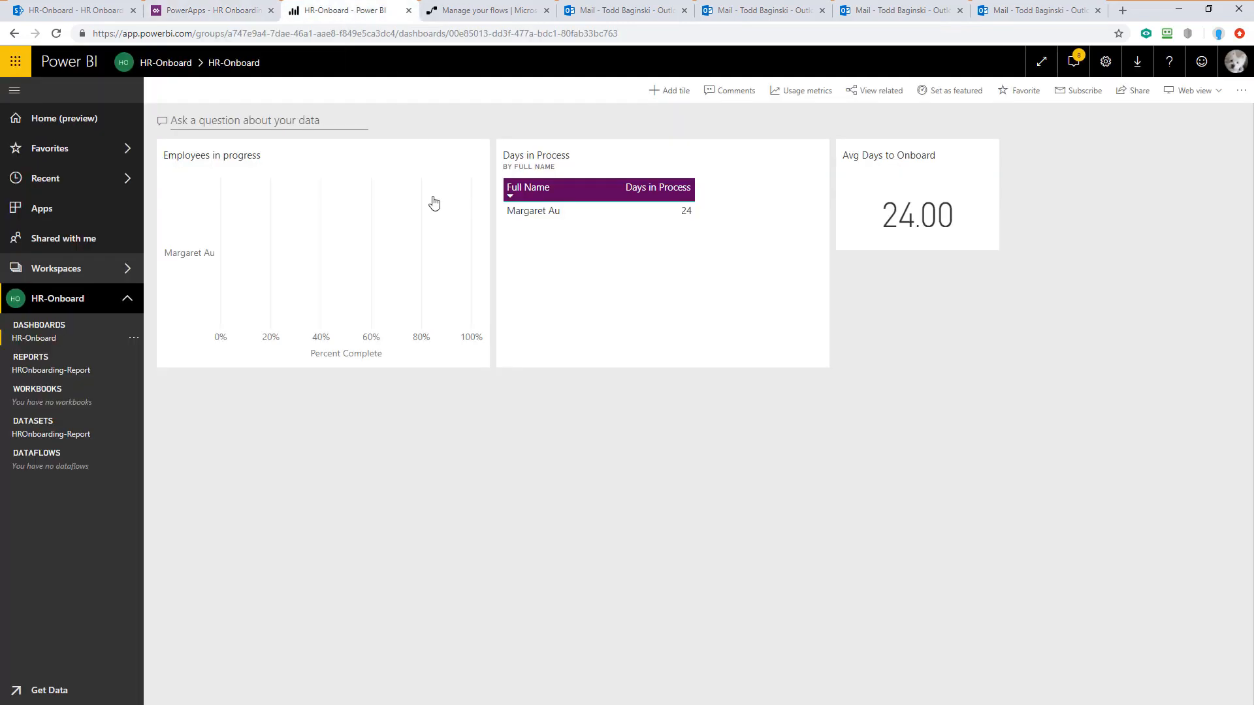
pyautogui.moveTo(465, 493)
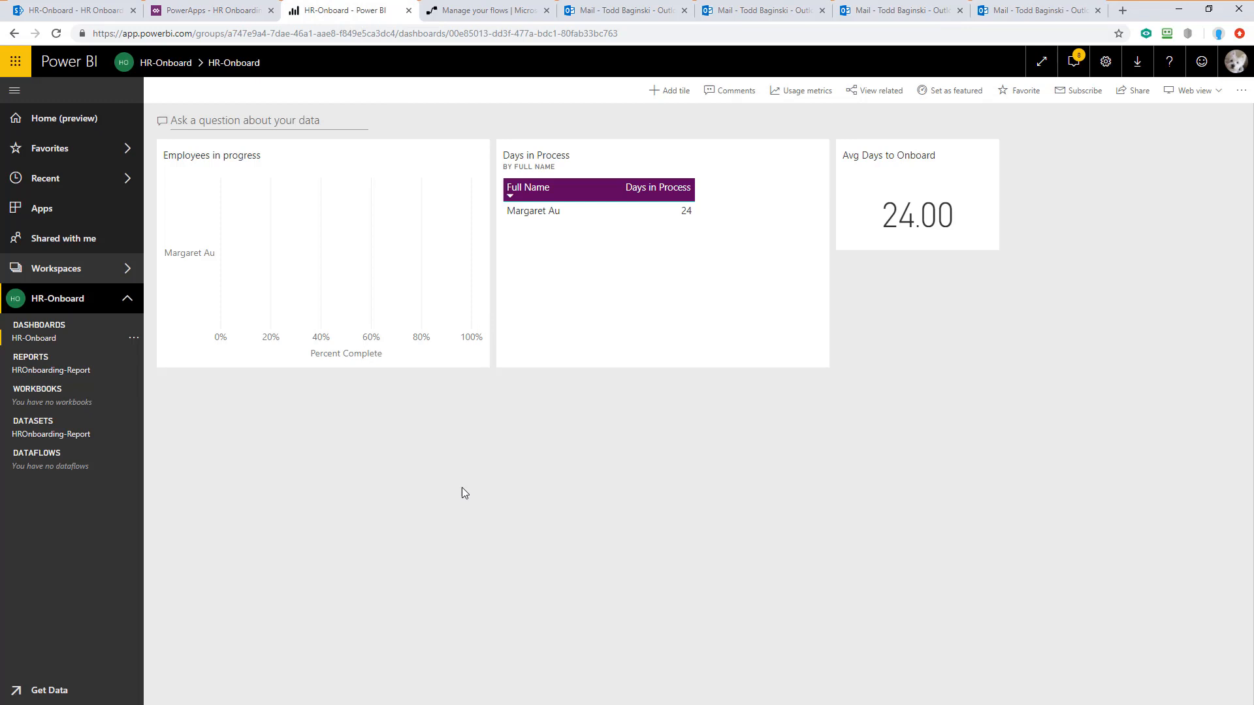
pyautogui.moveTo(325, 490)
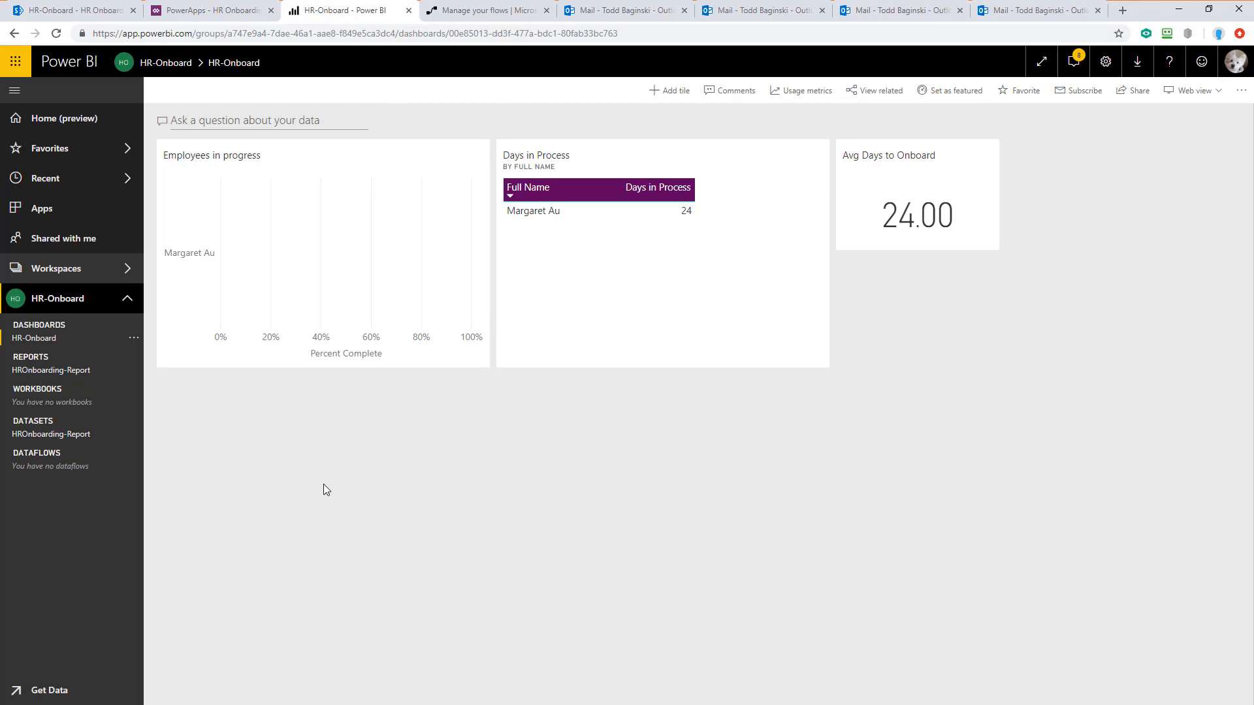
pyautogui.moveTo(824, 451)
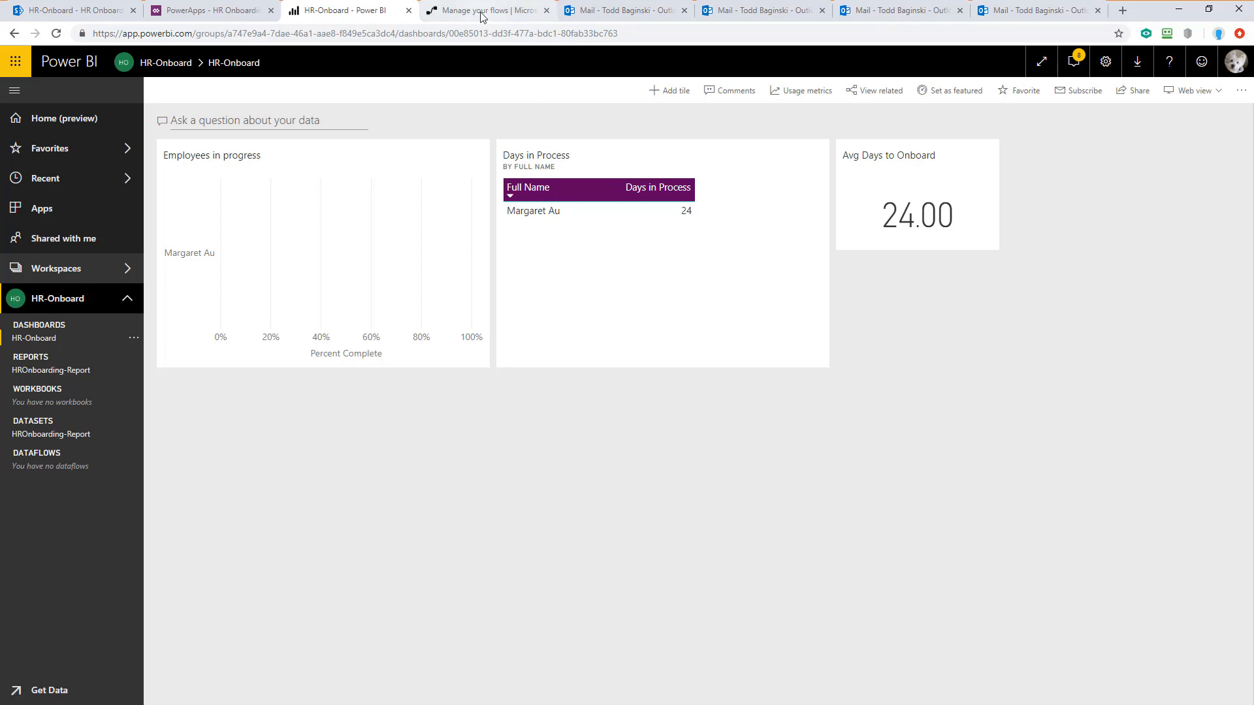
pyautogui.click(480, 11)
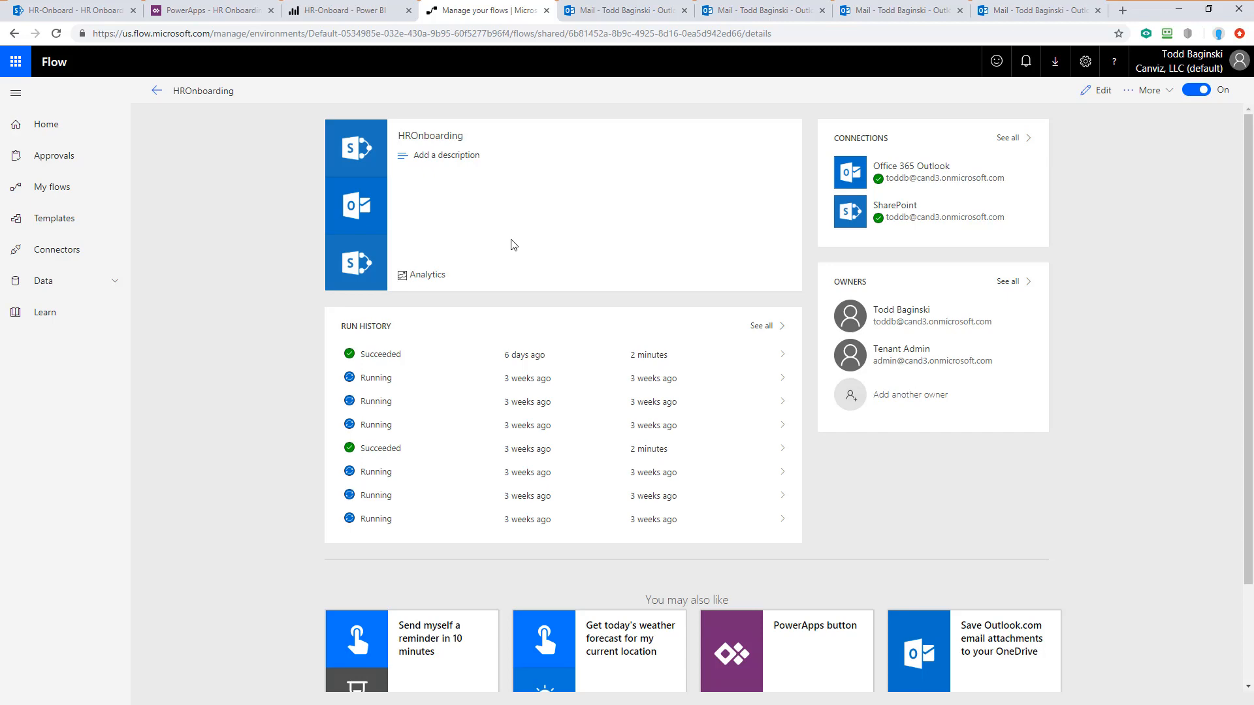
# Show the IT Department group mailbox listing account and mailbox setup requests
pyautogui.click(624, 10)
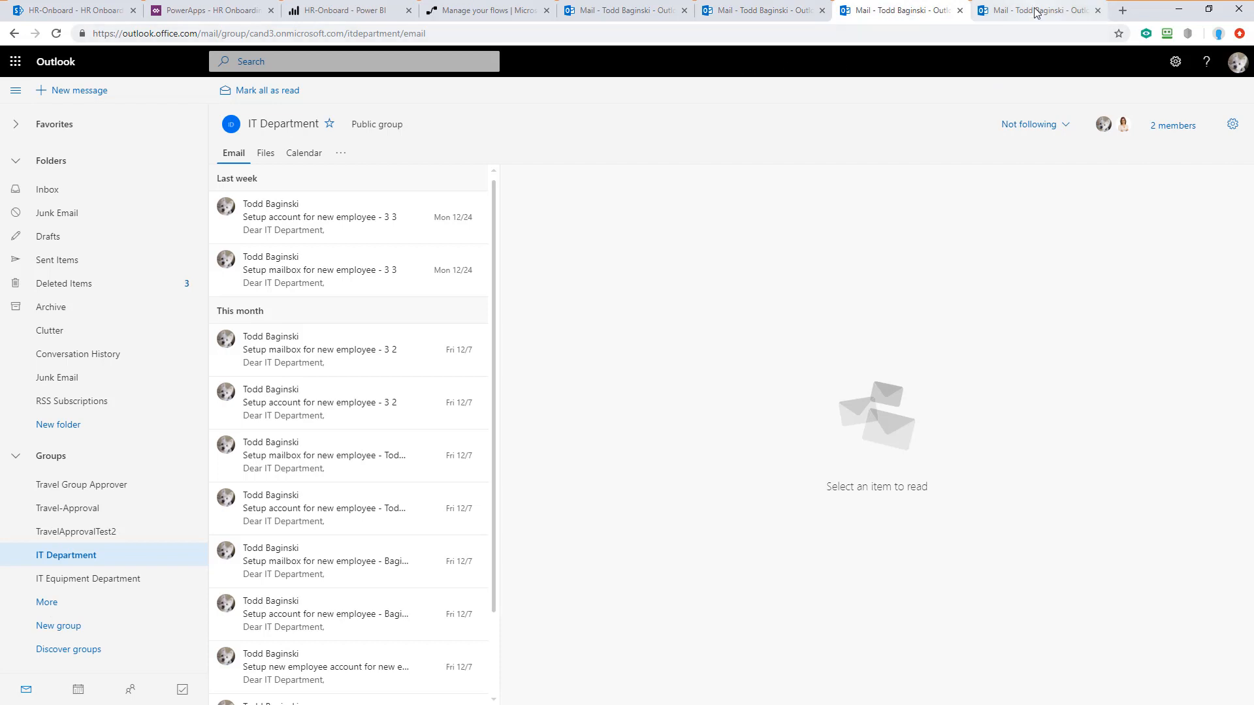
# Review the IT Equipment Department group's equipment request emails, then return to the HR Onboarding Pad
pyautogui.click(90, 578)
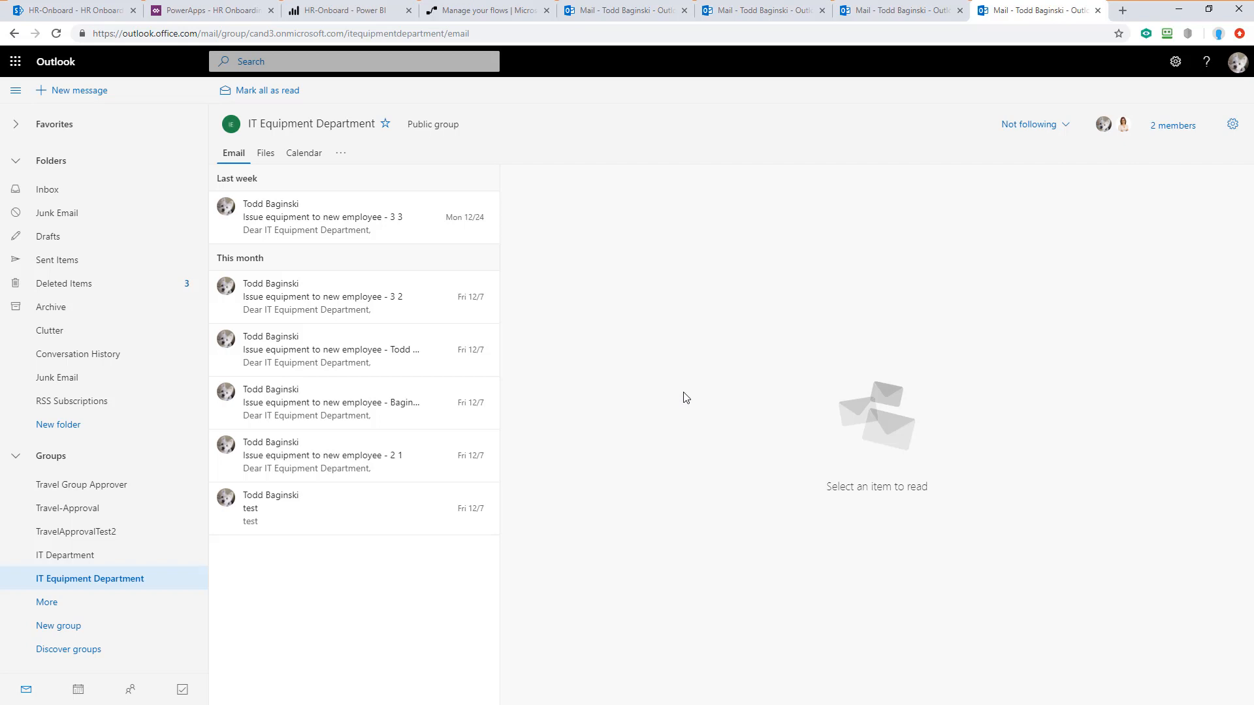
pyautogui.click(210, 9)
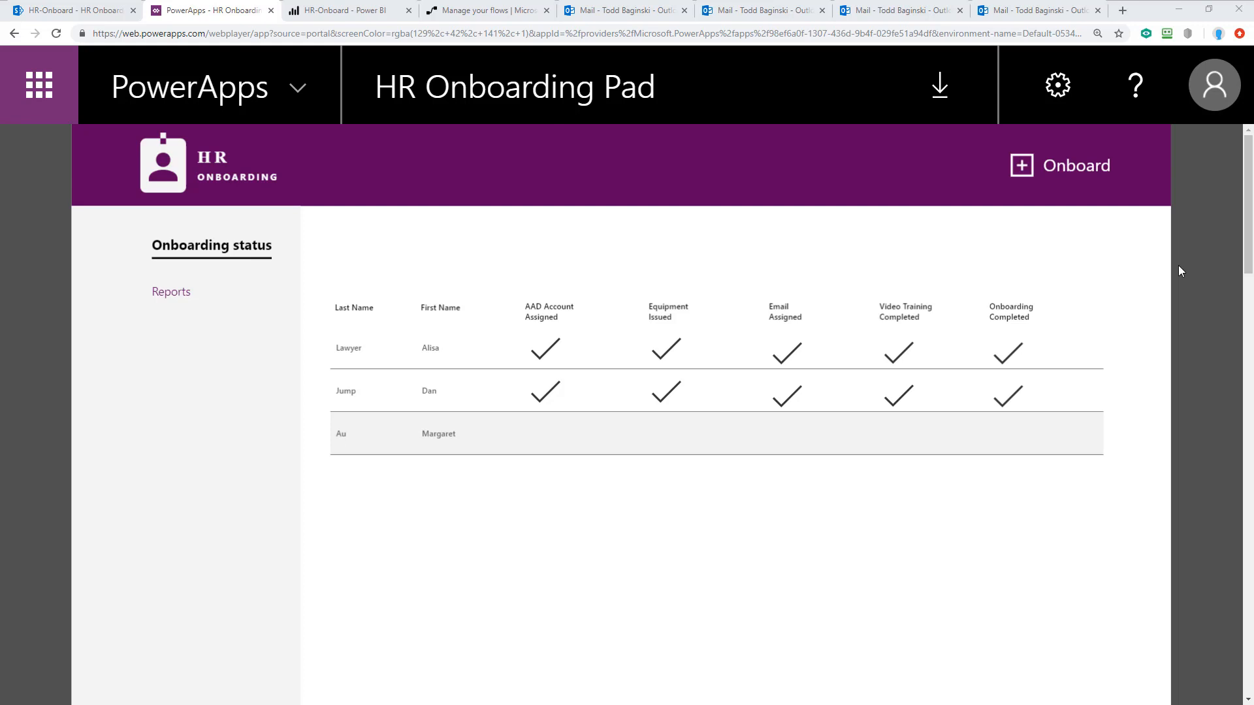
pyautogui.moveTo(1054, 174)
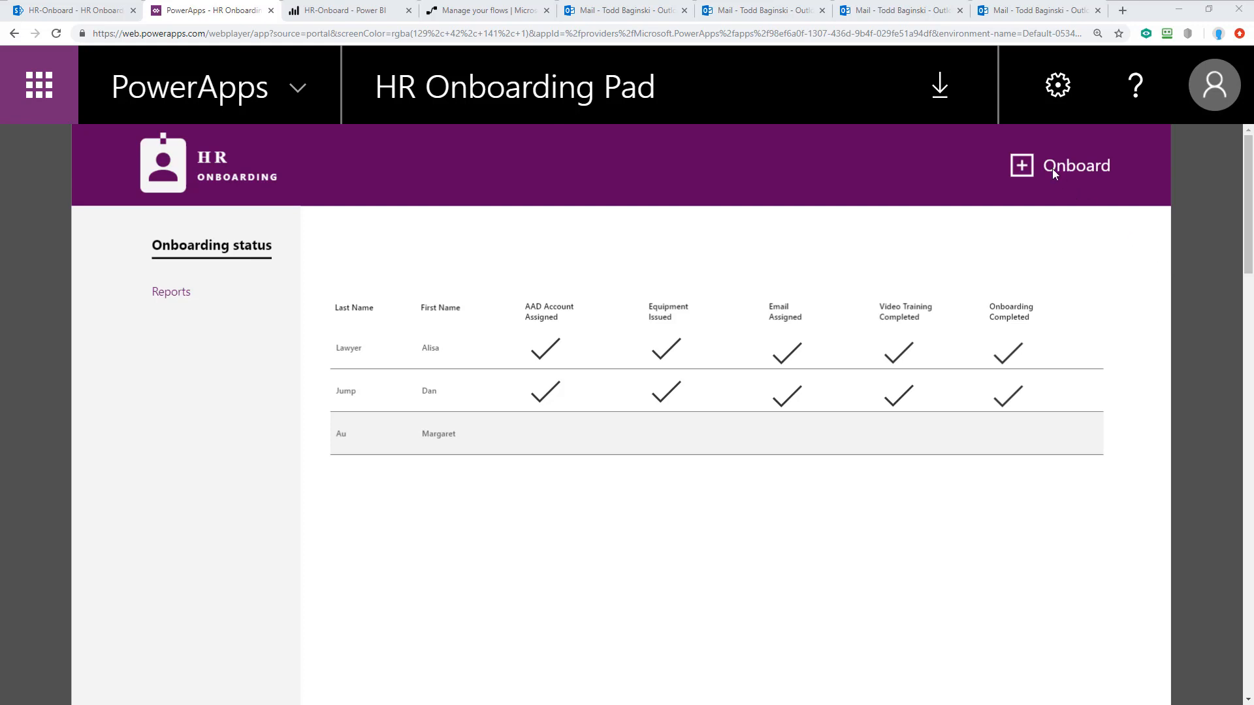
pyautogui.click(1075, 166)
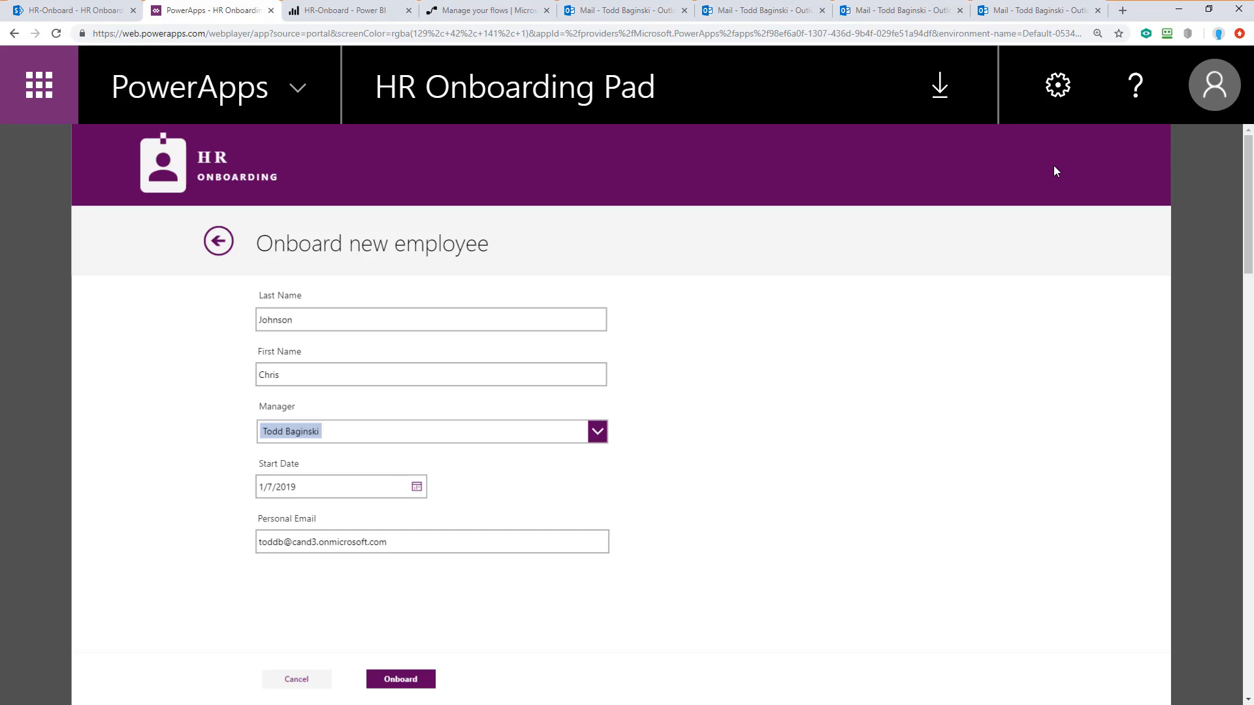
pyautogui.moveTo(637, 433)
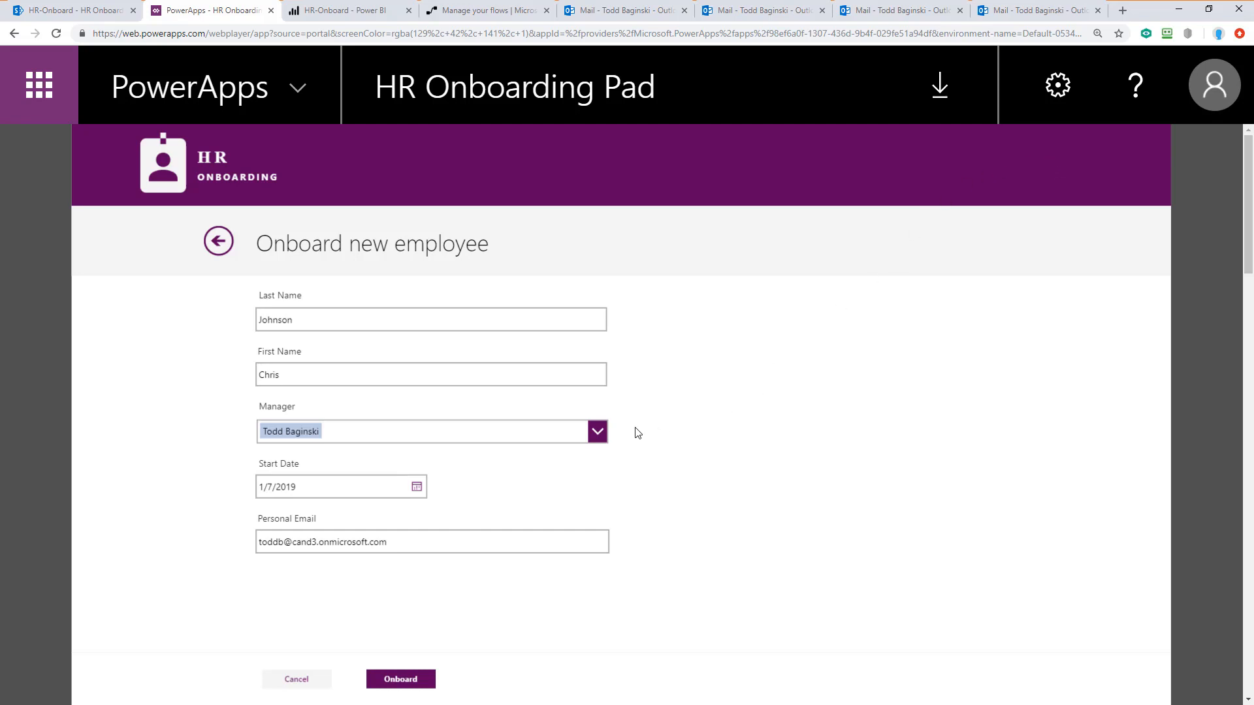
pyautogui.moveTo(645, 439)
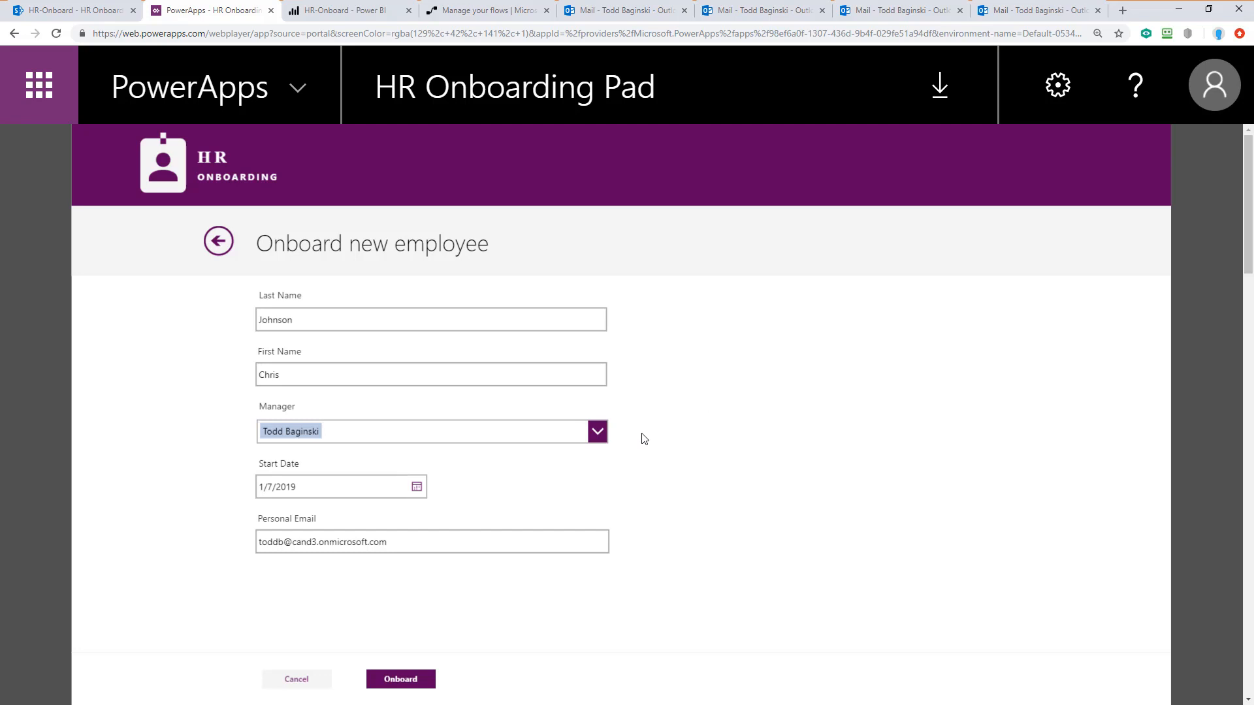
pyautogui.moveTo(415, 521)
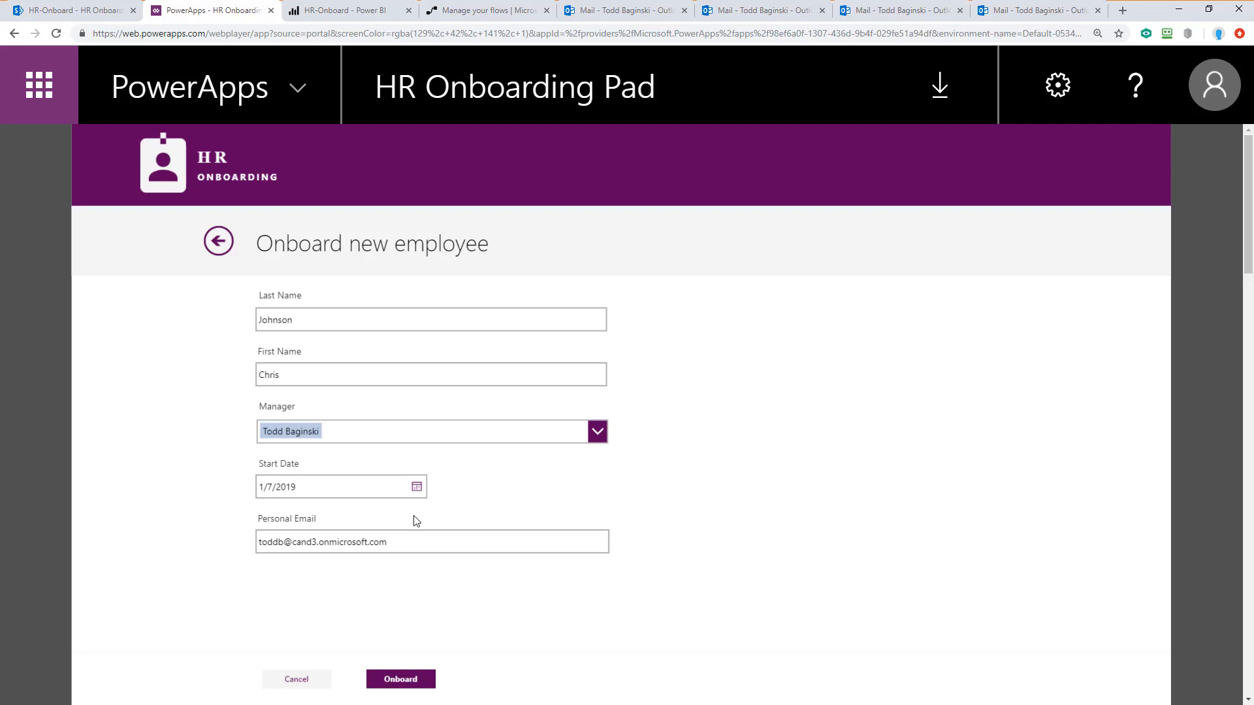
pyautogui.click(431, 541)
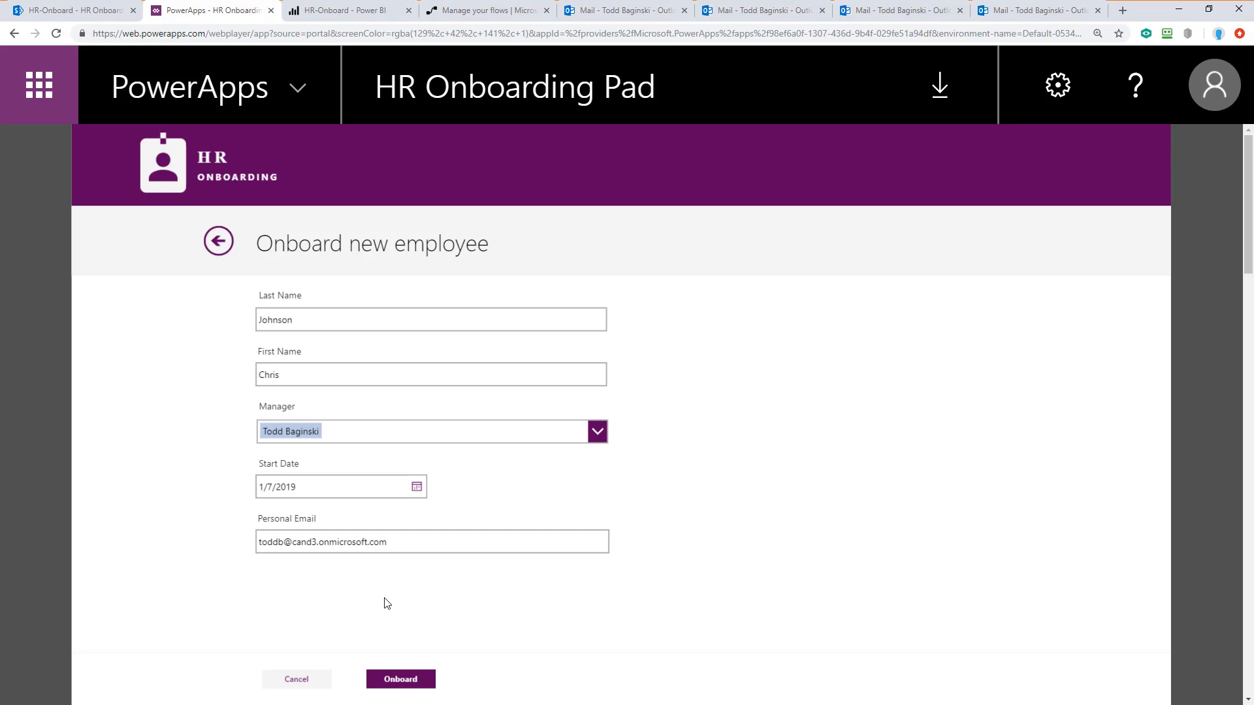
pyautogui.click(432, 540)
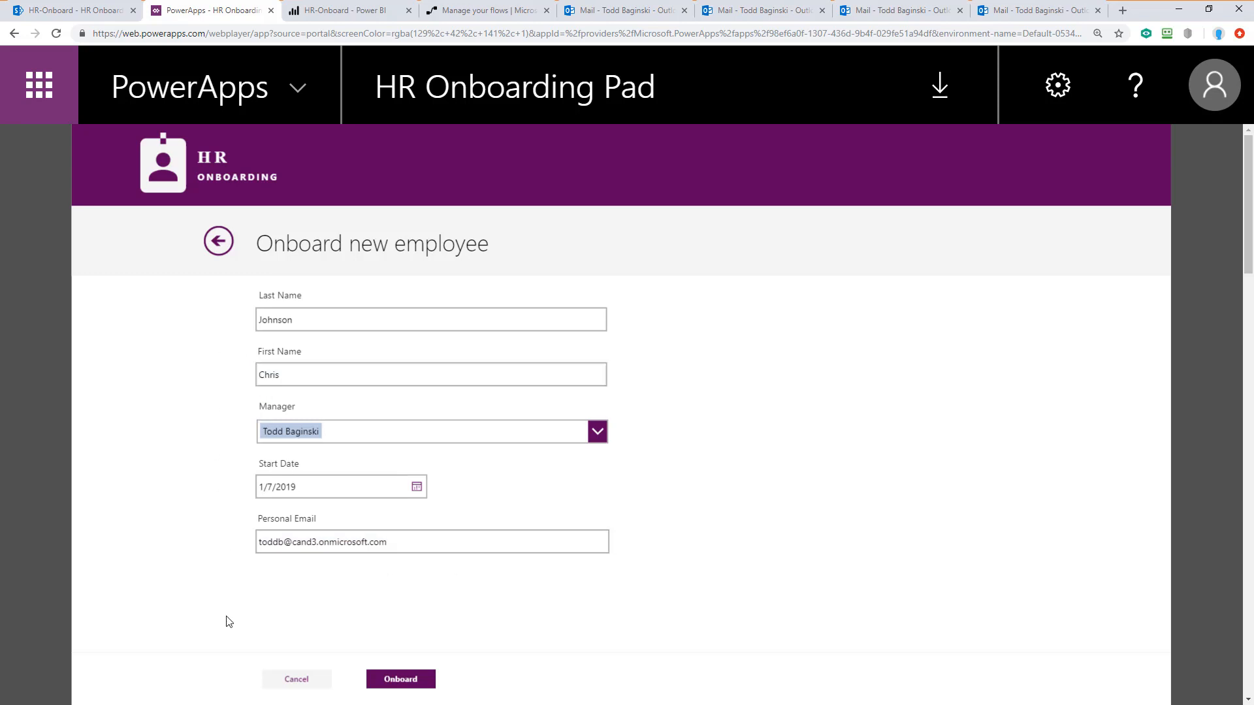
pyautogui.moveTo(358, 632)
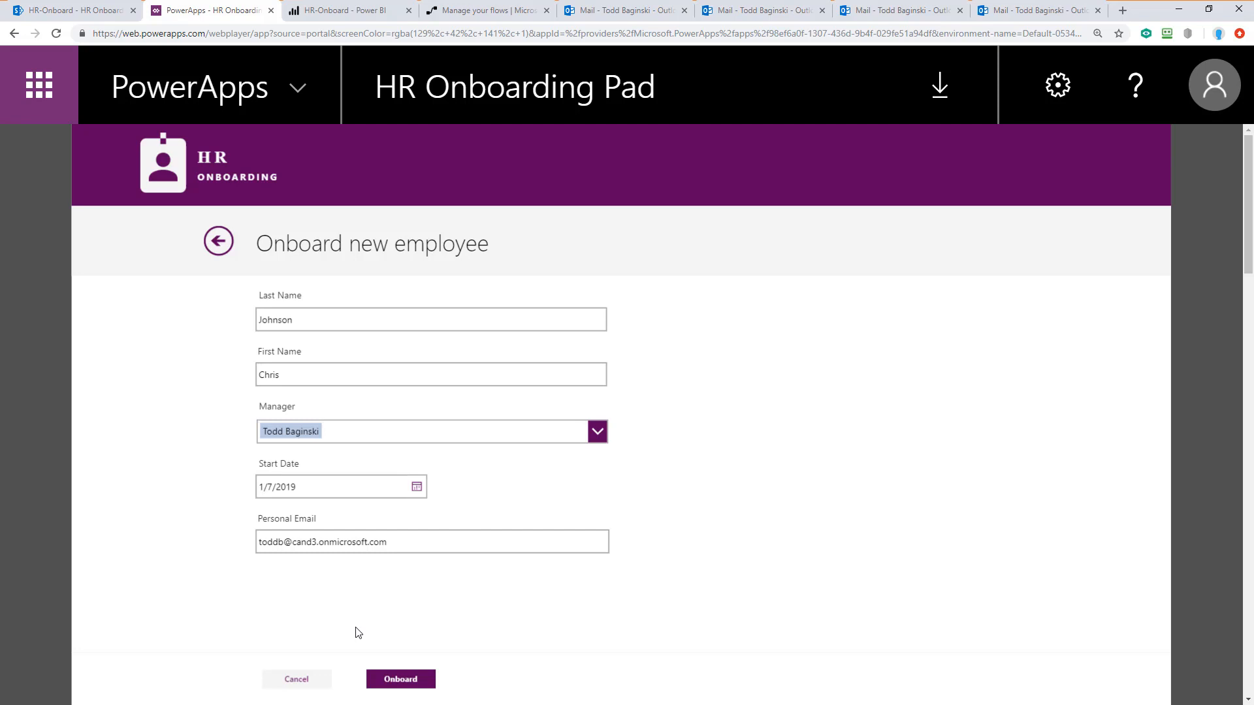
pyautogui.moveTo(407, 665)
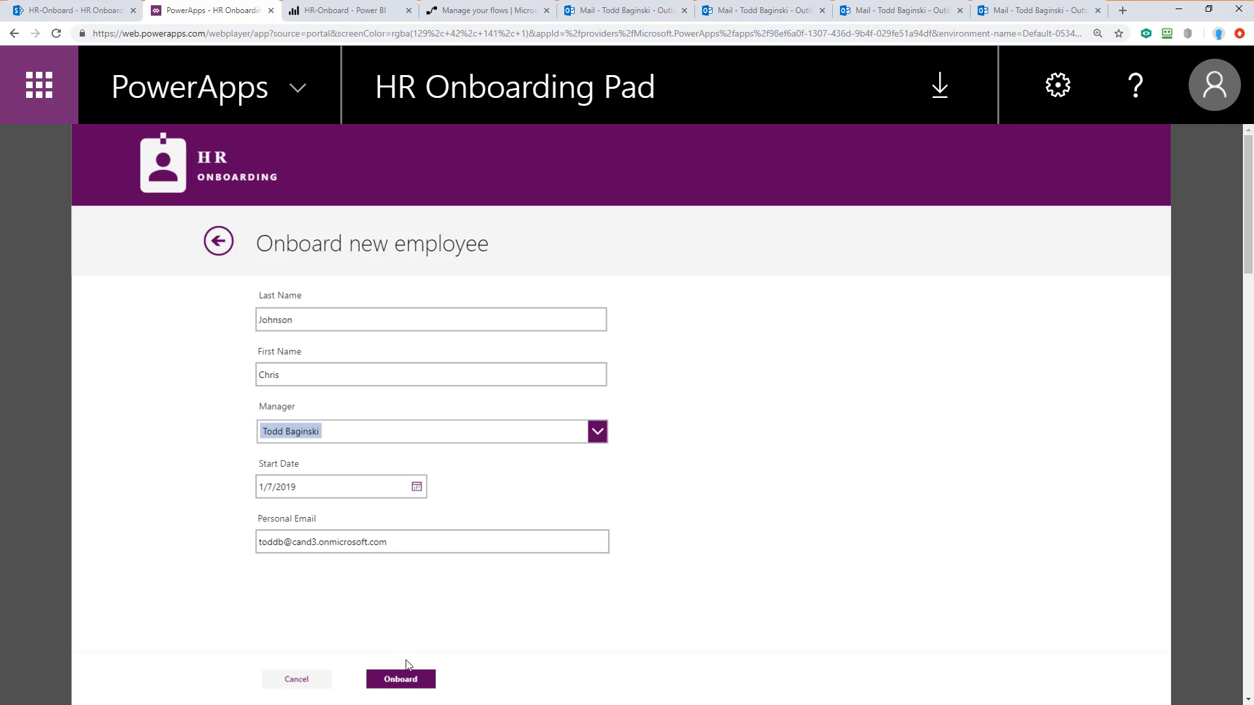
pyautogui.click(399, 679)
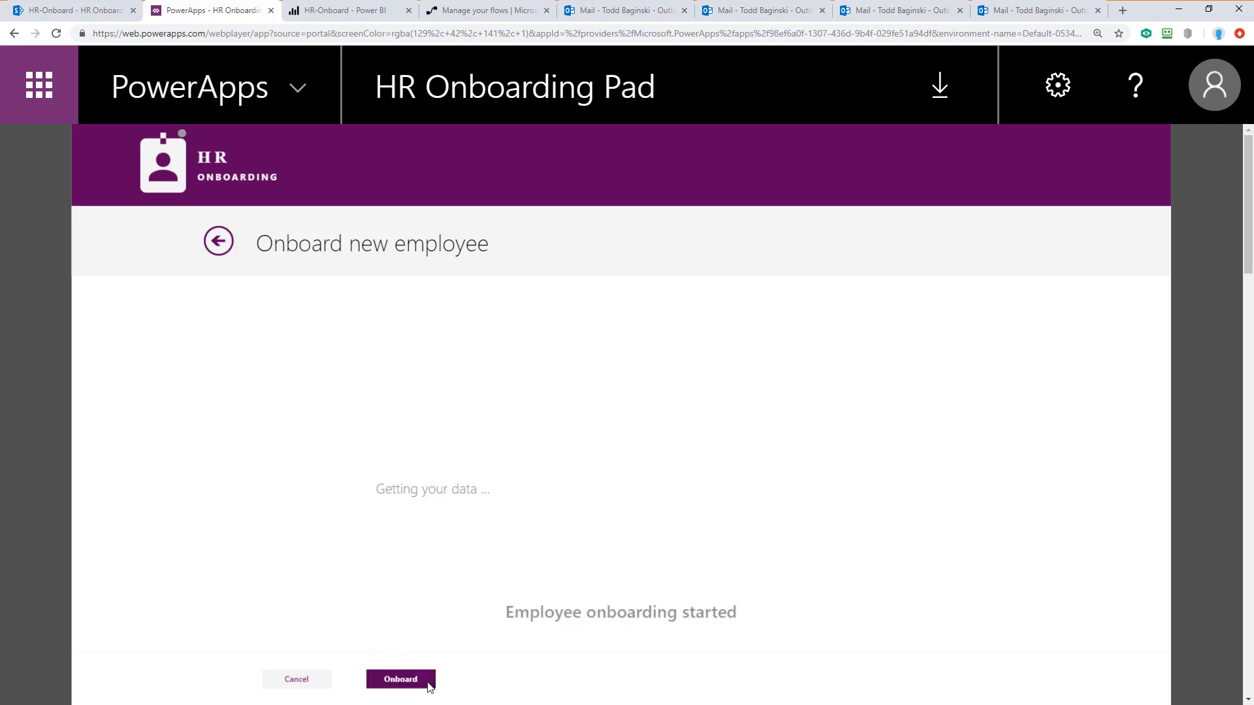
pyautogui.click(400, 679)
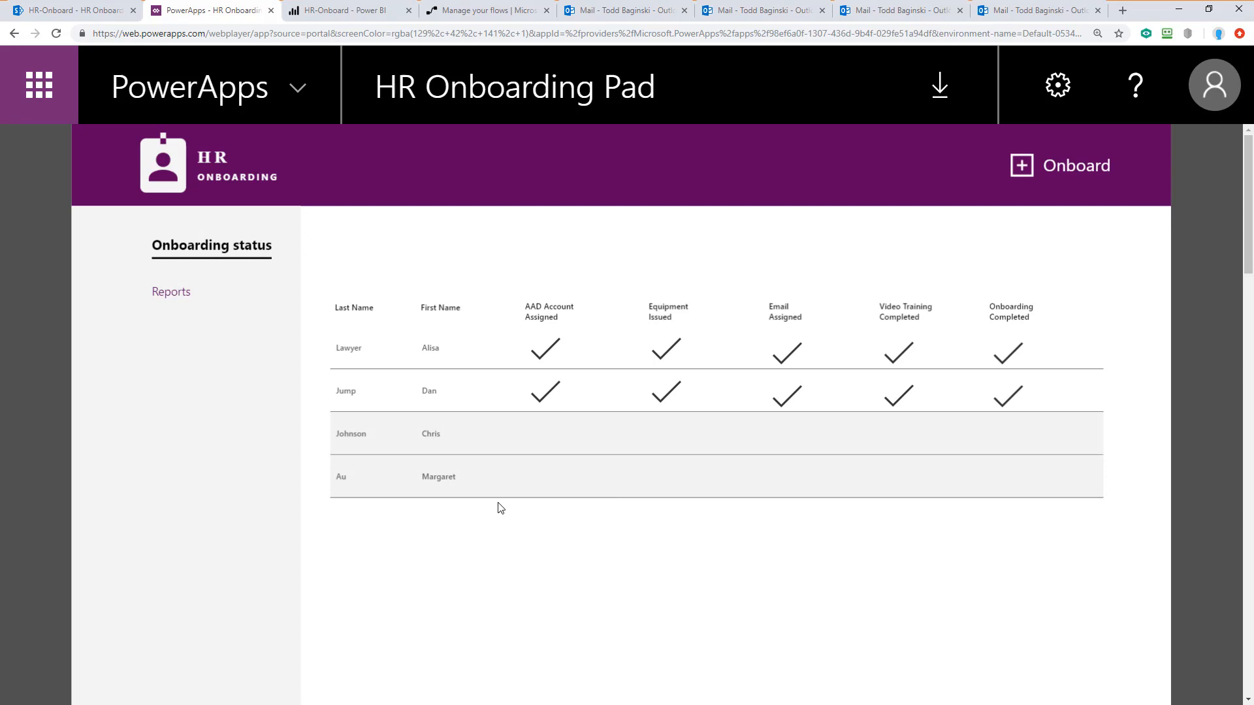
pyautogui.moveTo(381, 441)
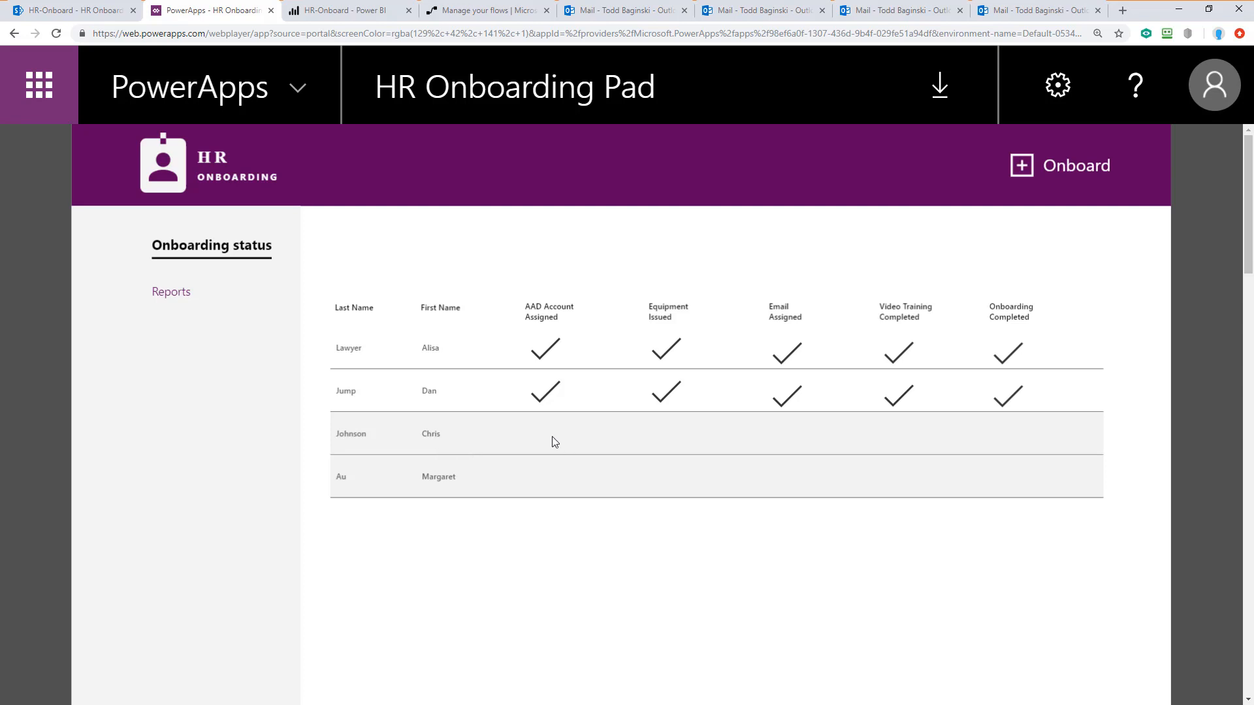
pyautogui.moveTo(596, 354)
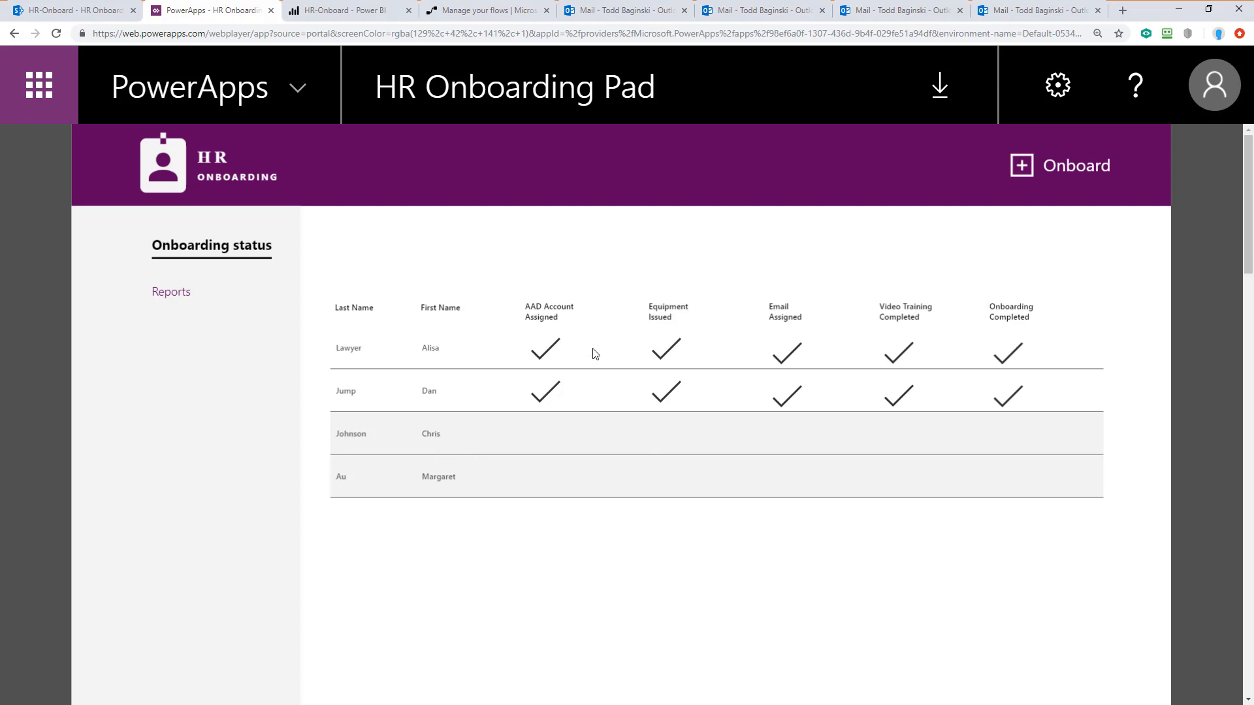
pyautogui.moveTo(703, 331)
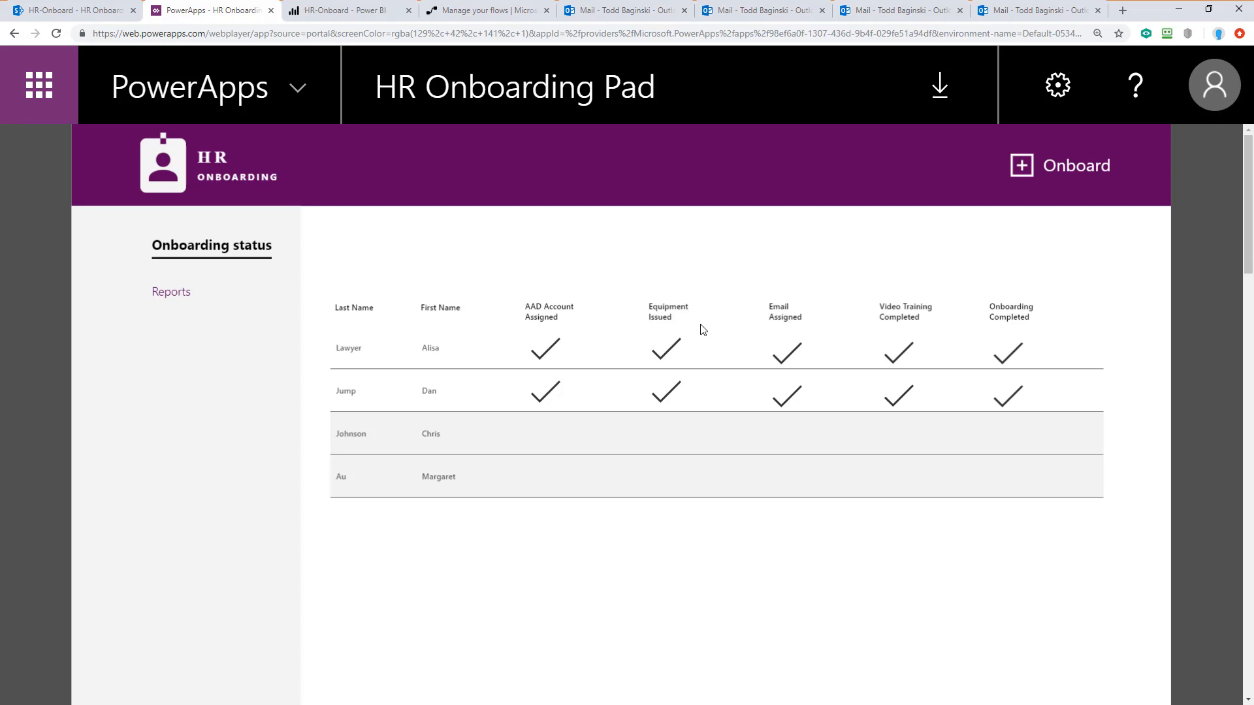
pyautogui.moveTo(858, 327)
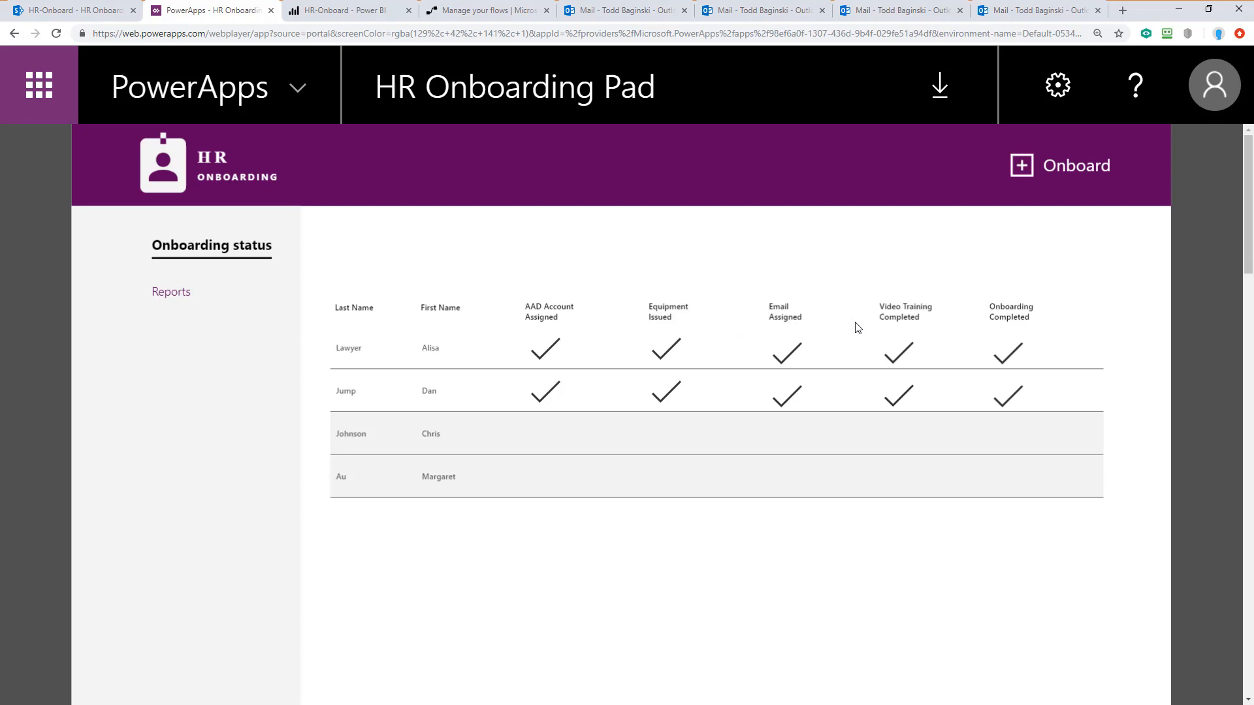
pyautogui.moveTo(1043, 337)
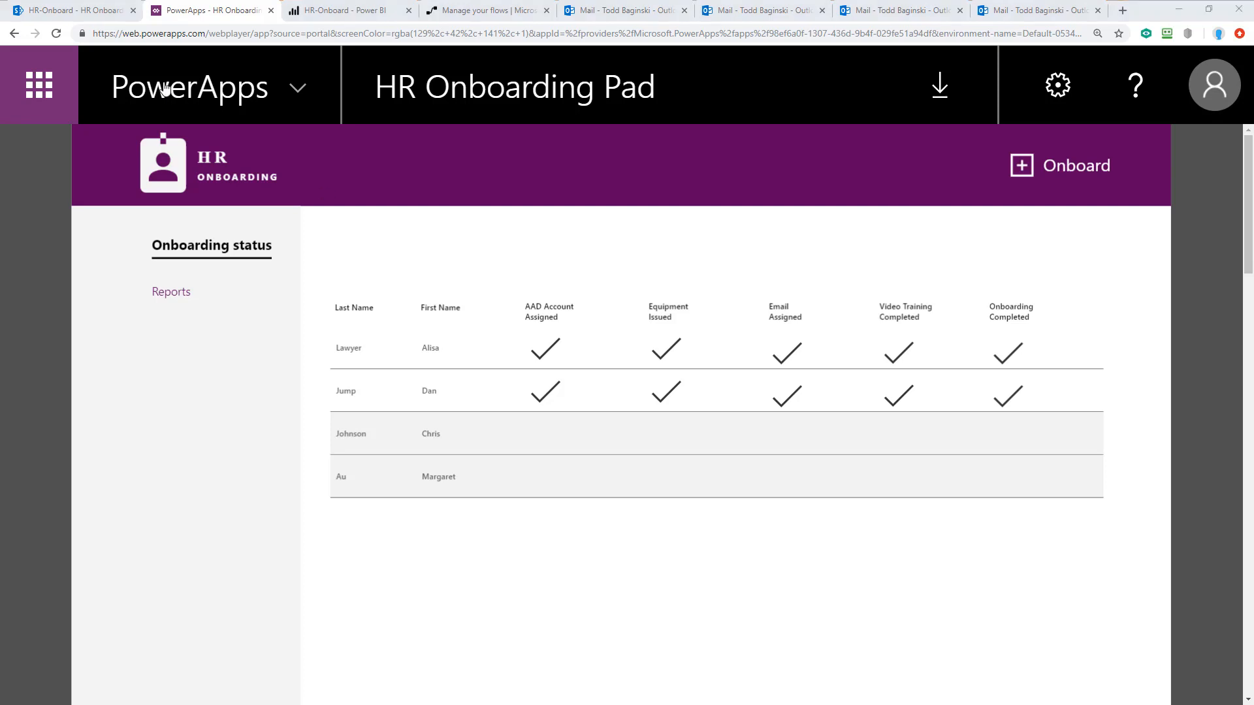
pyautogui.click(68, 9)
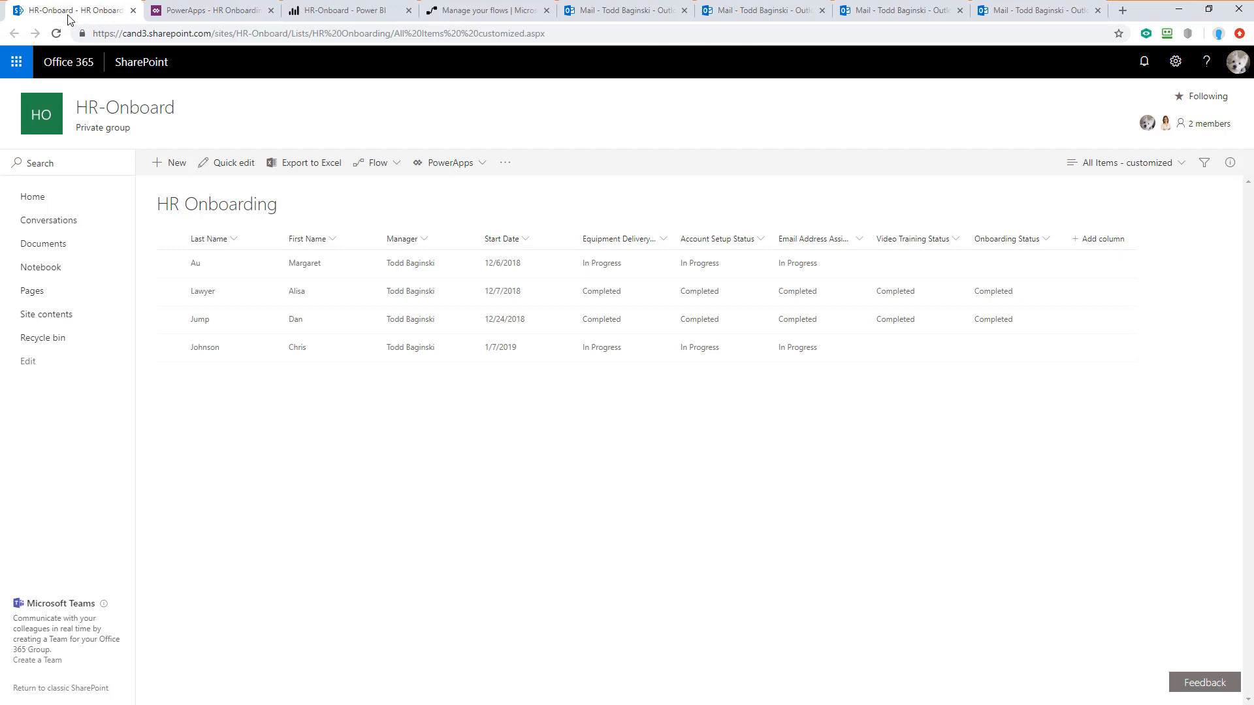
pyautogui.moveTo(260, 347)
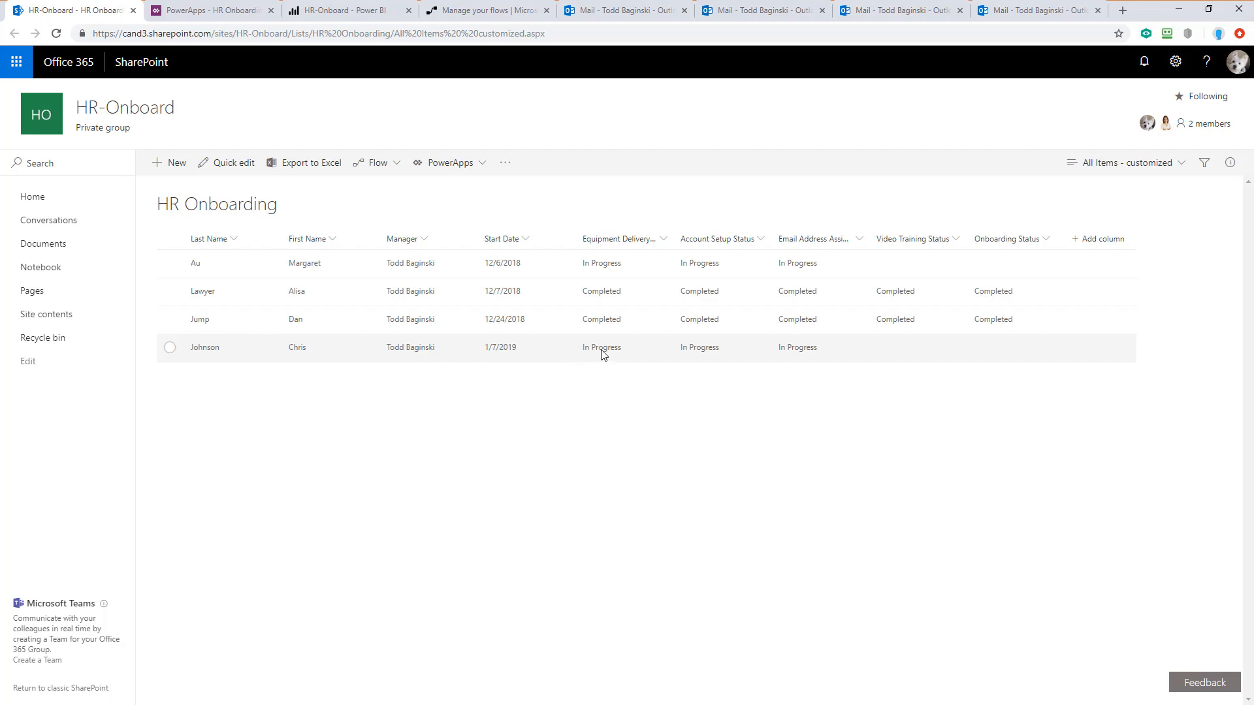
pyautogui.moveTo(782, 350)
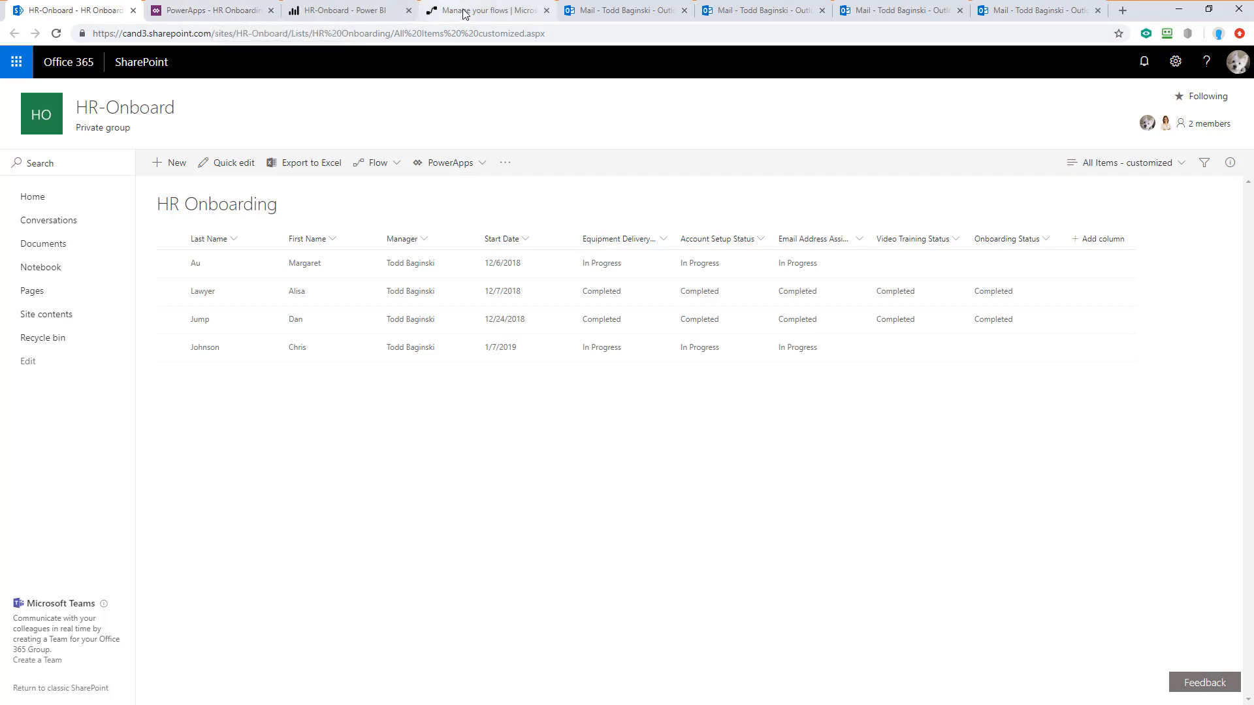
pyautogui.click(486, 9)
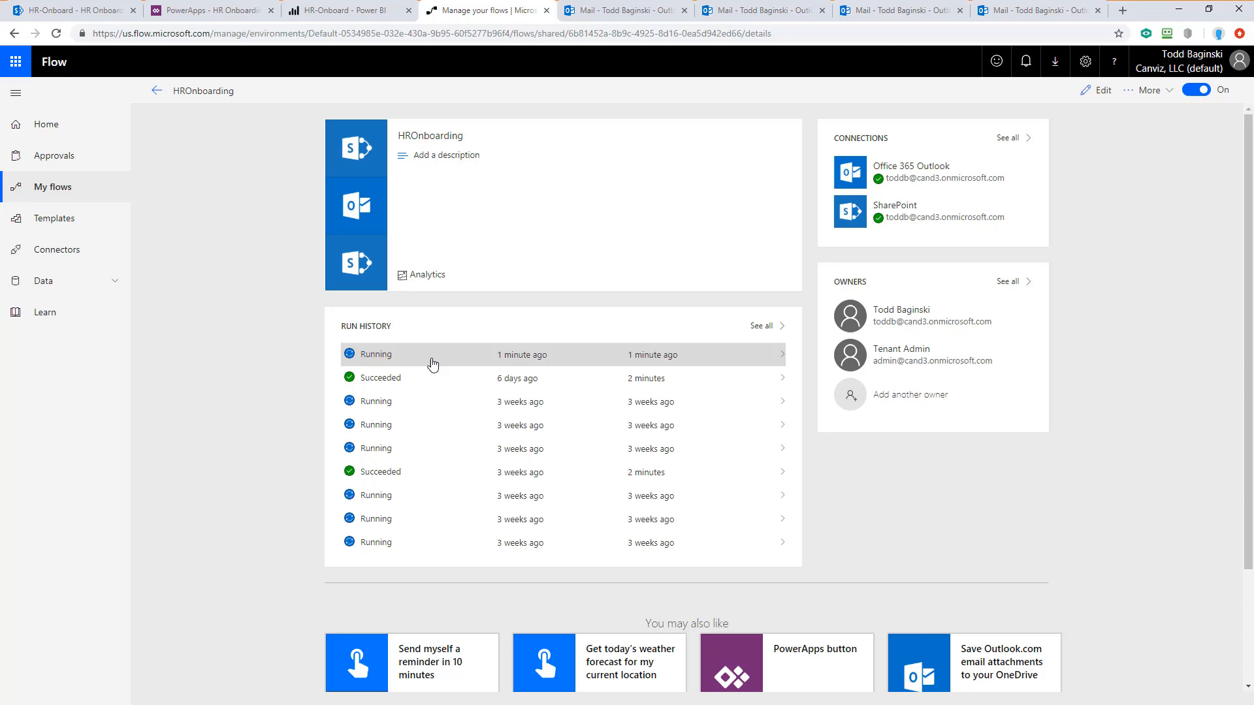
pyautogui.moveTo(758, 10)
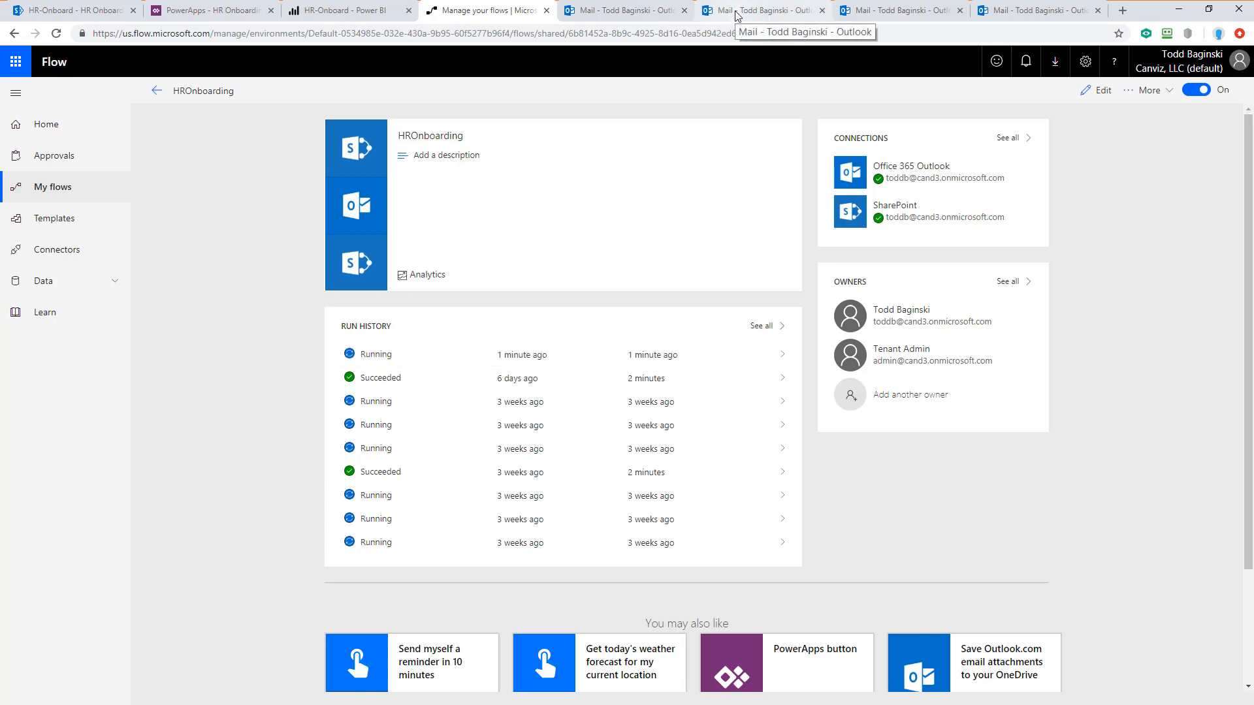
pyautogui.click(756, 11)
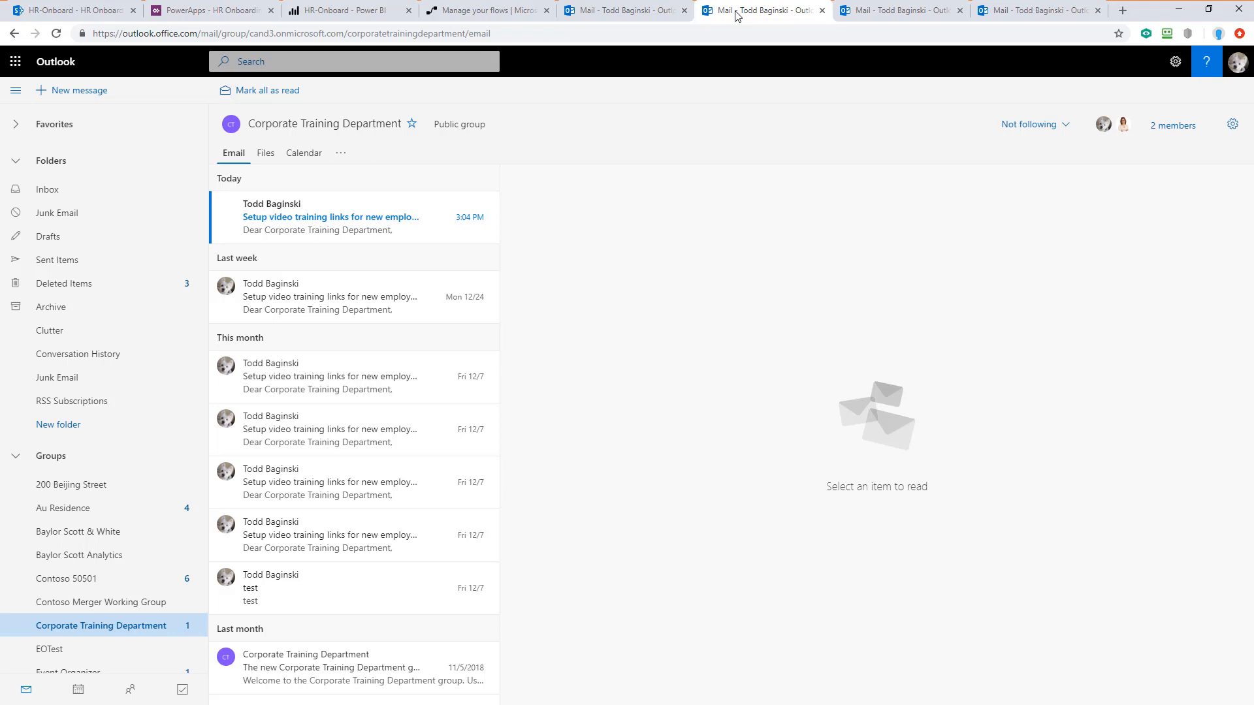
pyautogui.moveTo(354, 230)
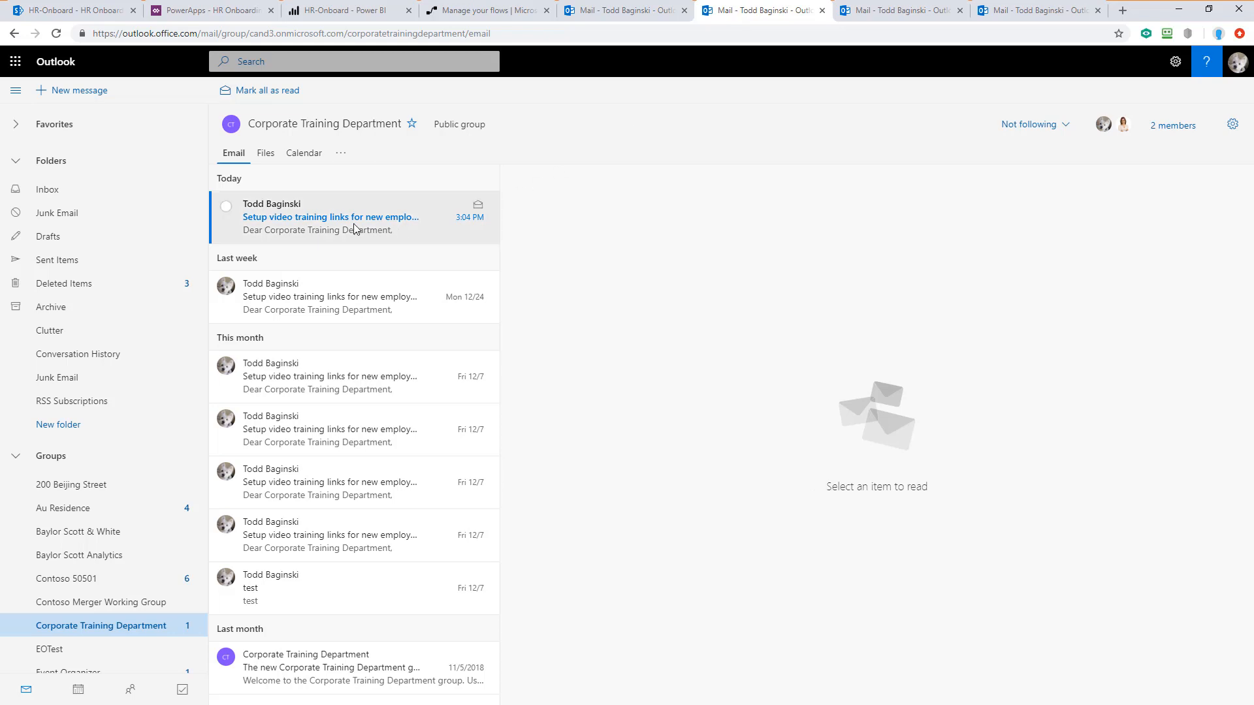
pyautogui.click(330, 217)
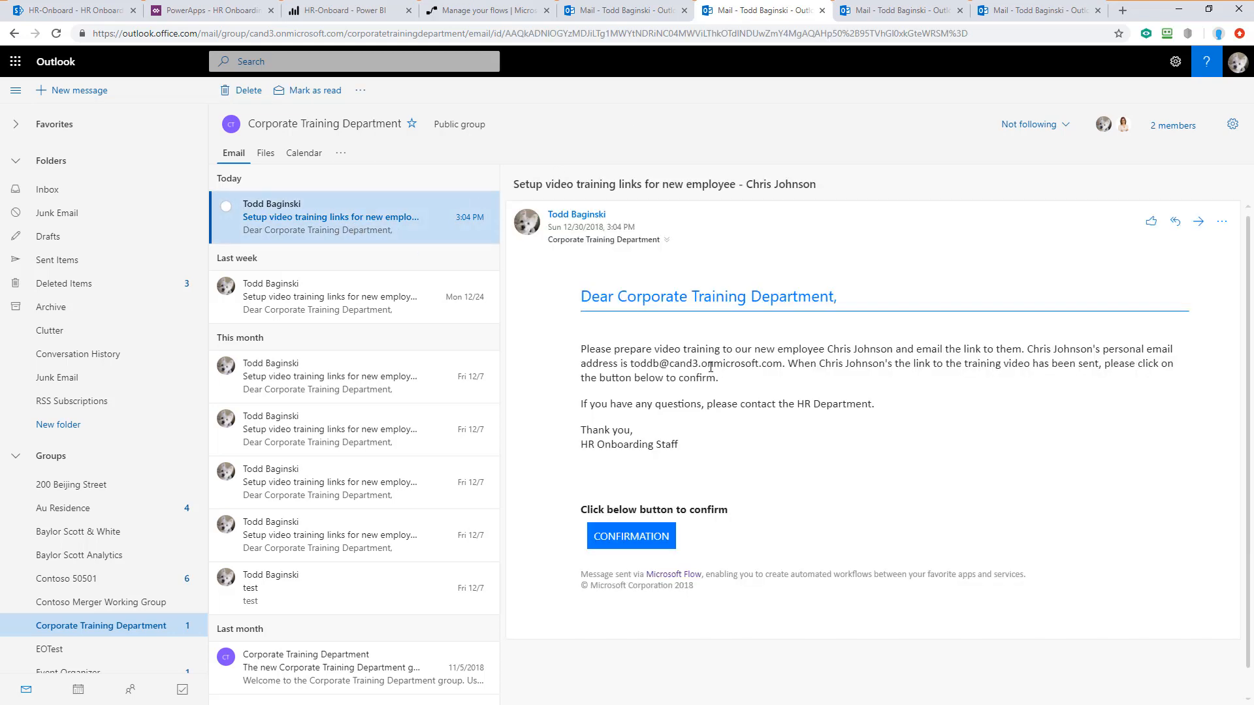
pyautogui.moveTo(580, 348); pyautogui.dragTo(734, 349)
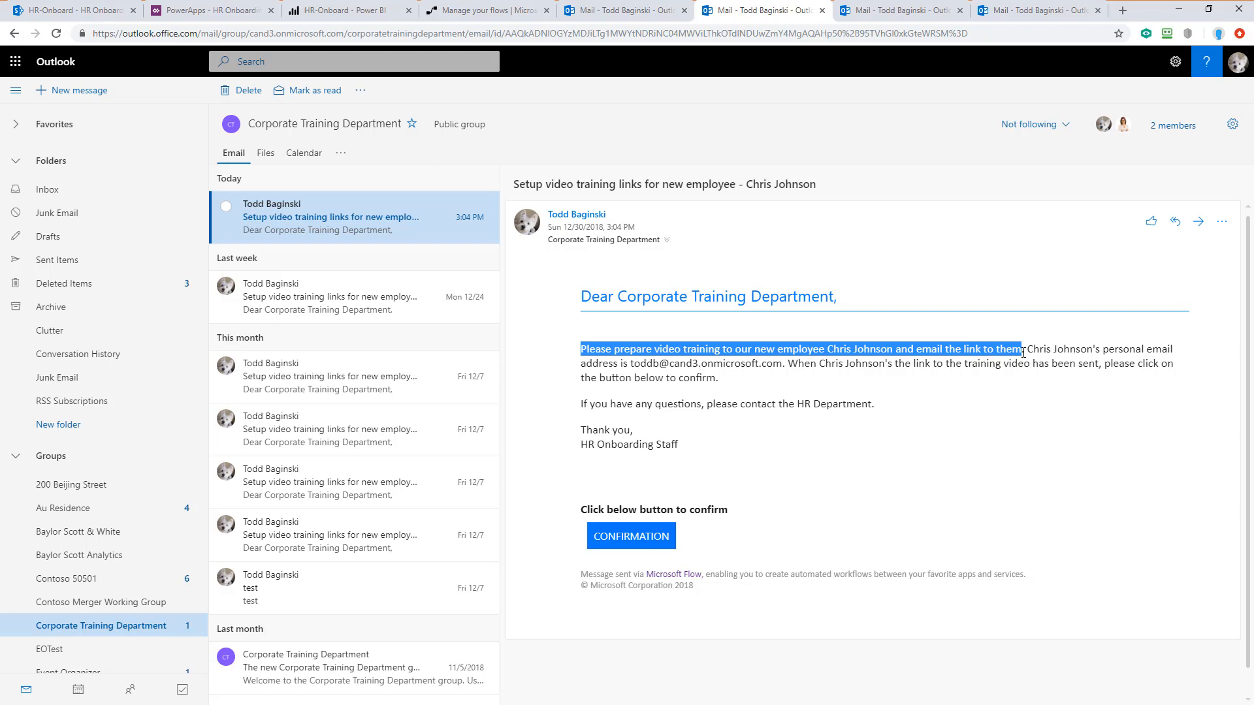
pyautogui.click(1032, 348)
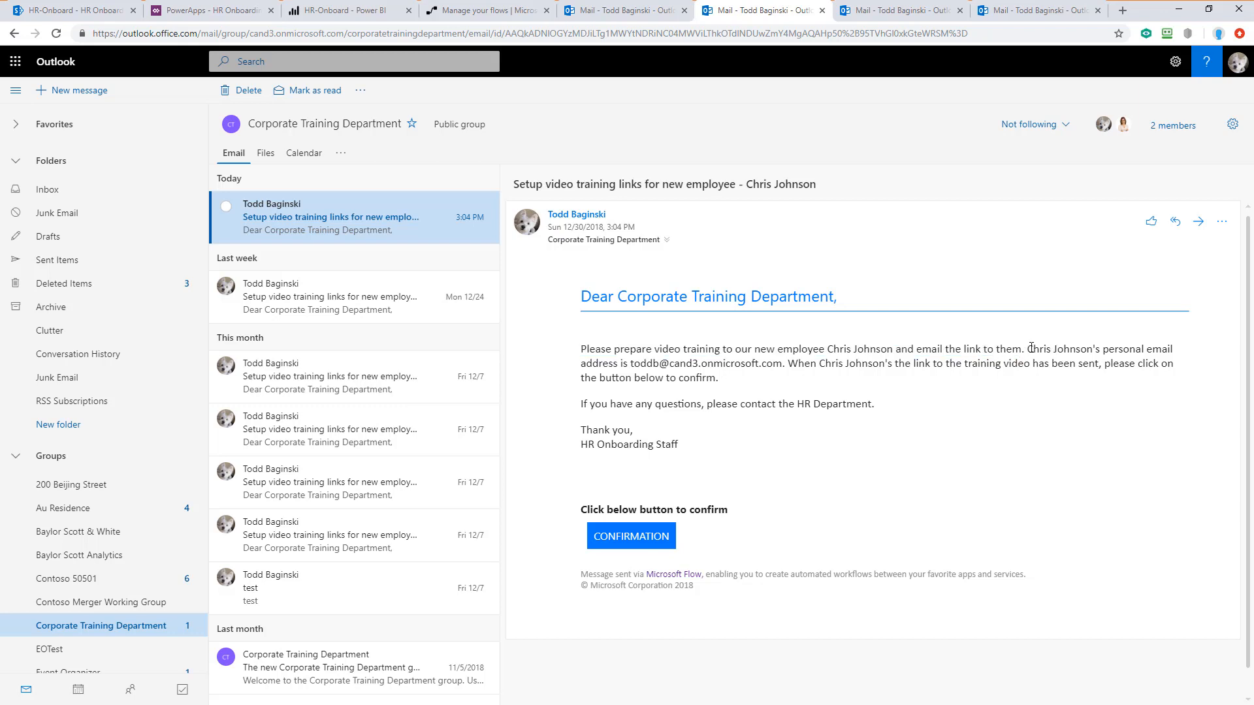
pyautogui.moveTo(1029, 348); pyautogui.dragTo(782, 363)
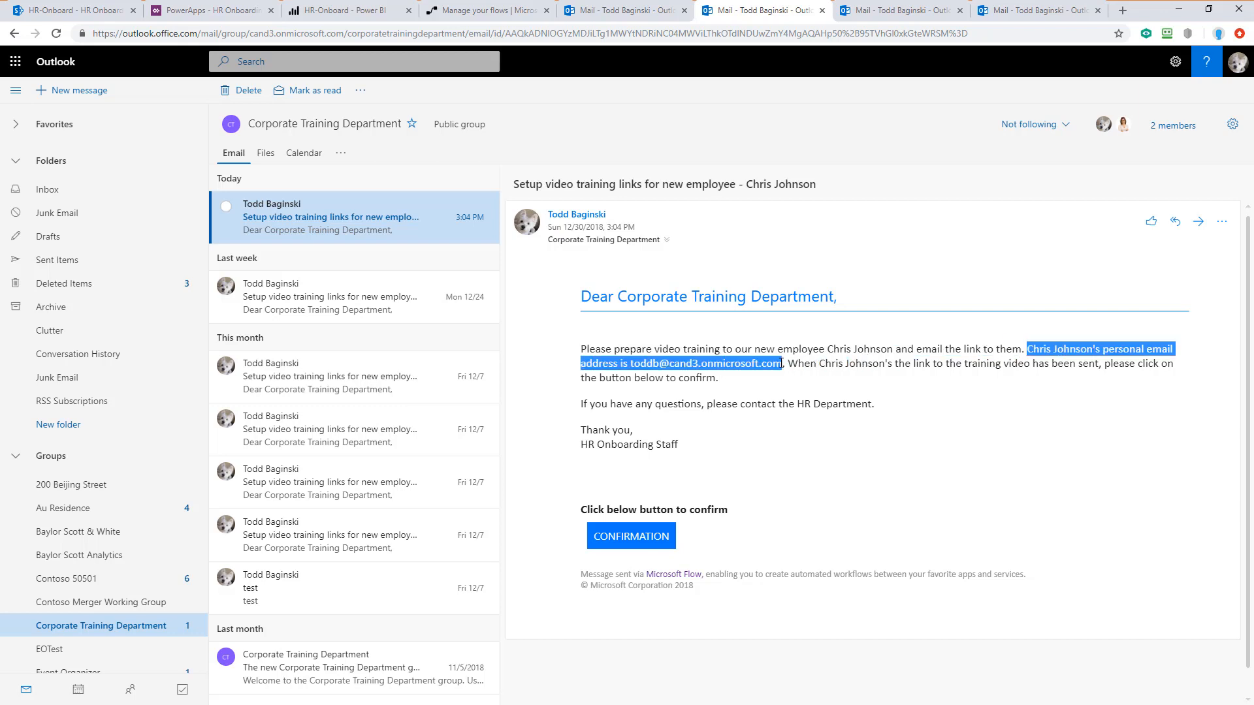
pyautogui.click(771, 383)
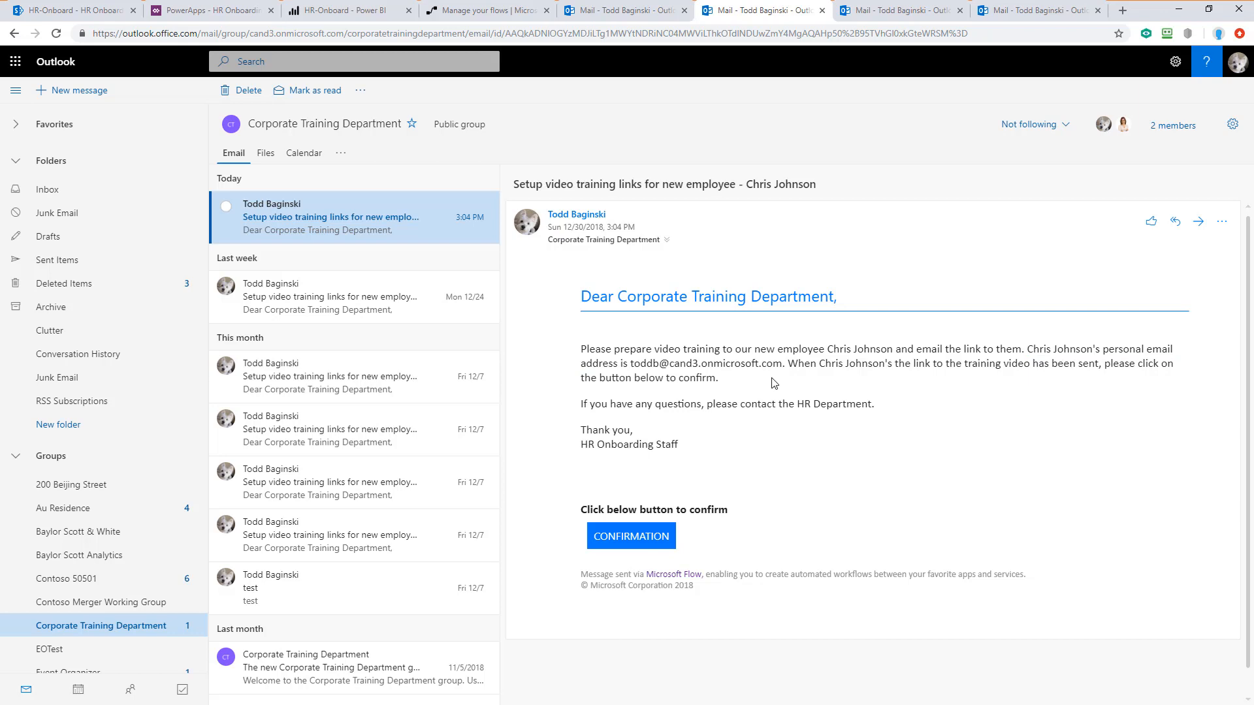
pyautogui.moveTo(839, 378)
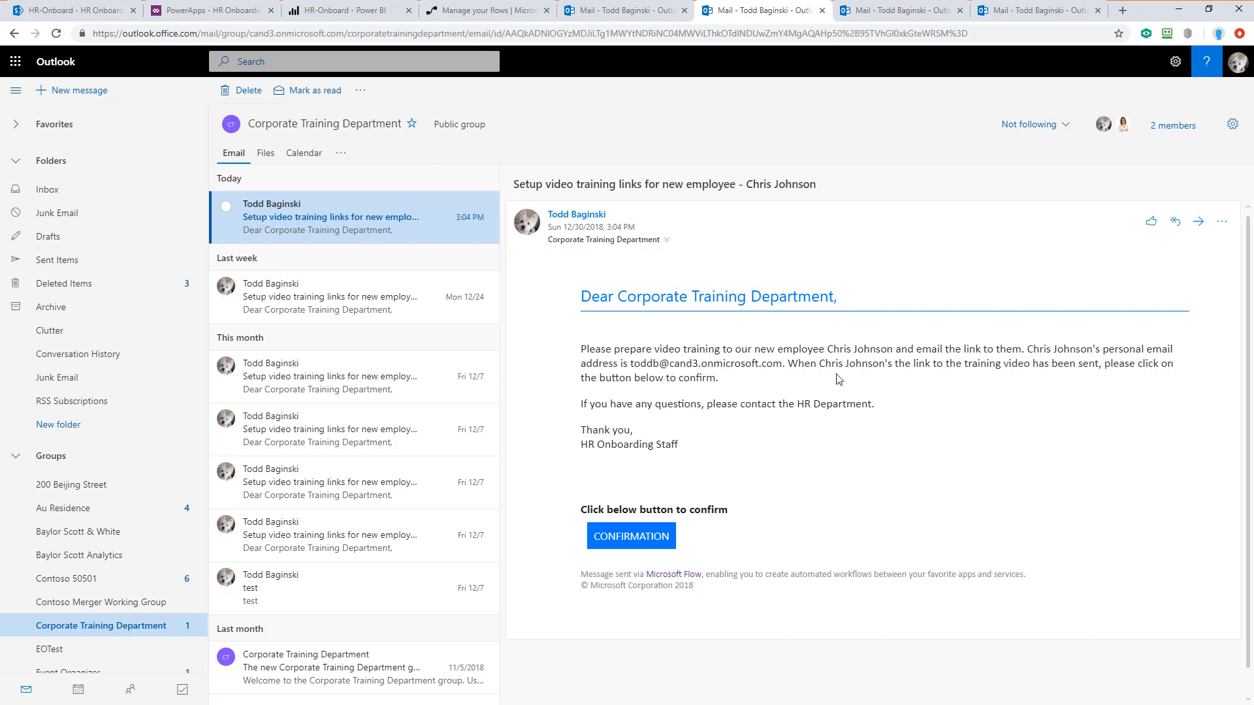
pyautogui.moveTo(868, 394)
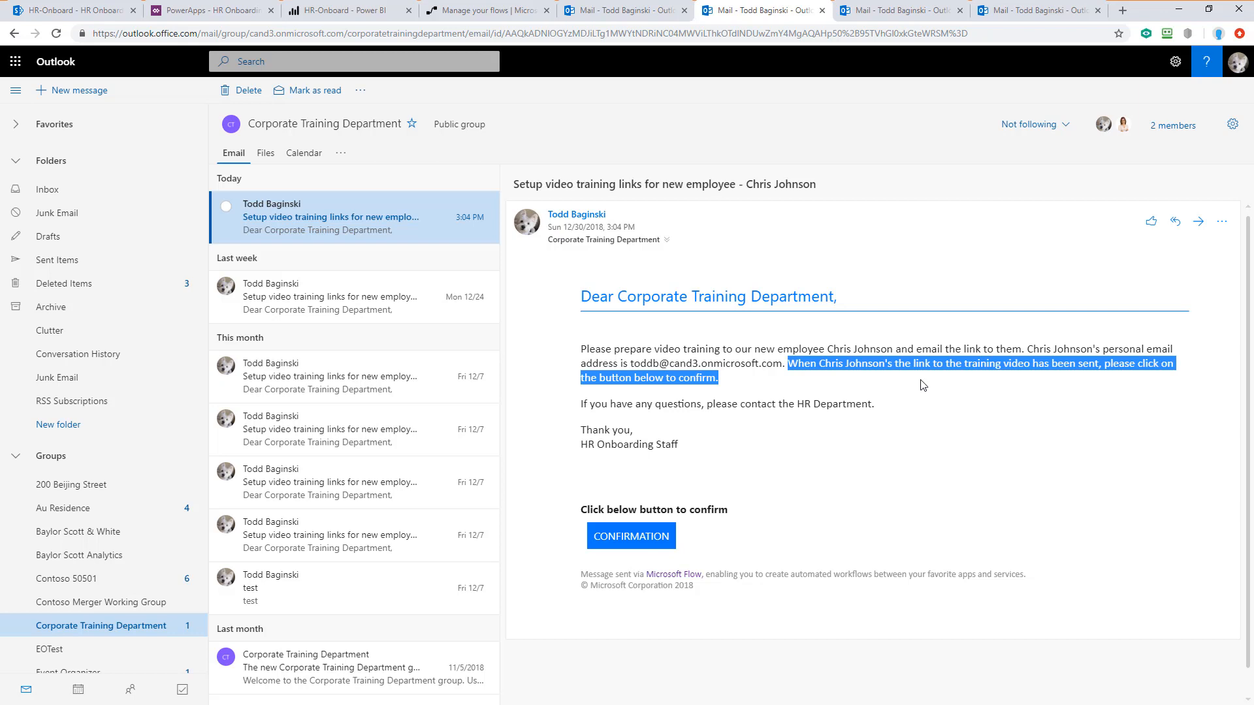
pyautogui.moveTo(789, 475)
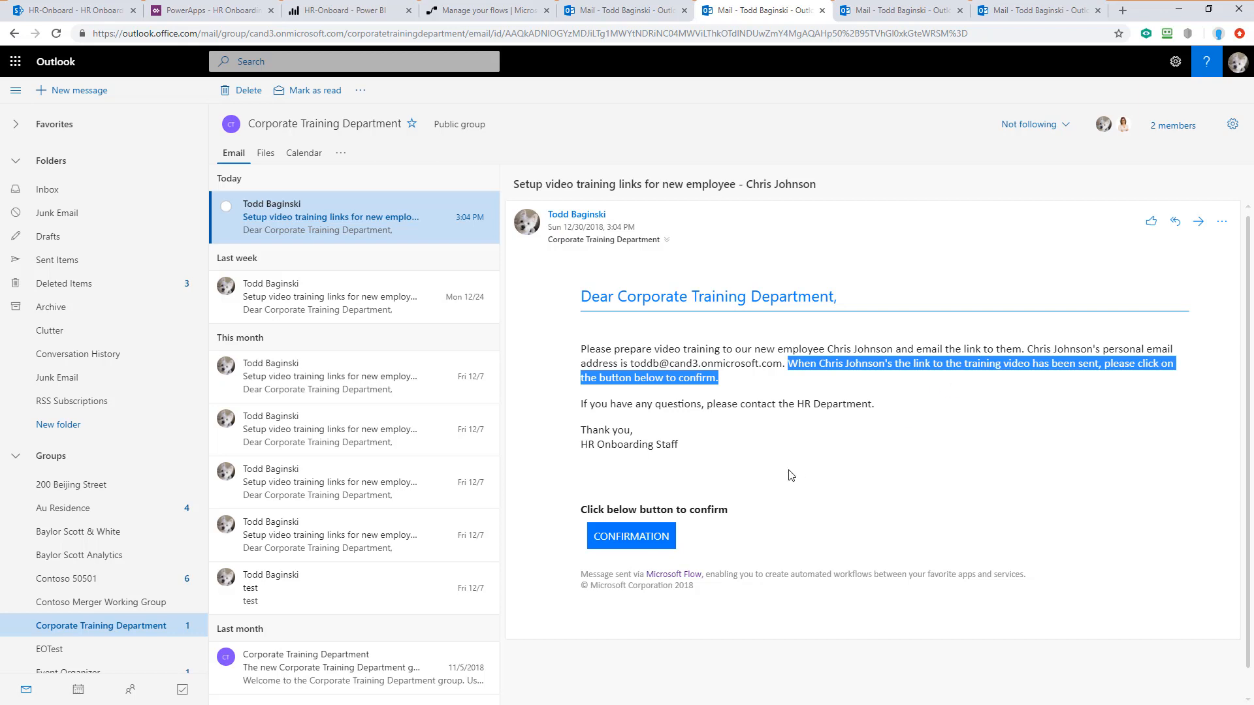
pyautogui.moveTo(808, 469)
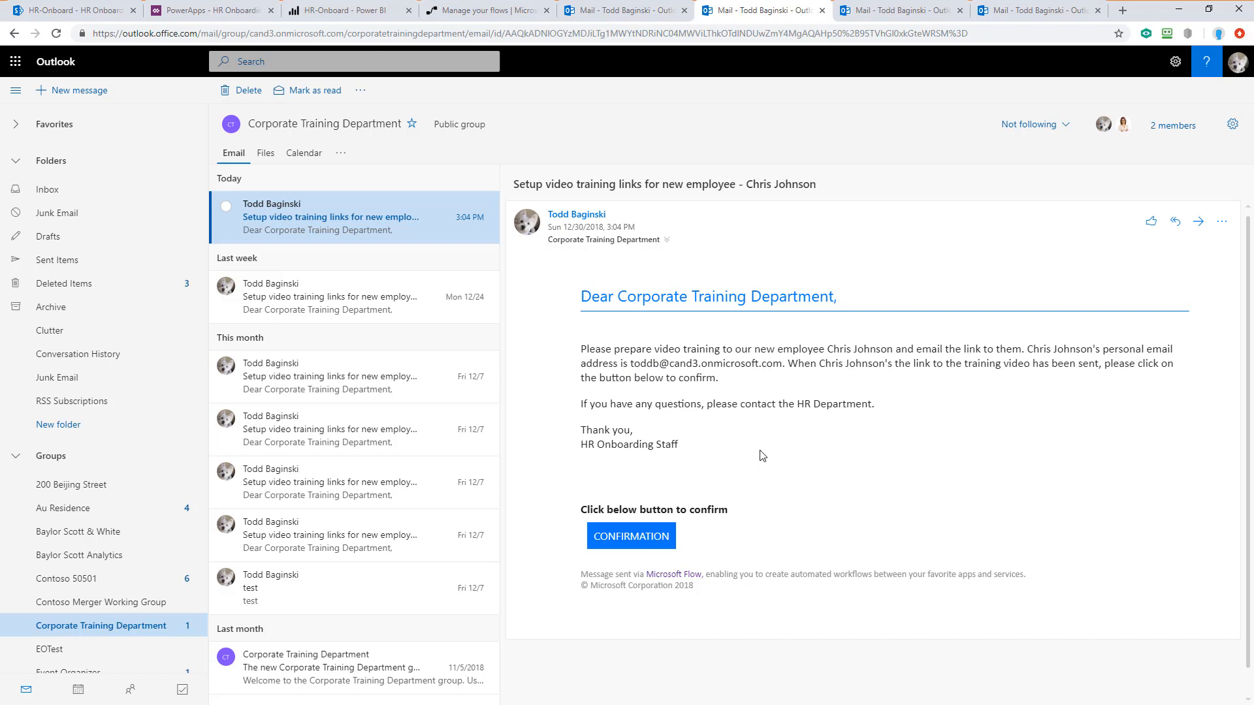
pyautogui.moveTo(697, 534)
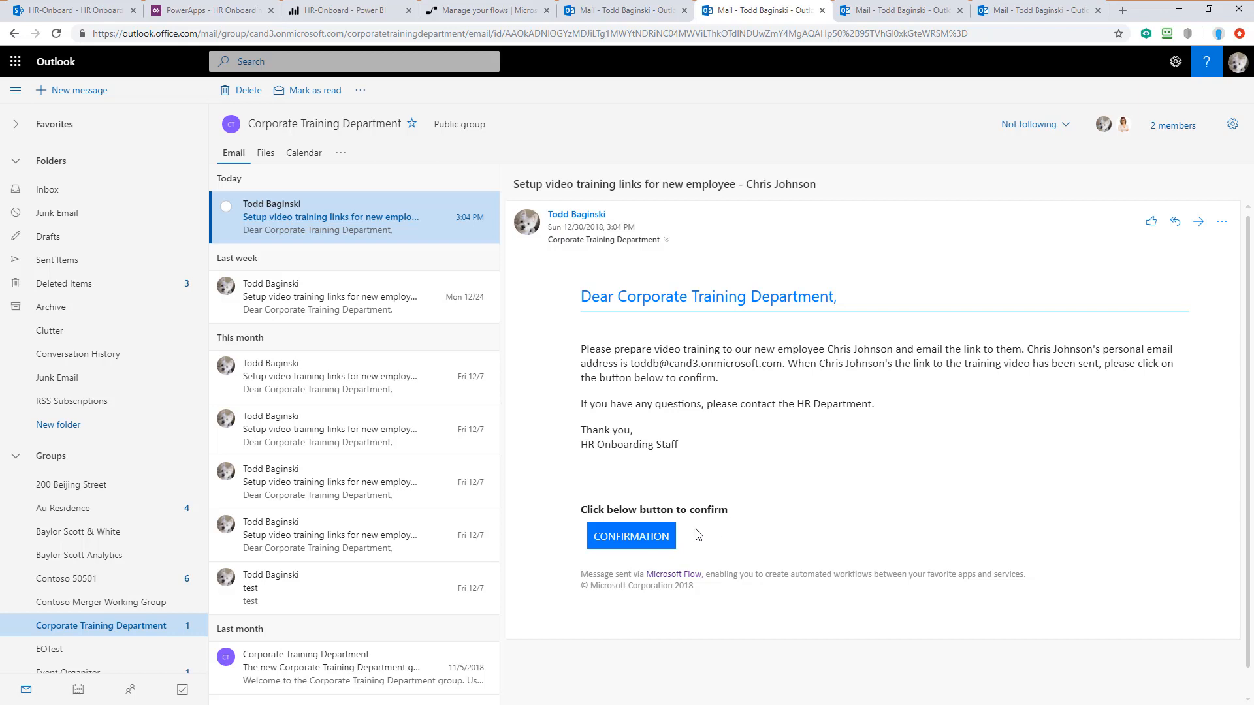
pyautogui.click(631, 536)
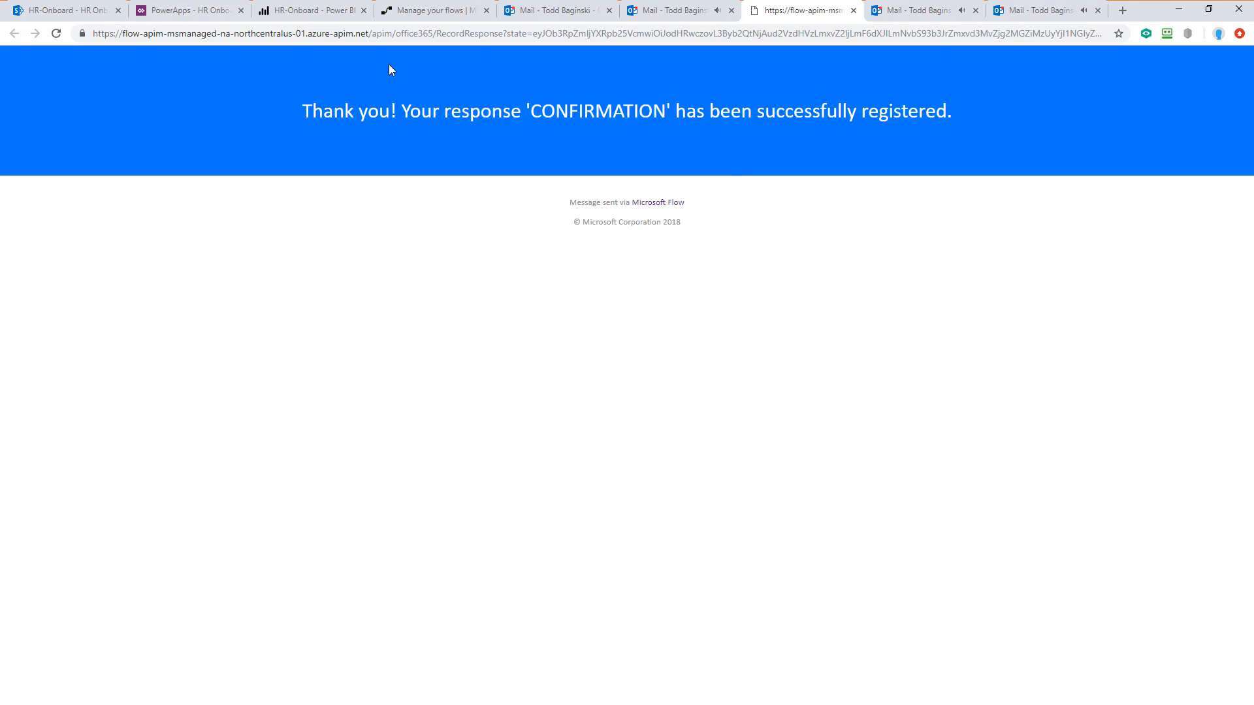
pyautogui.moveTo(191, 9)
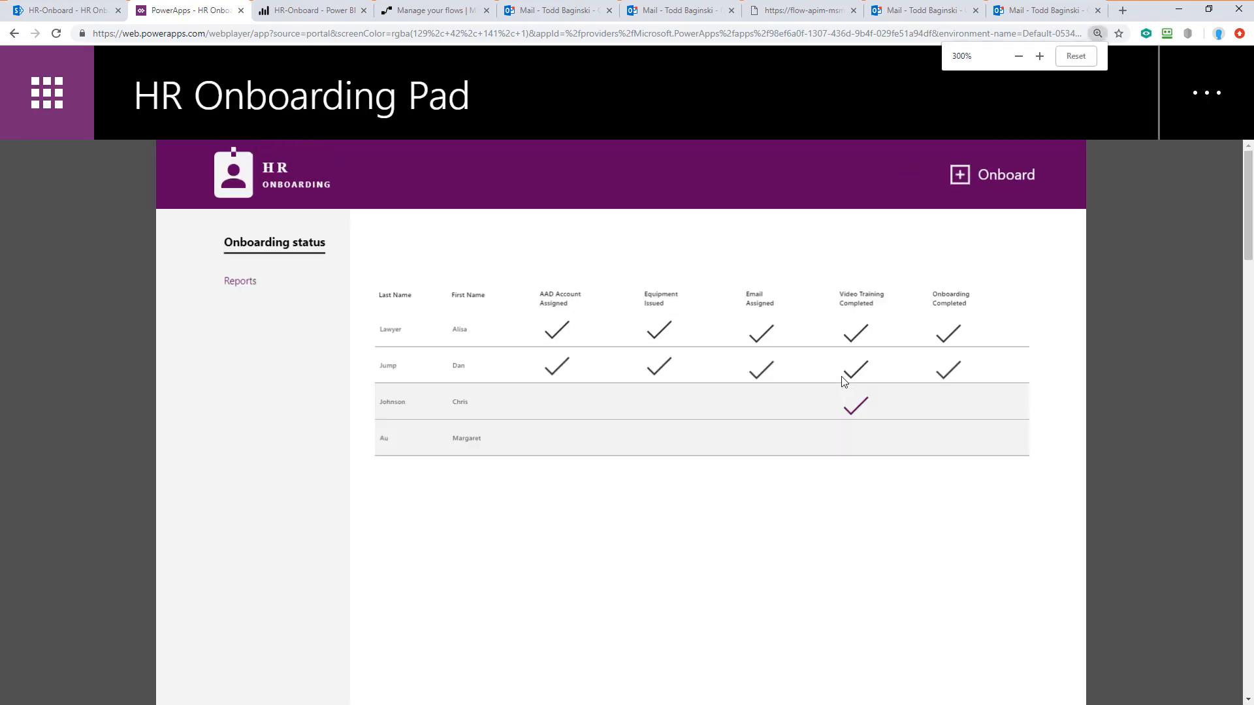
pyautogui.click(1040, 56)
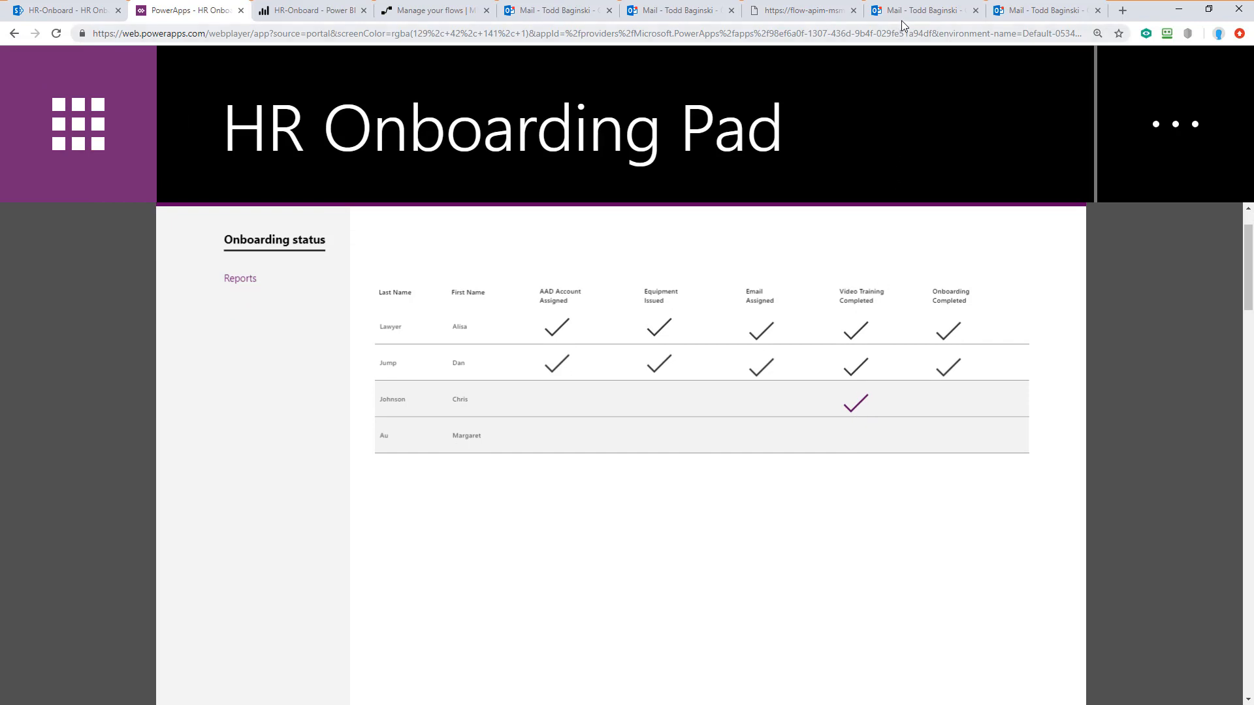
pyautogui.click(922, 10)
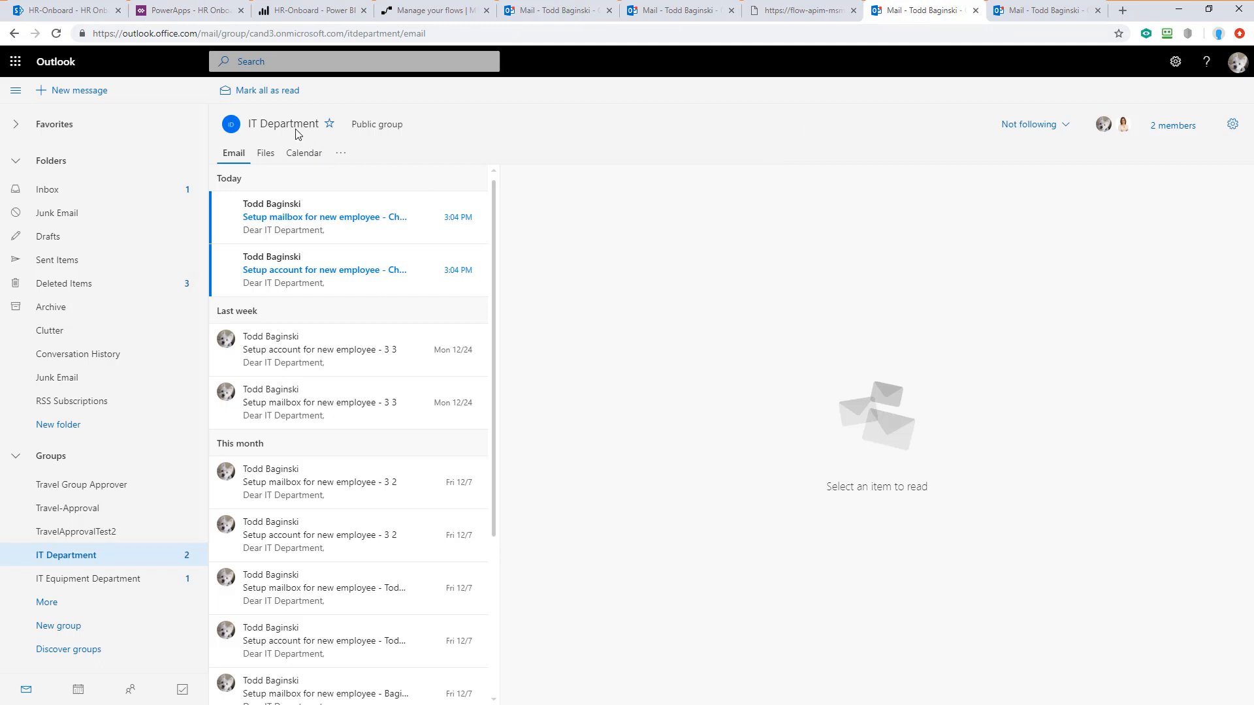
pyautogui.click(324, 269)
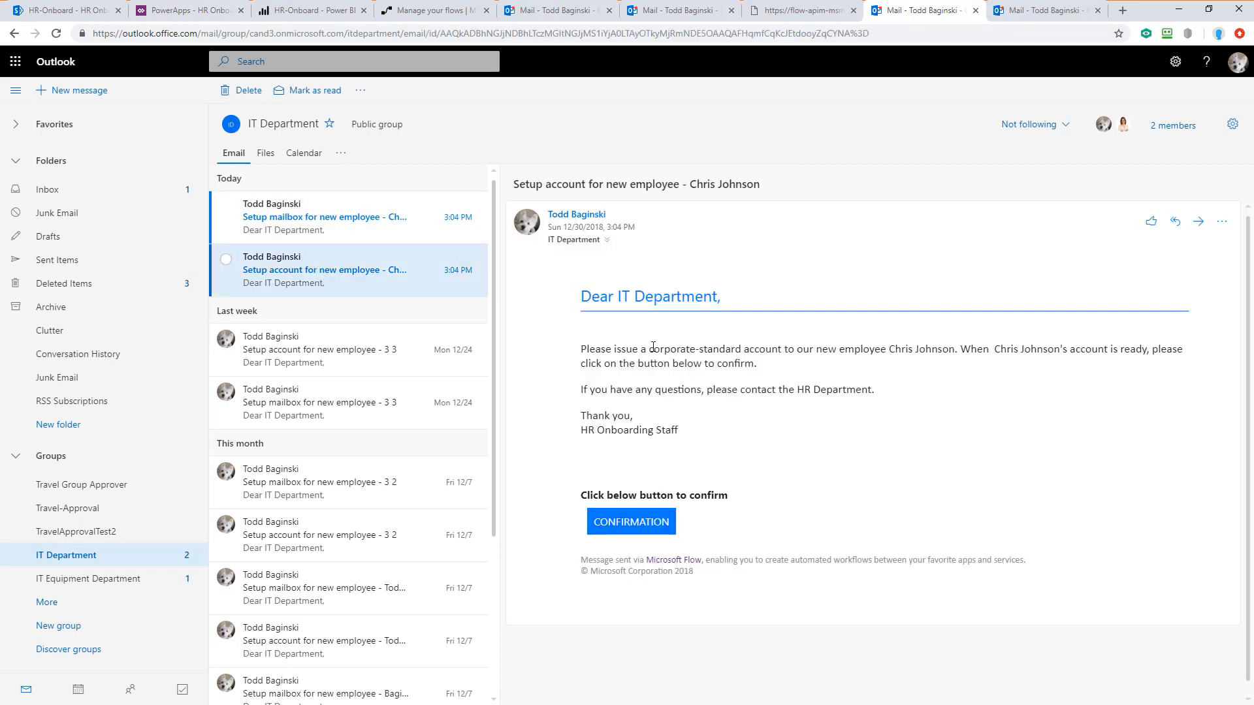
pyautogui.moveTo(648, 350); pyautogui.dragTo(954, 350)
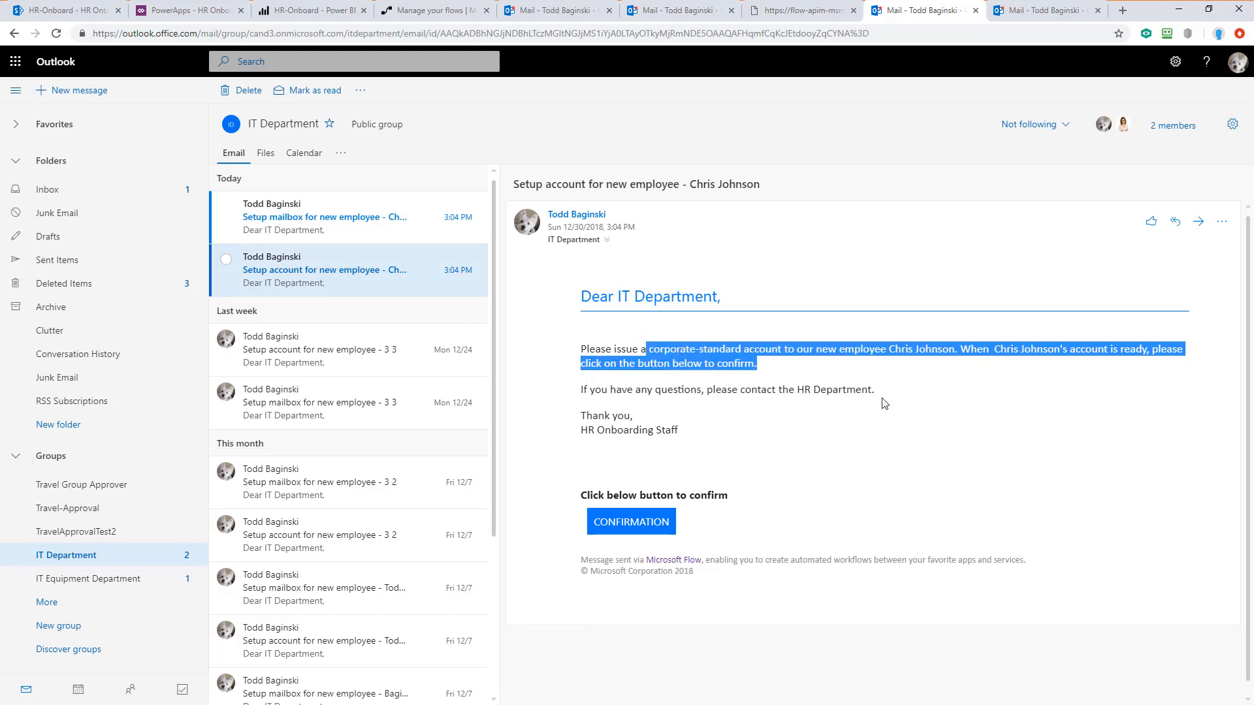
pyautogui.click(630, 521)
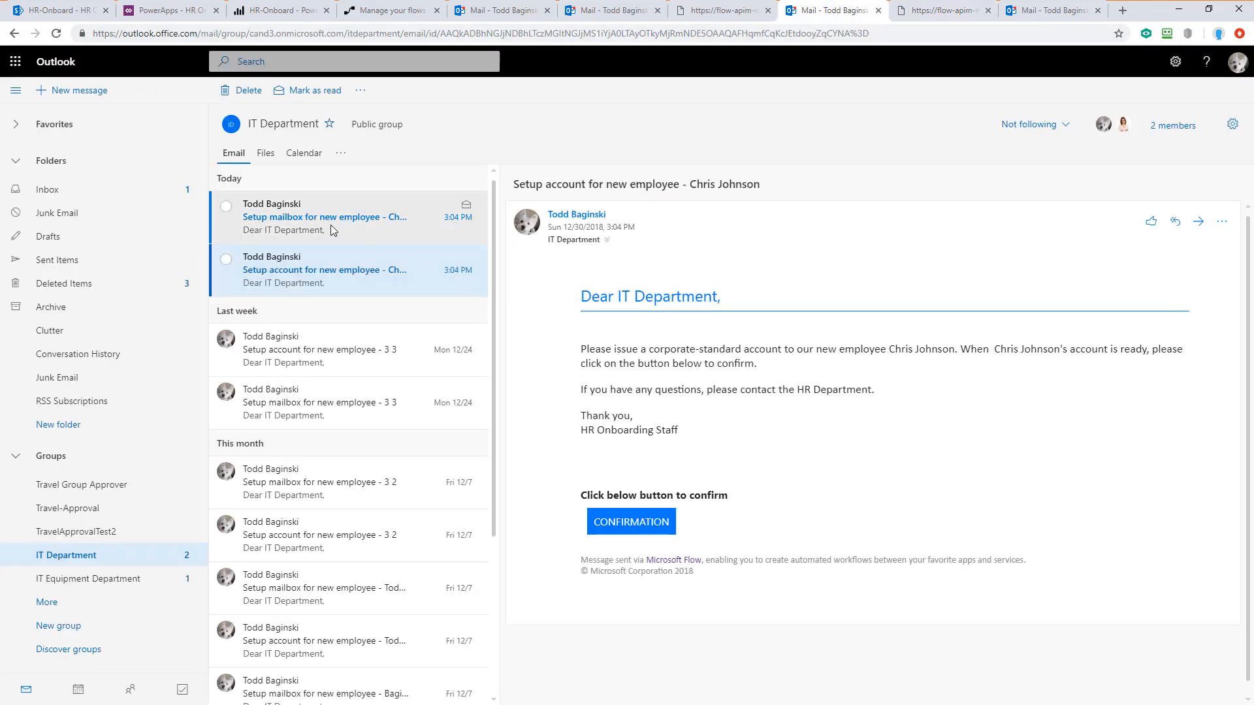
pyautogui.click(344, 217)
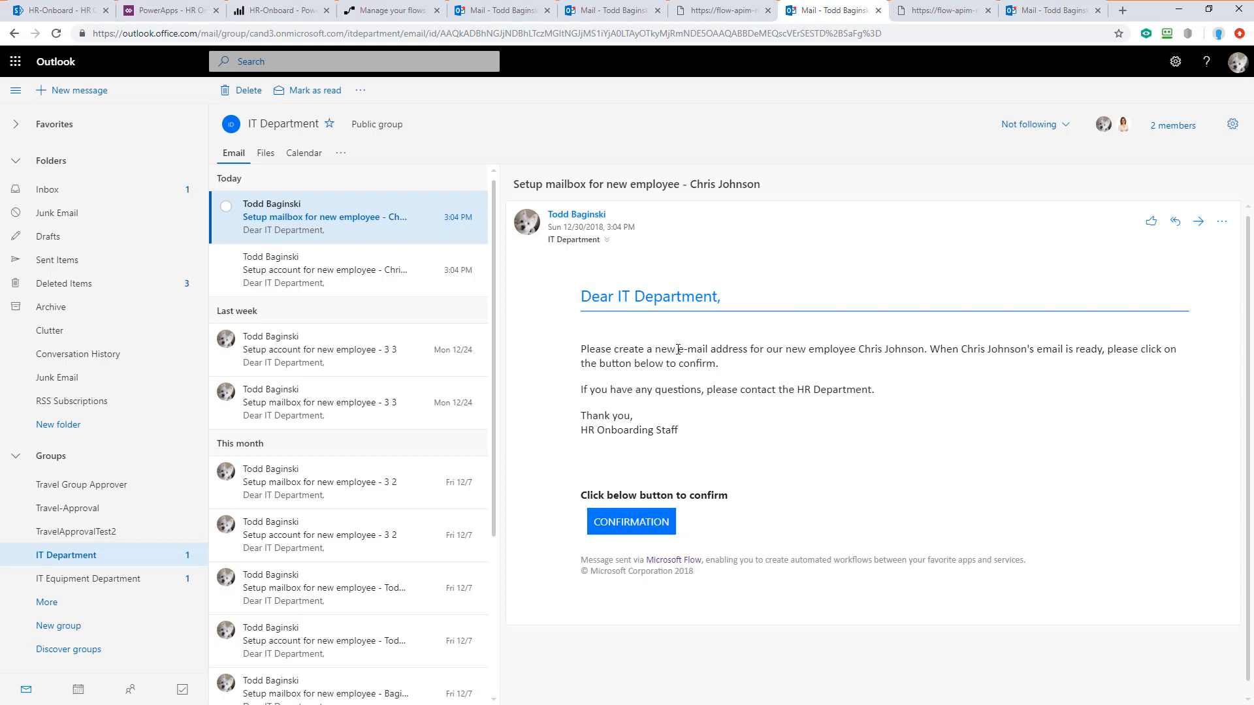
pyautogui.moveTo(678, 349); pyautogui.dragTo(717, 363)
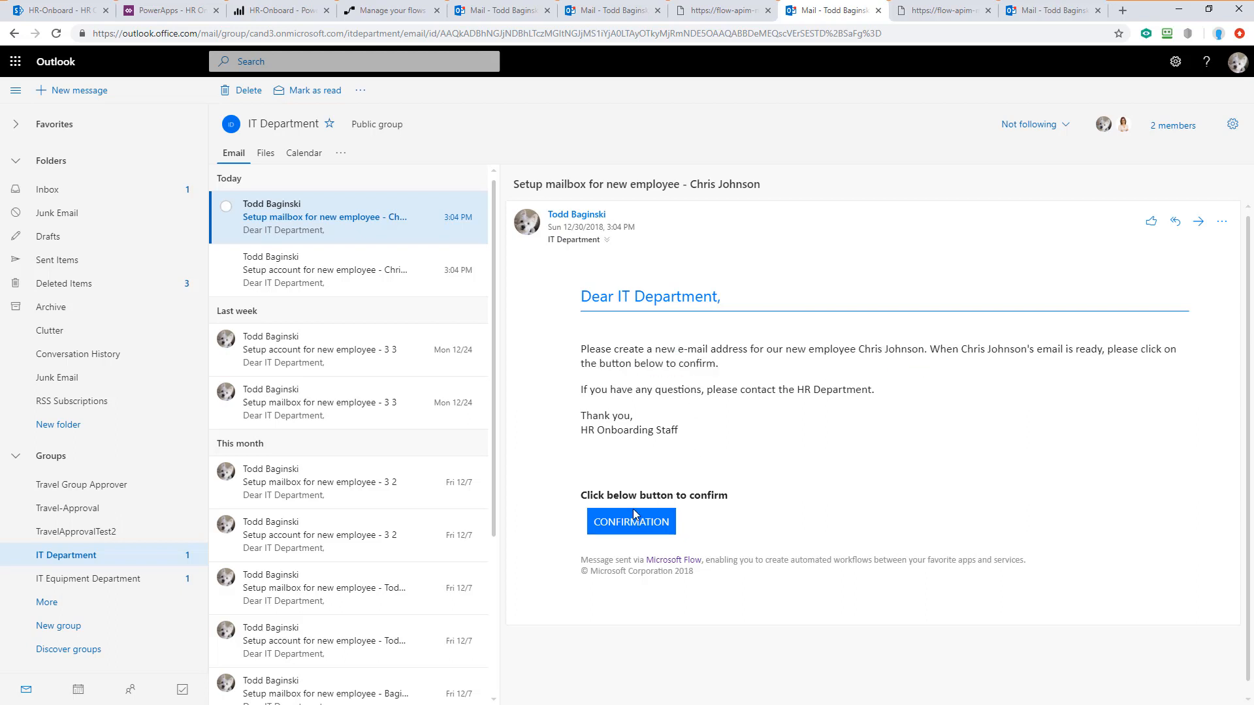
pyautogui.click(629, 521)
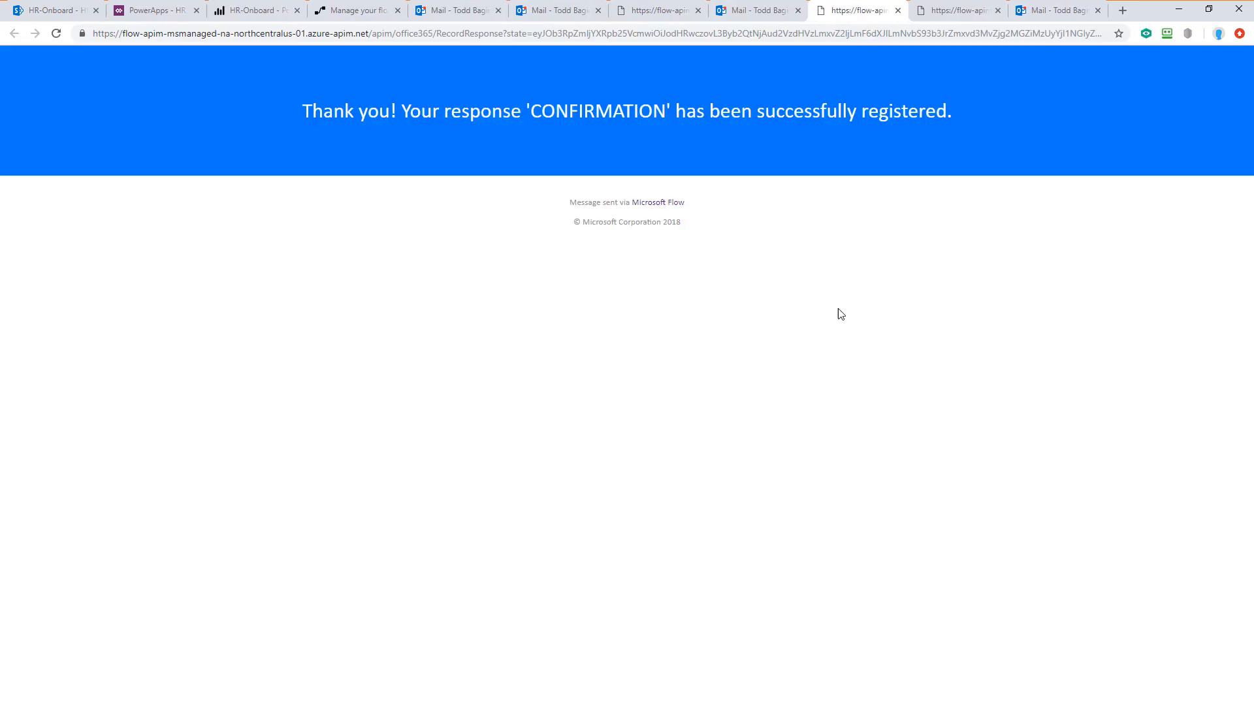
pyautogui.moveTo(756, 9)
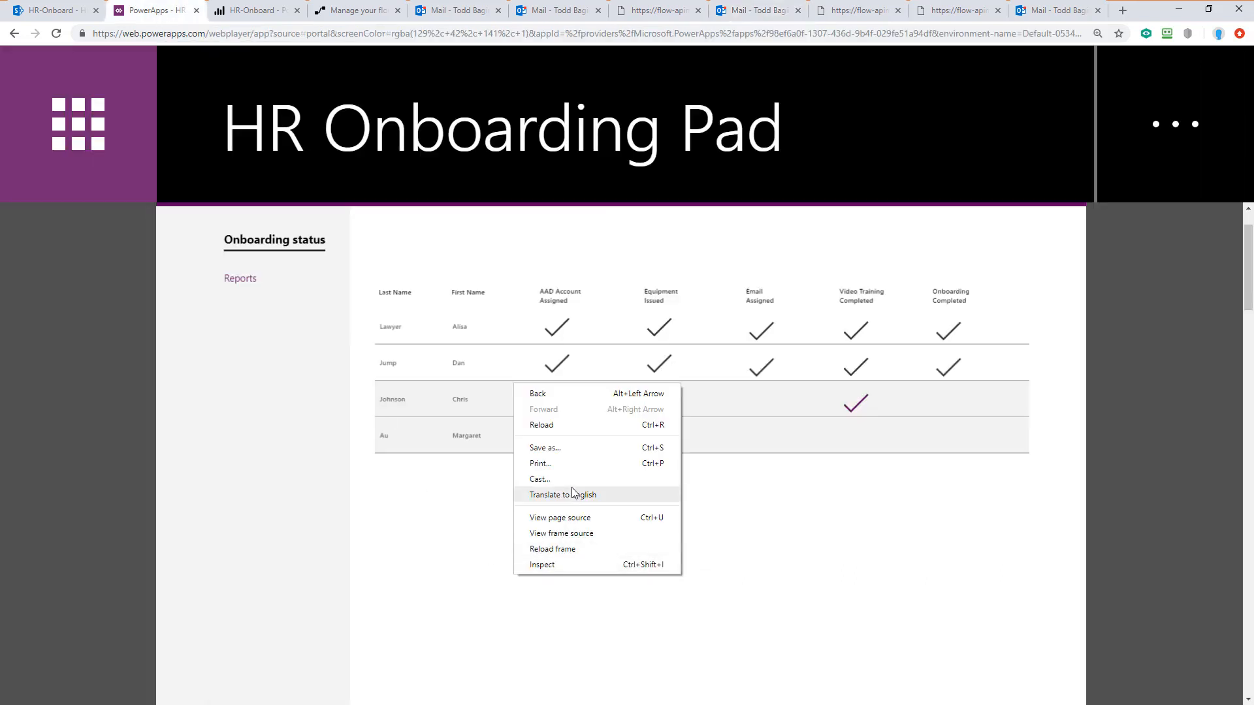
pyautogui.click(540, 425)
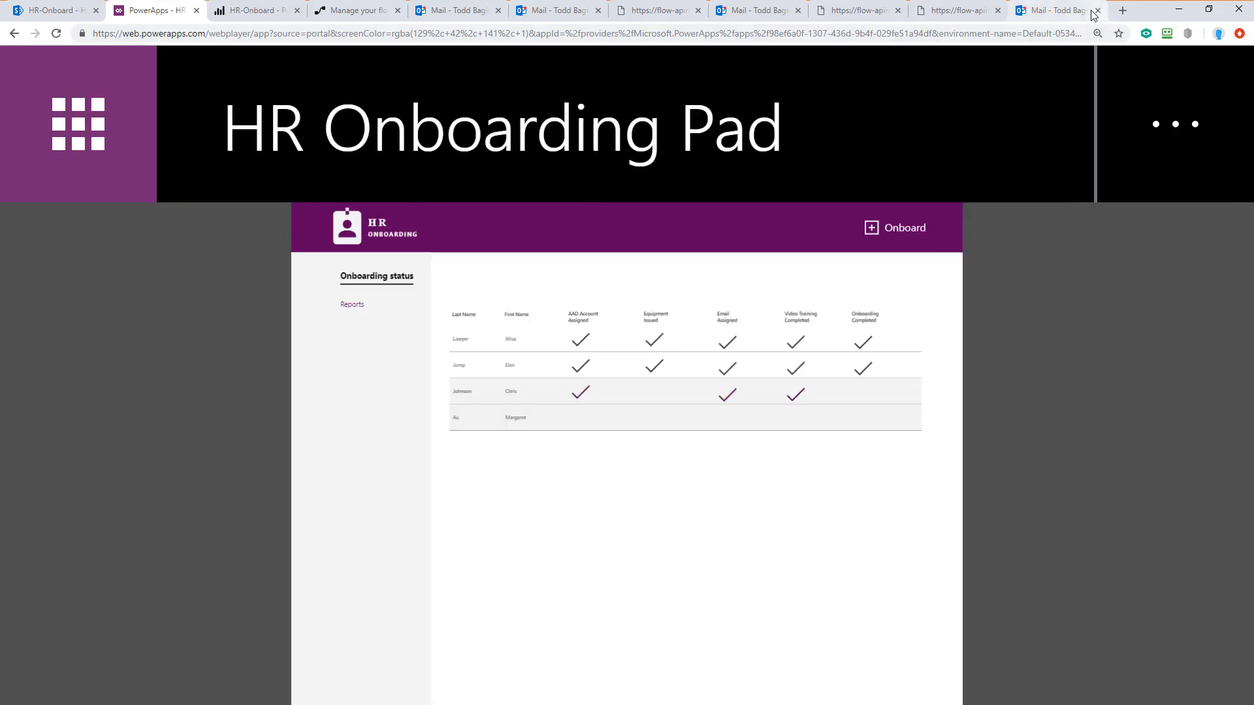
pyautogui.click(1055, 9)
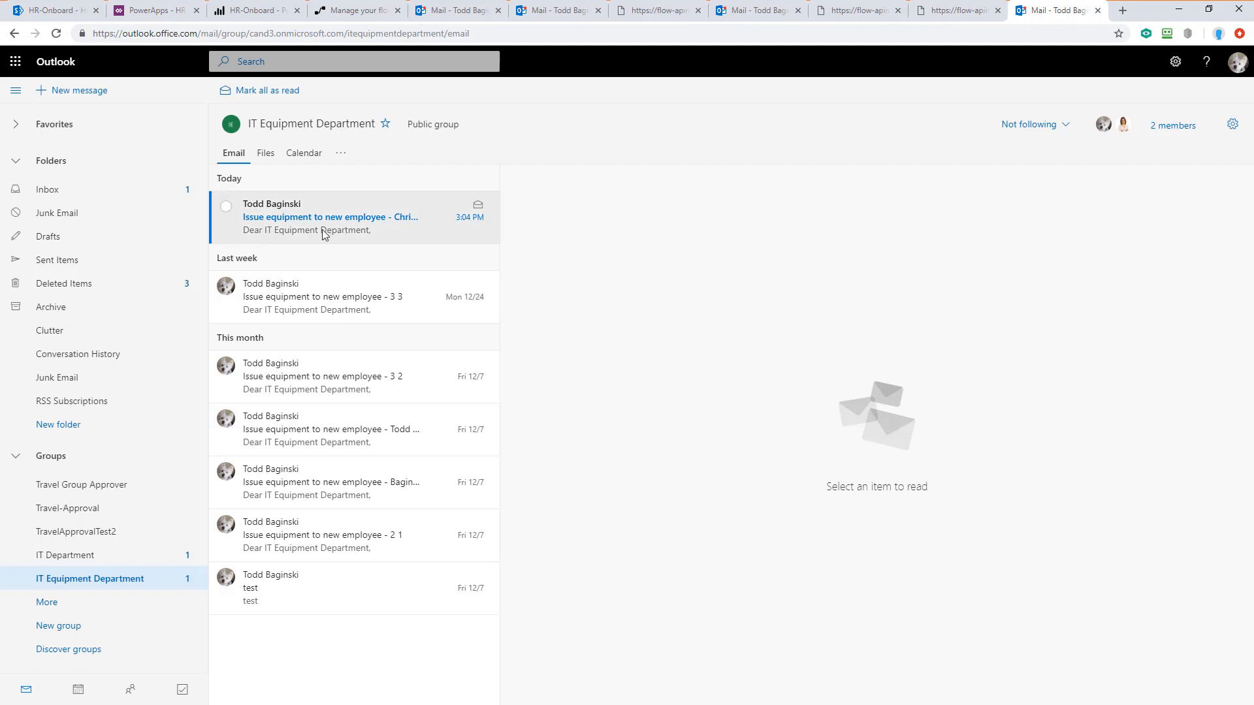
pyautogui.click(328, 217)
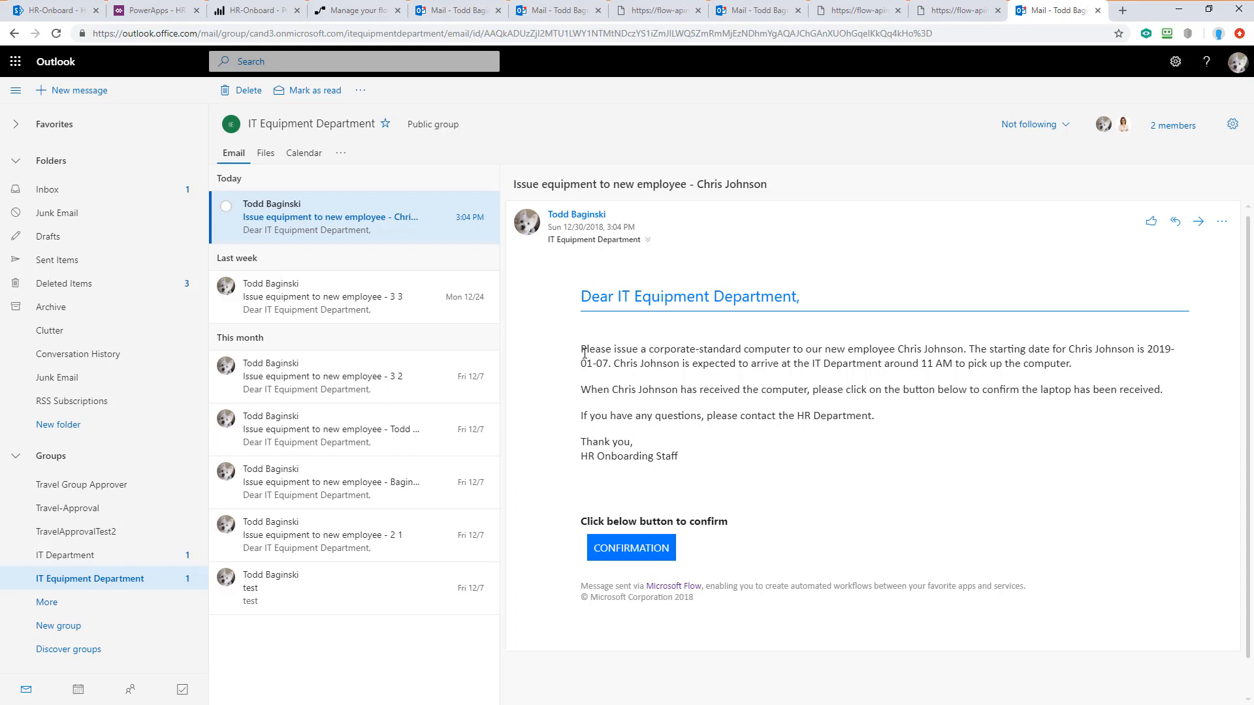
pyautogui.moveTo(581, 349); pyautogui.dragTo(864, 348)
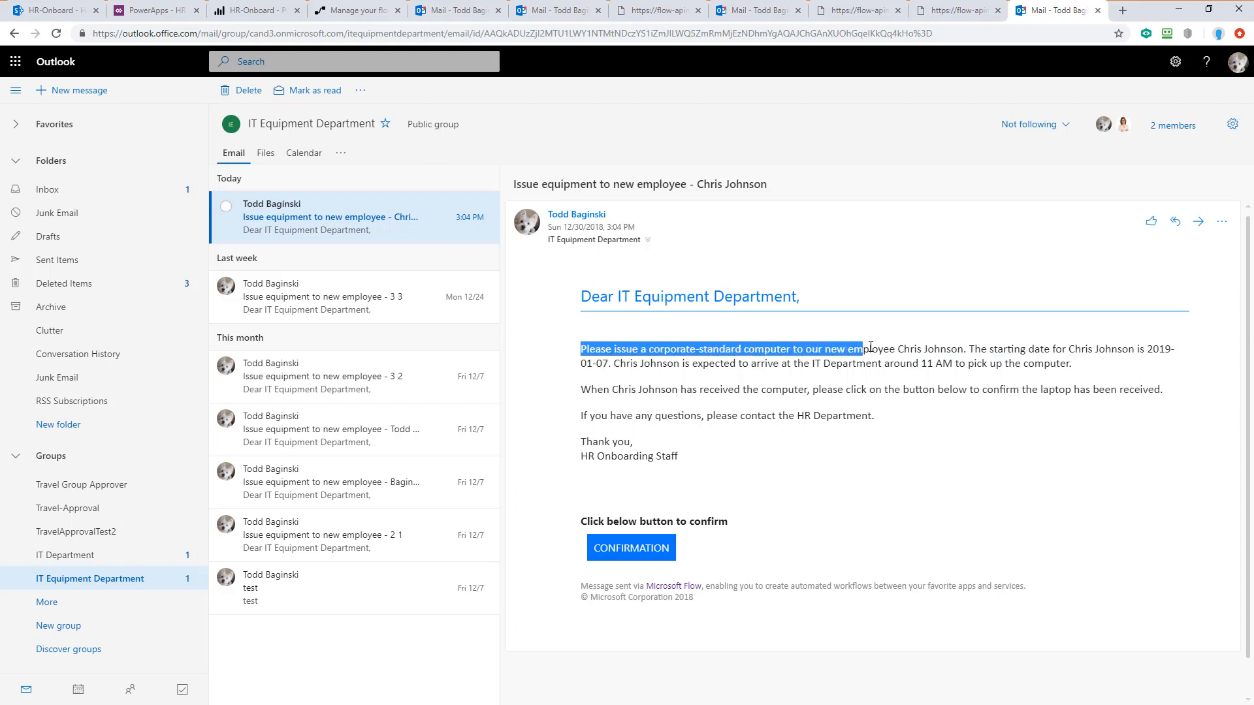
pyautogui.moveTo(862, 349); pyautogui.dragTo(964, 349)
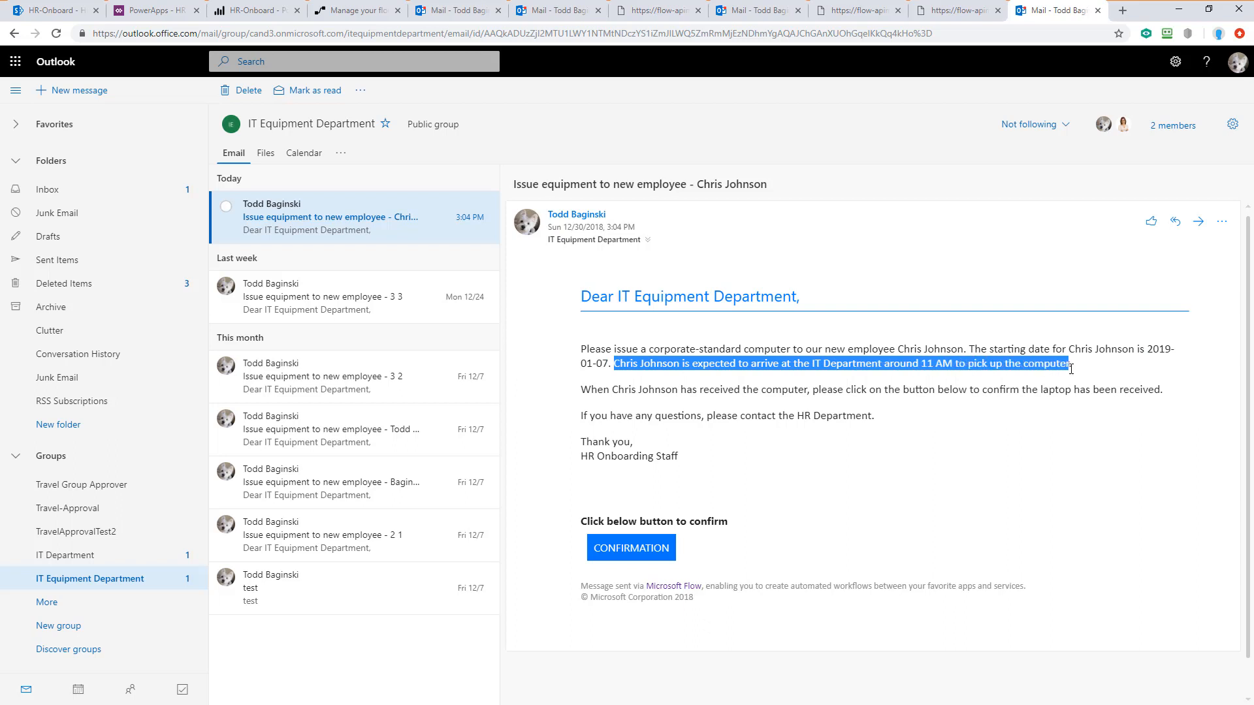
pyautogui.click(840, 432)
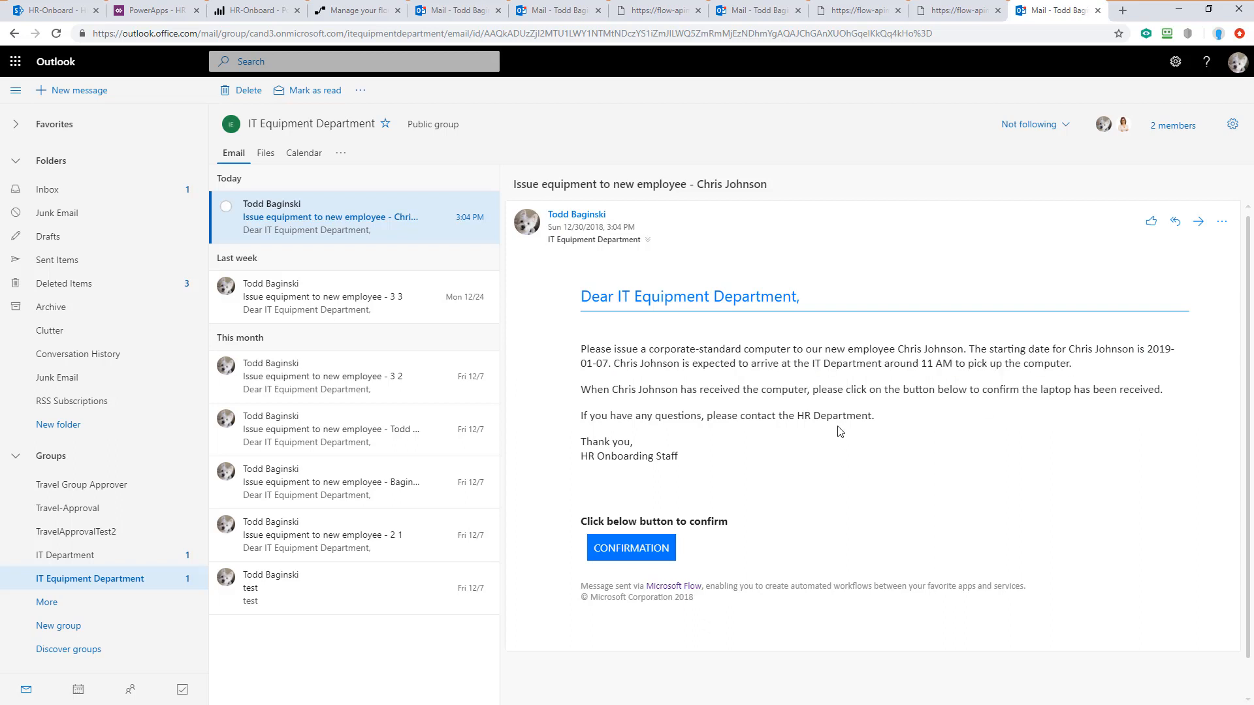
pyautogui.moveTo(820, 455)
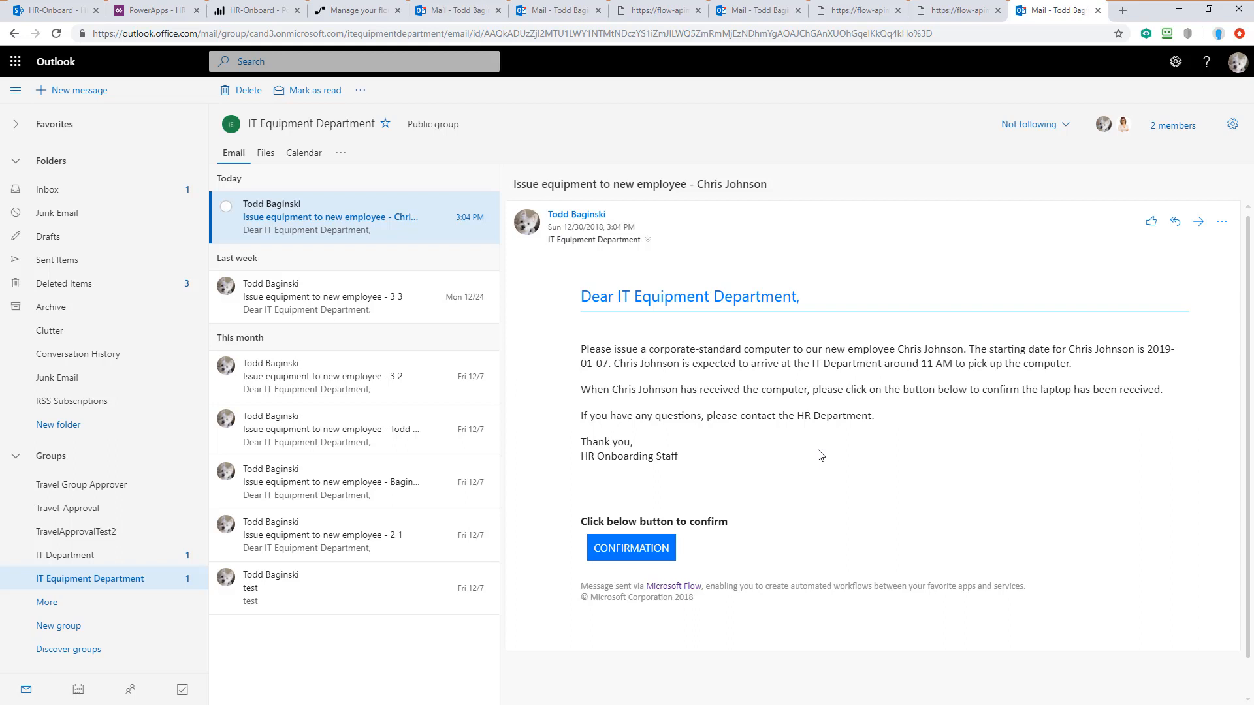
pyautogui.moveTo(806, 469)
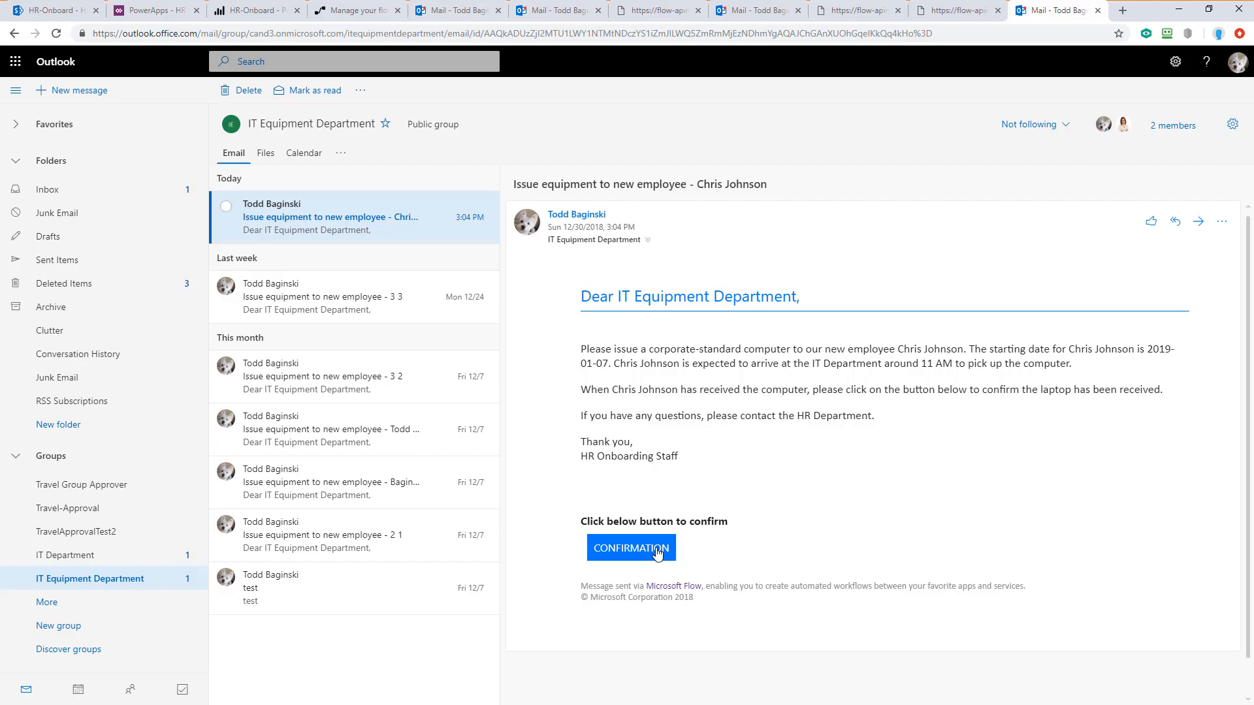
# Confirm the laptop was received via the CONFIRMATION button and go to the HR Onboarding list
pyautogui.click(631, 548)
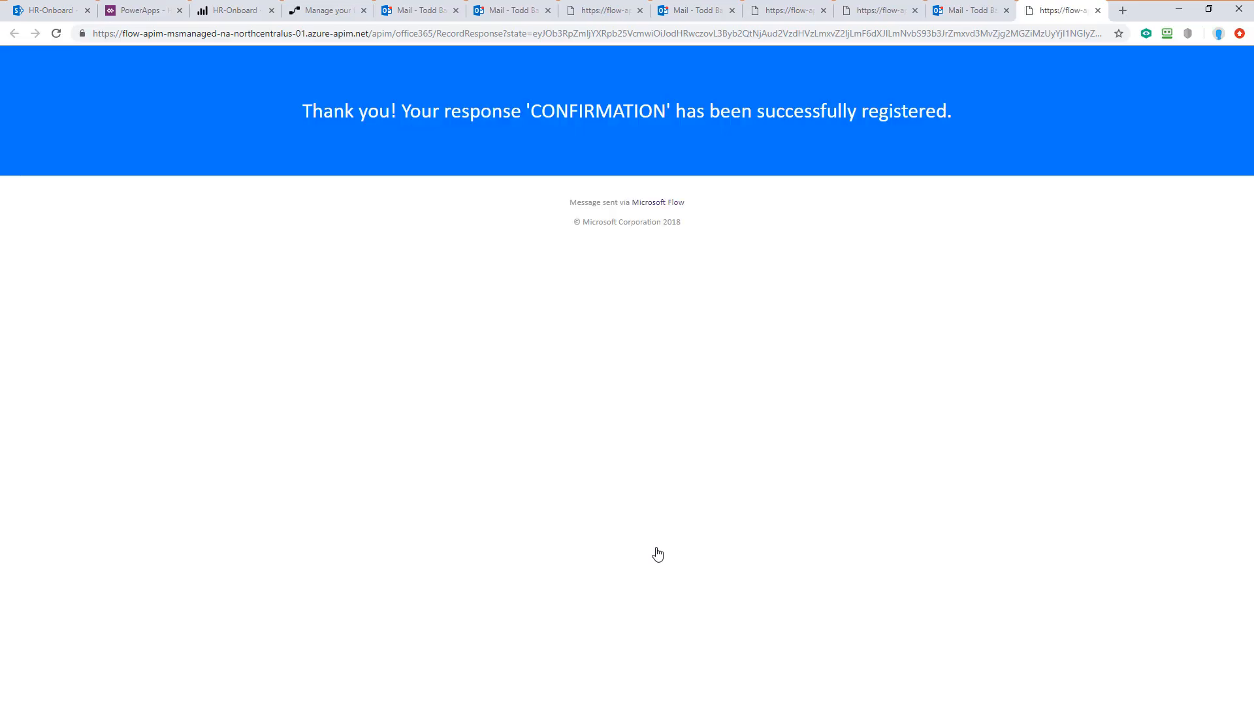
pyautogui.click(48, 9)
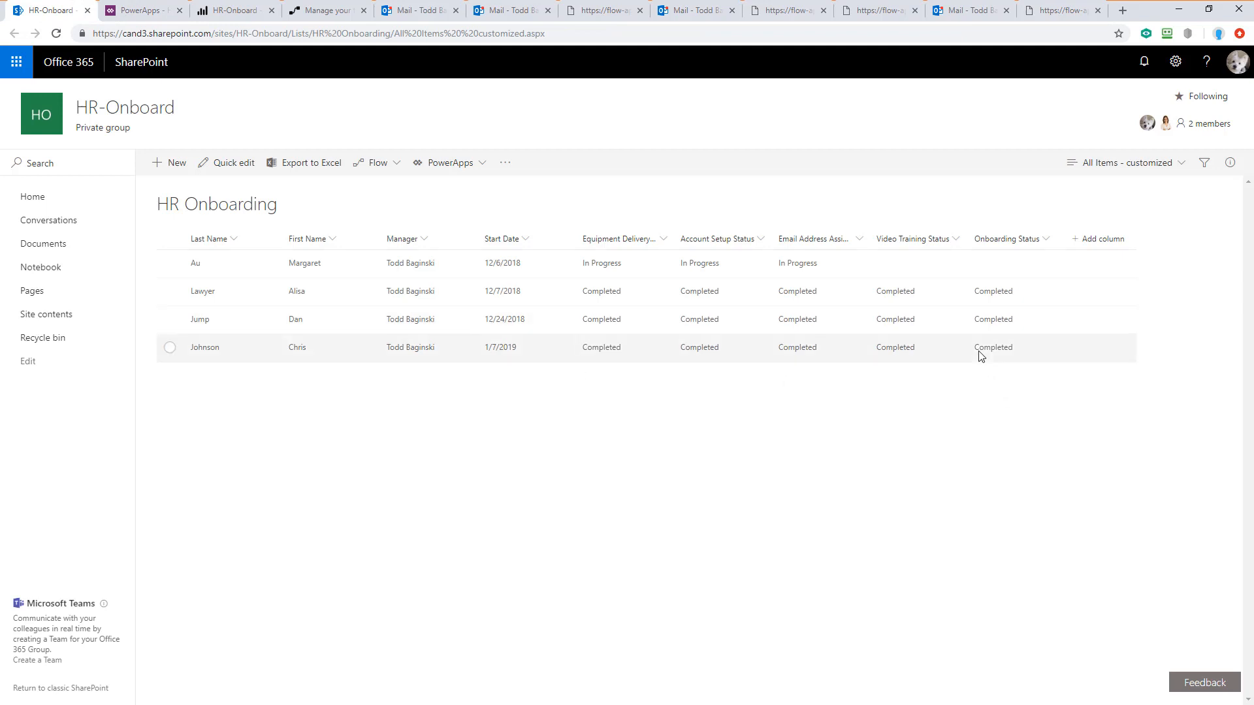
pyautogui.moveTo(604, 355)
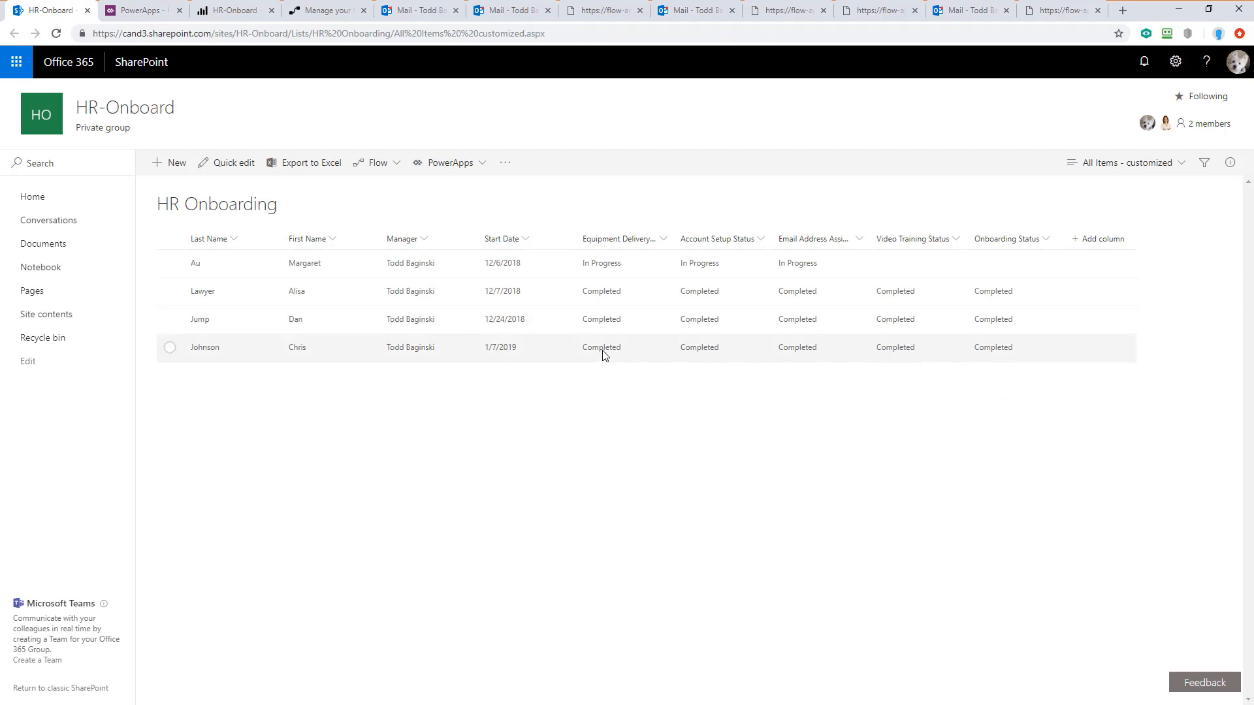
pyautogui.moveTo(996, 355)
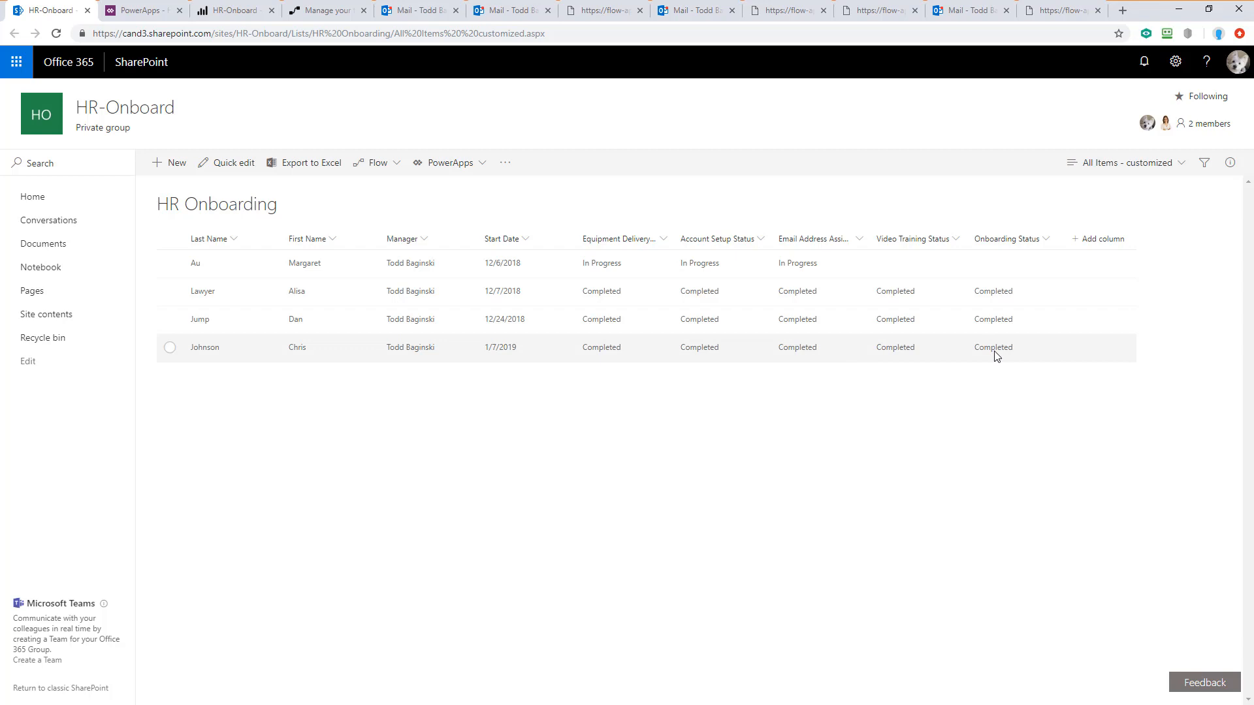
pyautogui.moveTo(1004, 355)
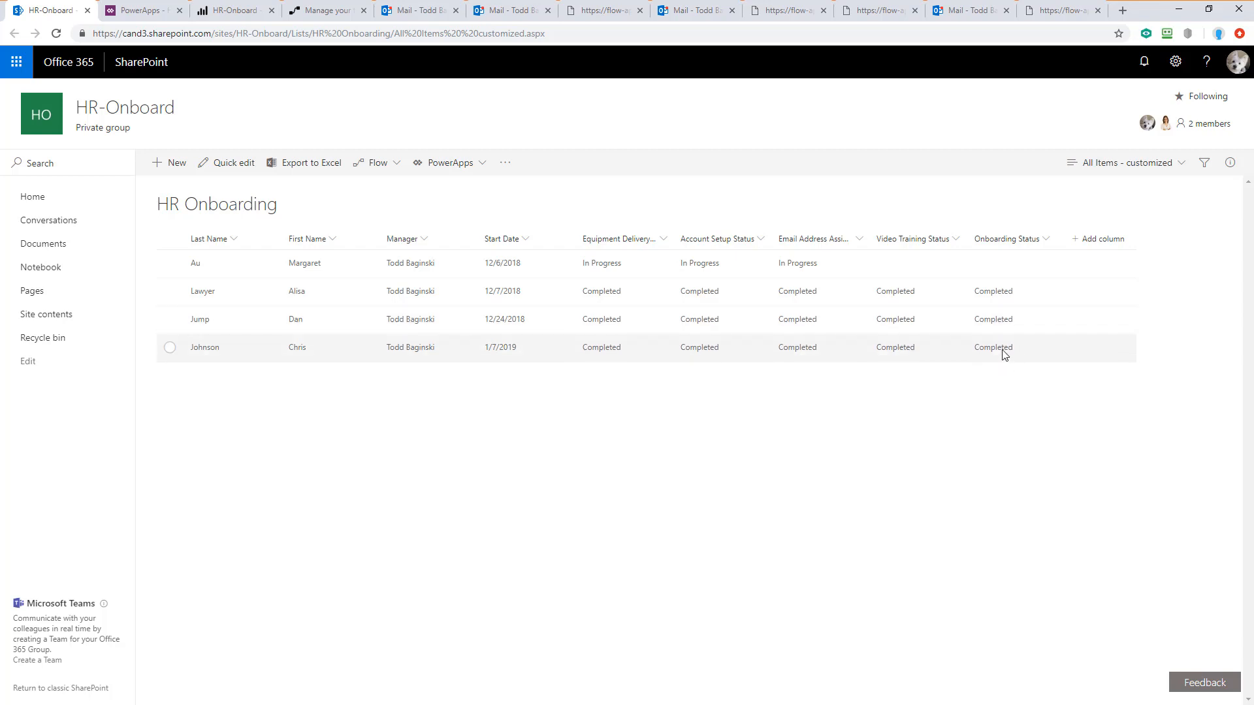
pyautogui.moveTo(1006, 354)
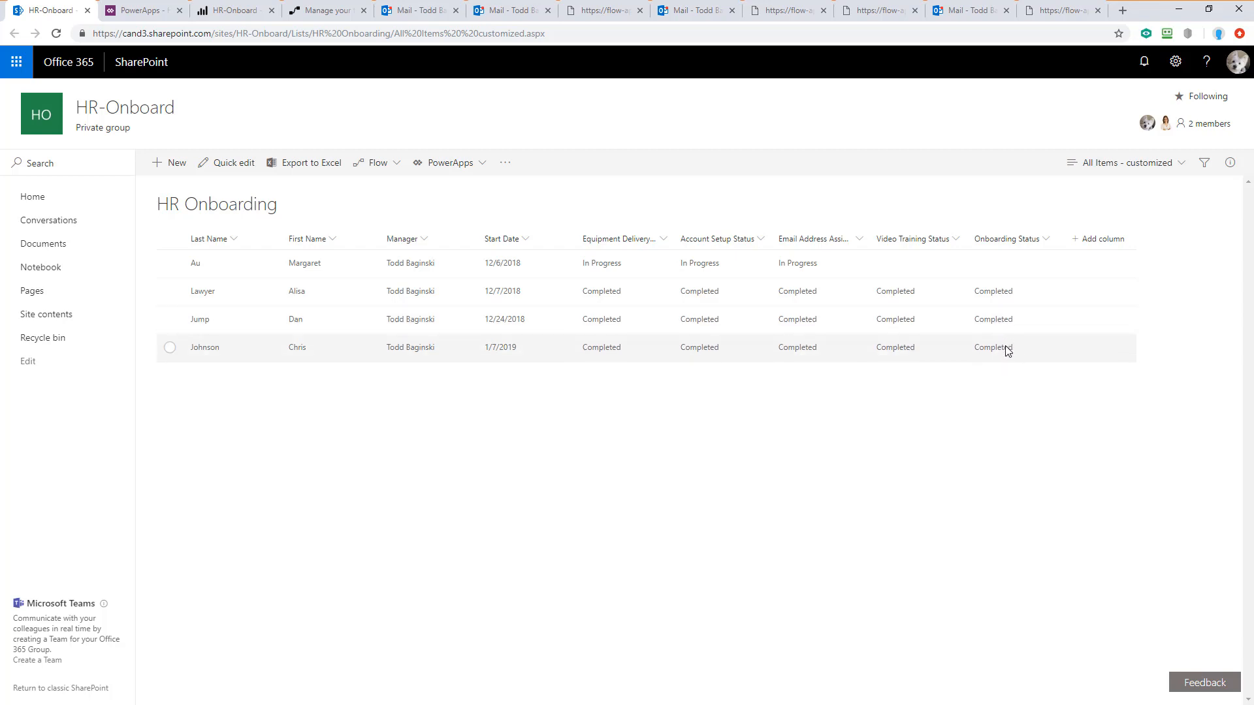
pyautogui.moveTo(726, 366)
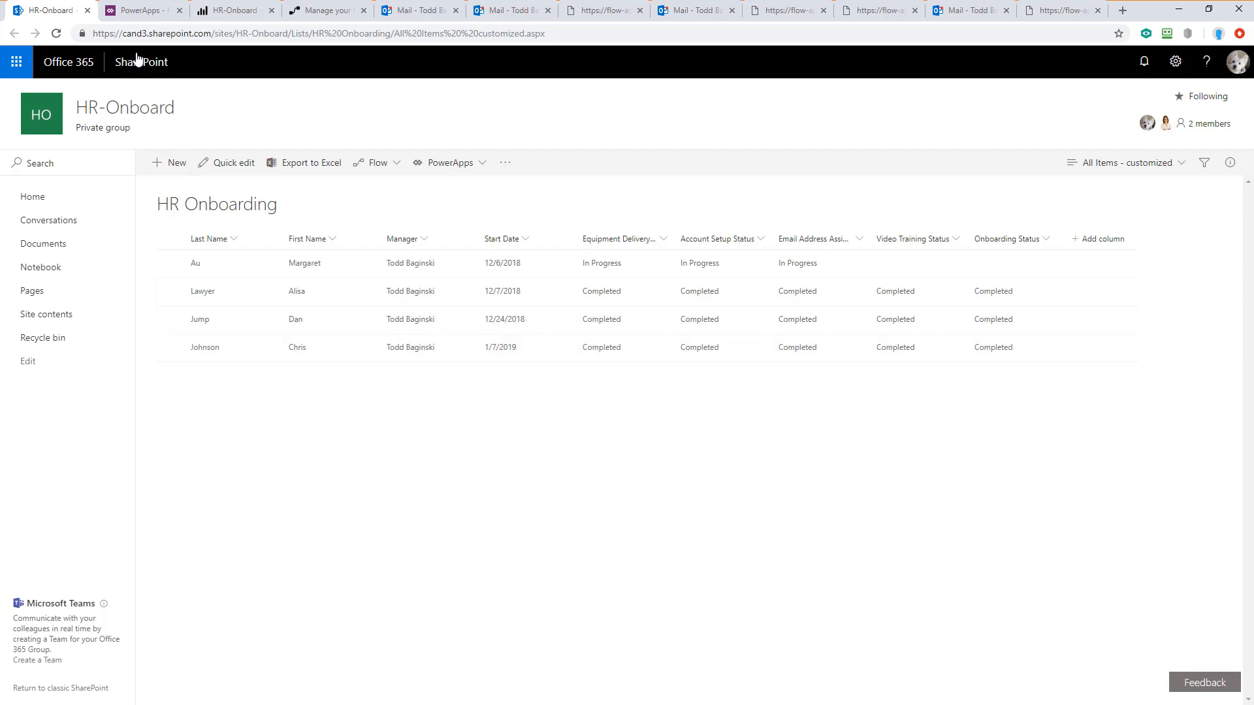
# Return to the HR Onboarding Pad app after checking Johnson's row is Completed everywhere
pyautogui.click(140, 9)
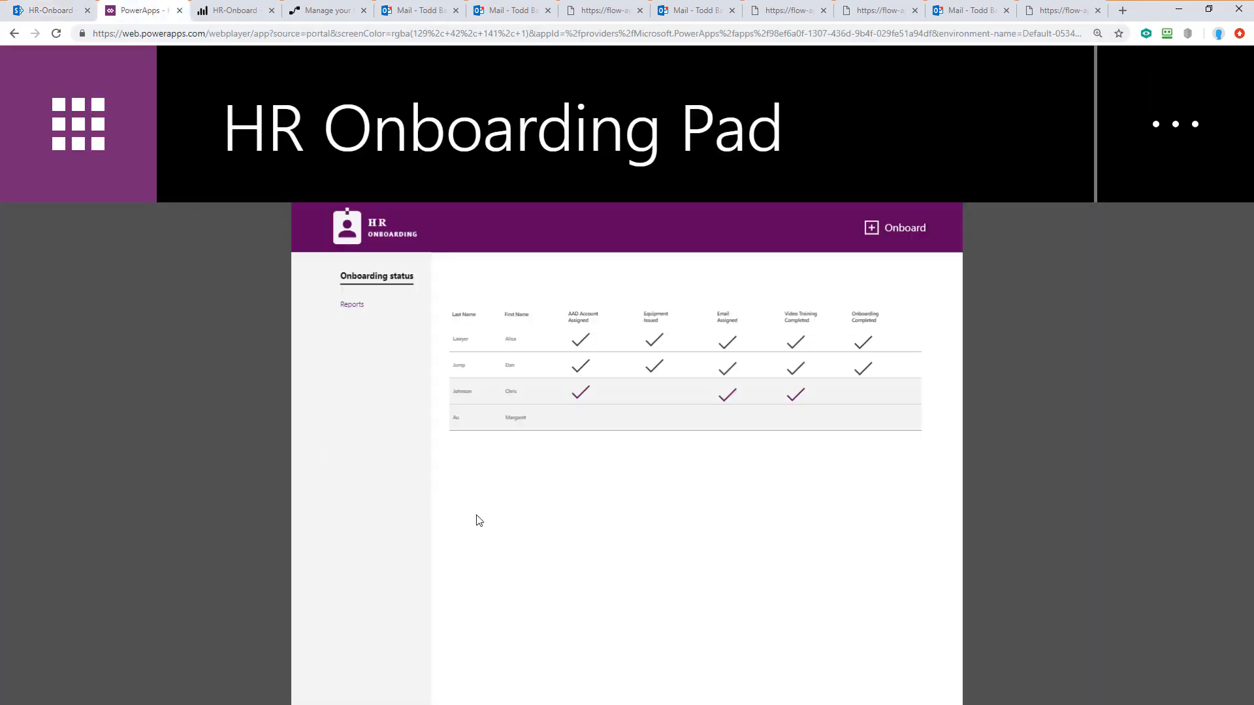
pyautogui.rightClick(478, 519)
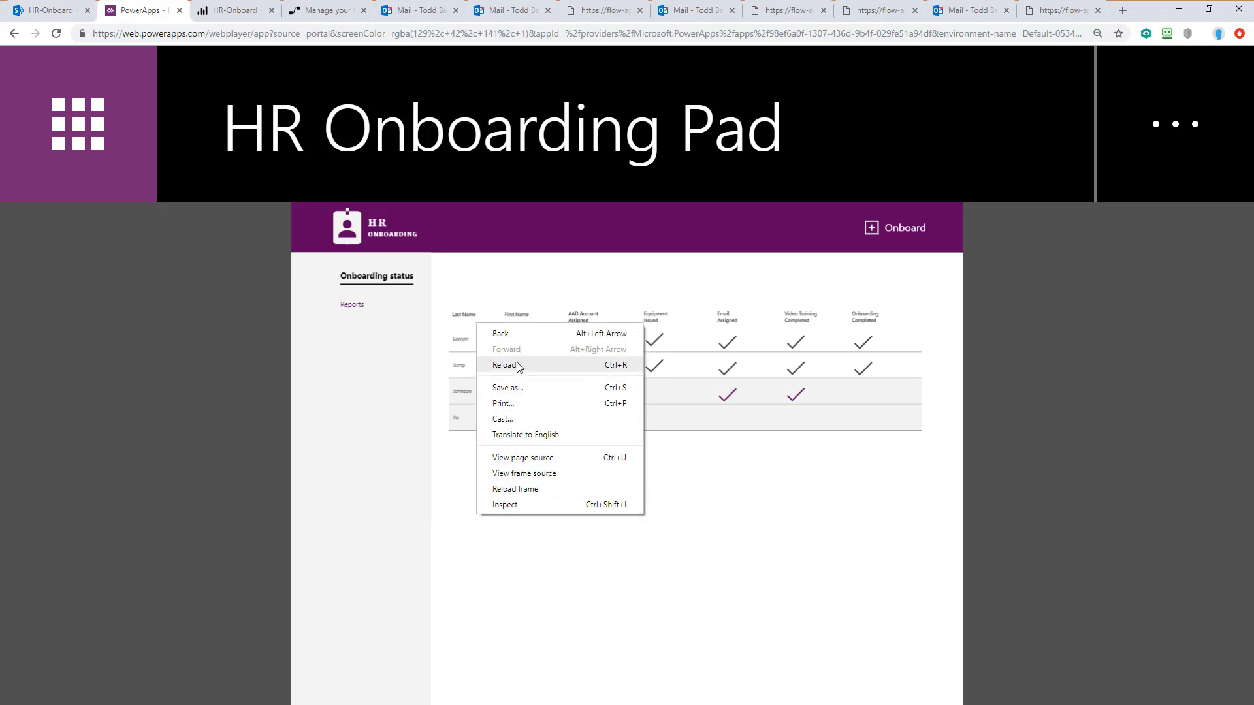
pyautogui.click(504, 364)
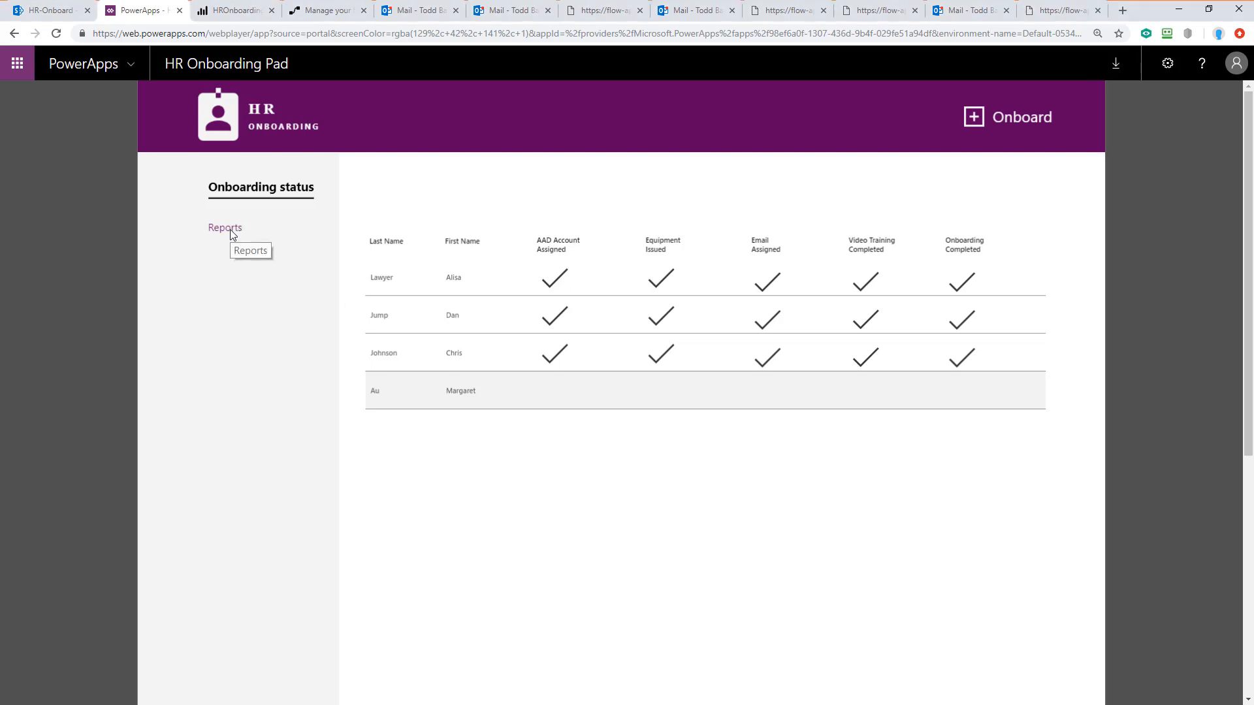
pyautogui.click(225, 227)
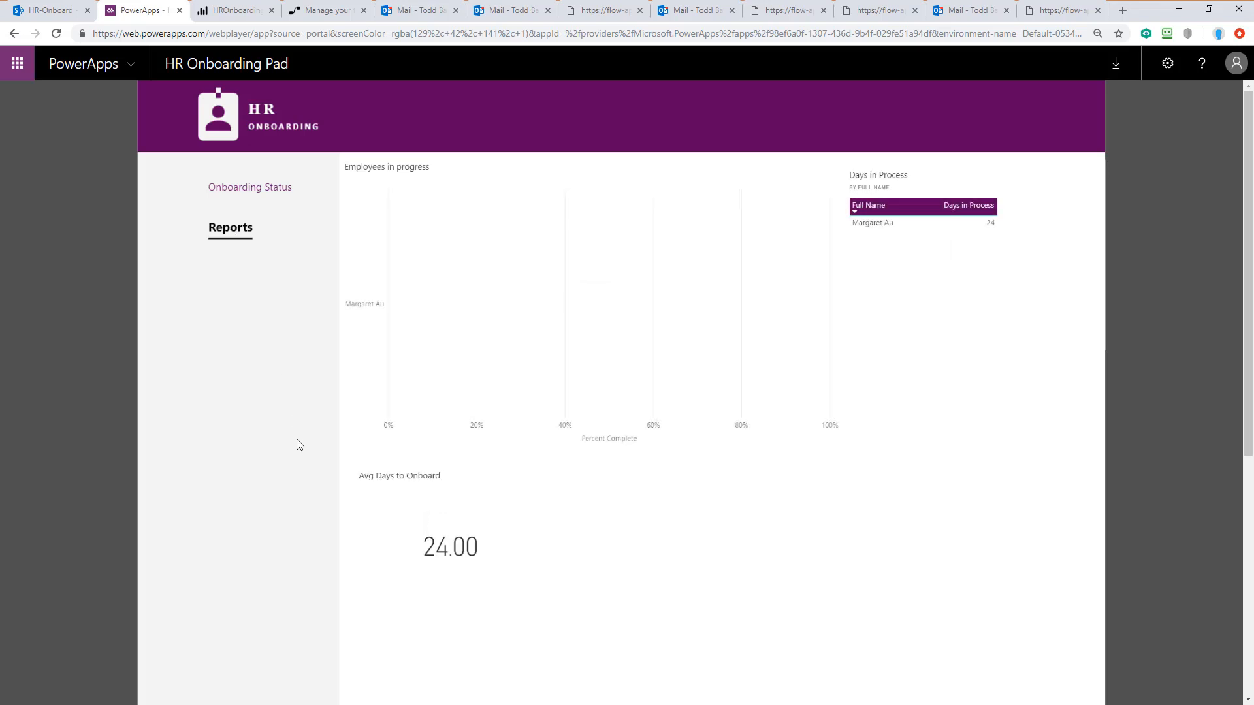
pyautogui.moveTo(322, 409)
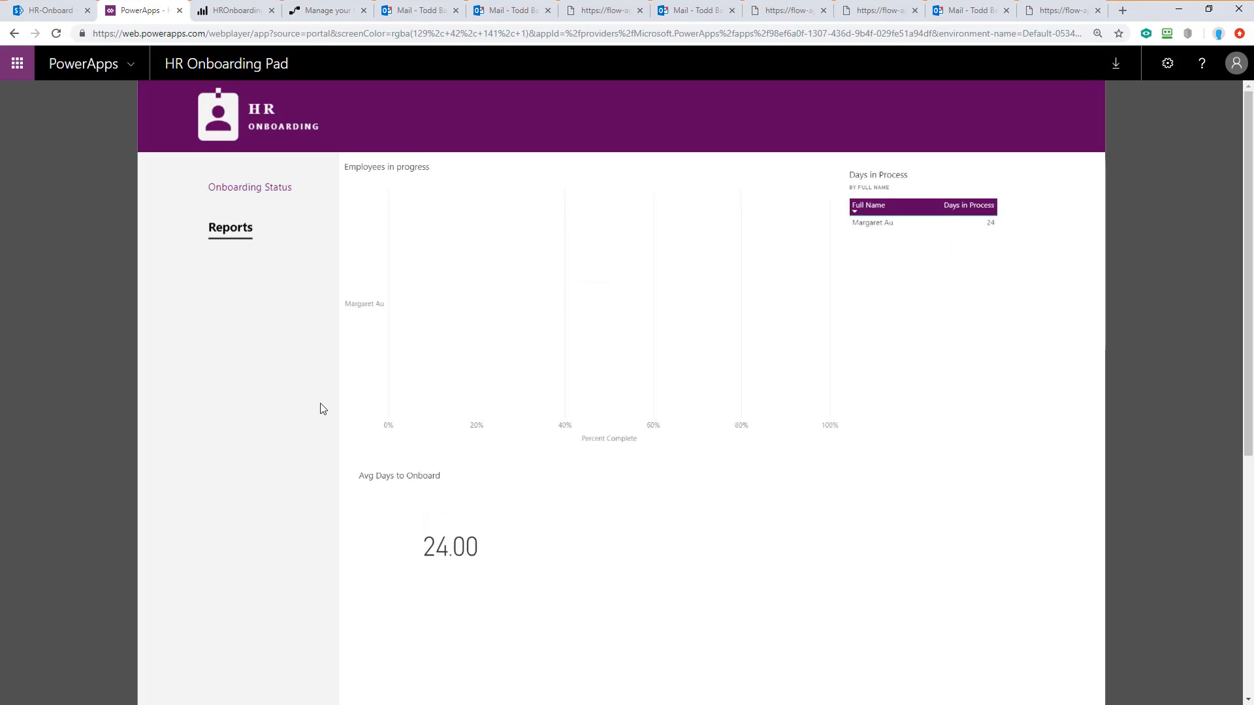
pyautogui.moveTo(394, 315)
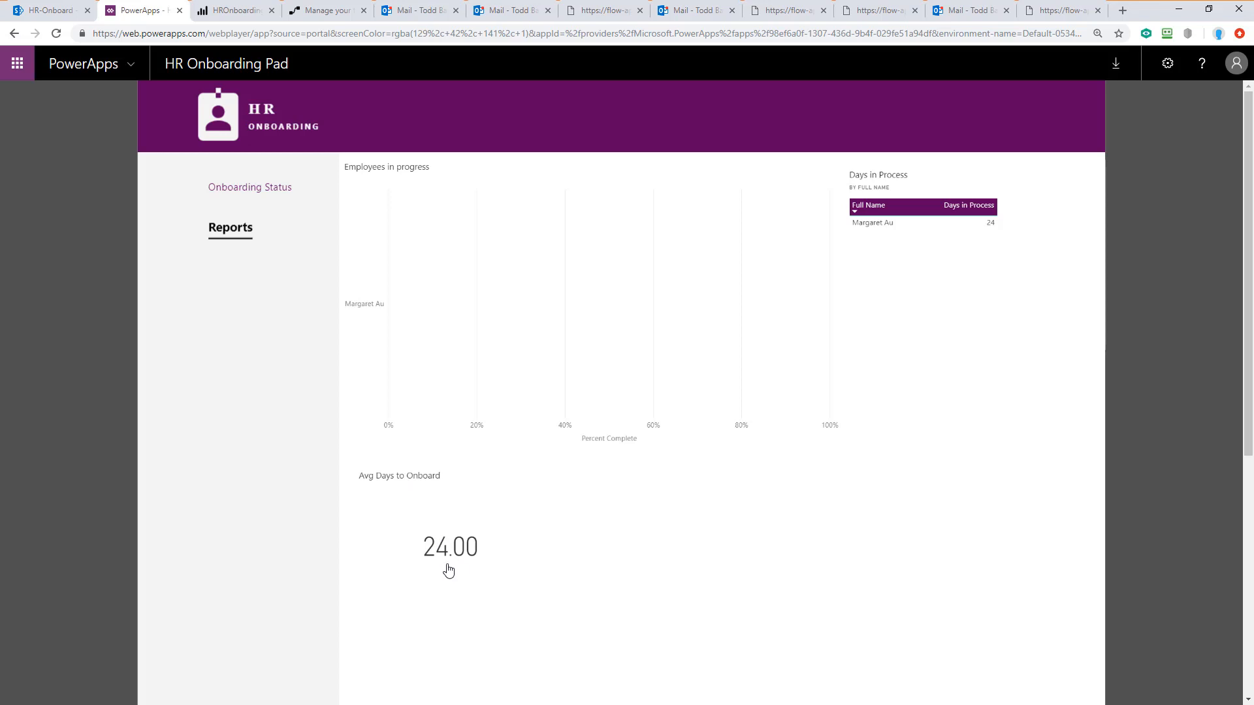
pyautogui.moveTo(457, 572)
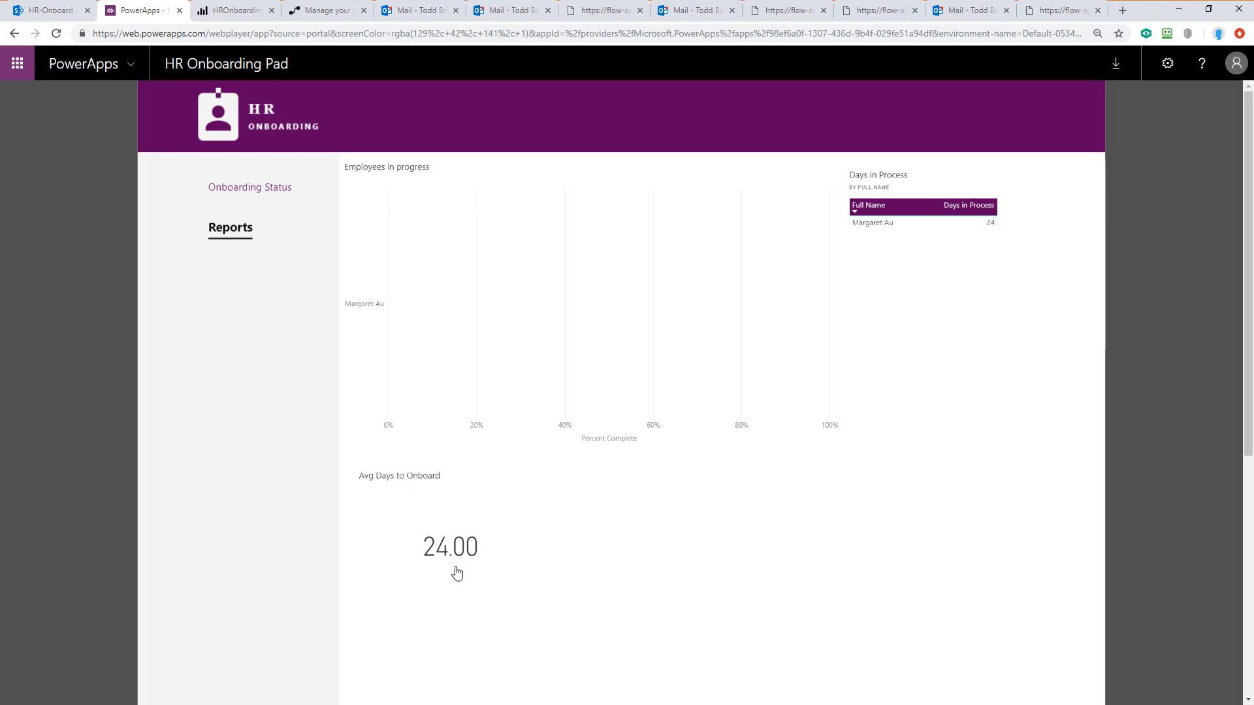
pyautogui.moveTo(453, 577)
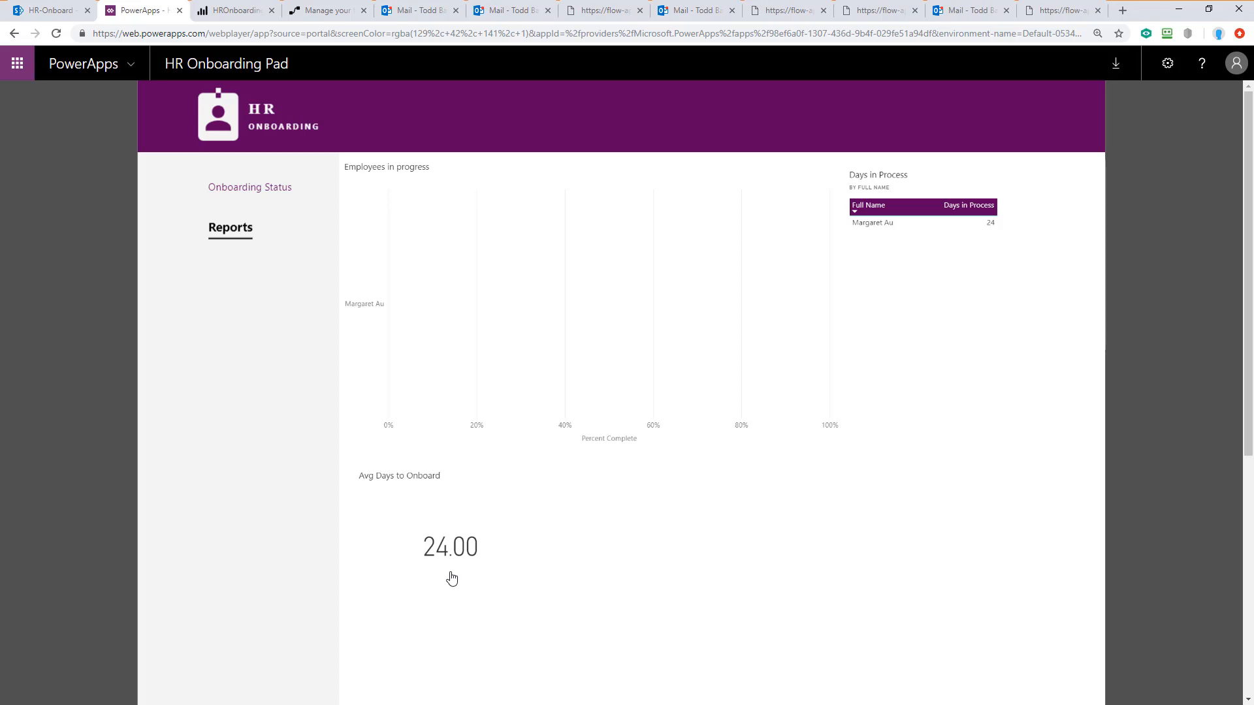
pyautogui.moveTo(403, 188)
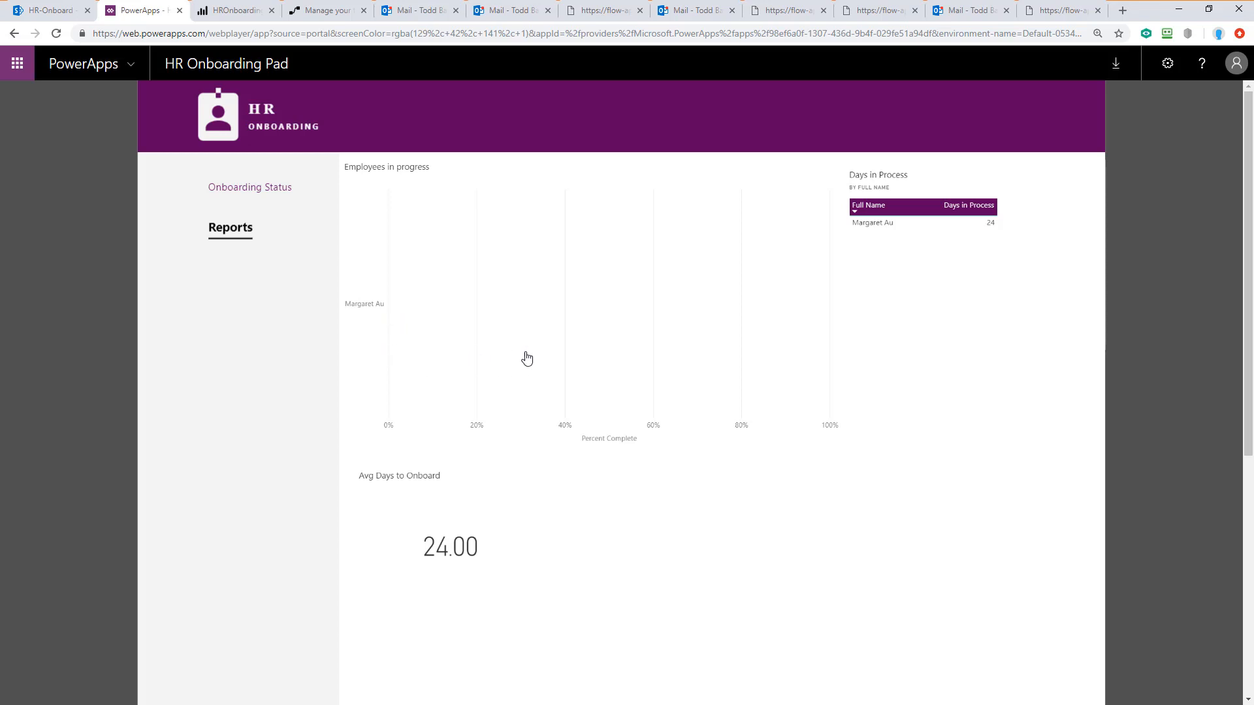
pyautogui.moveTo(397, 312)
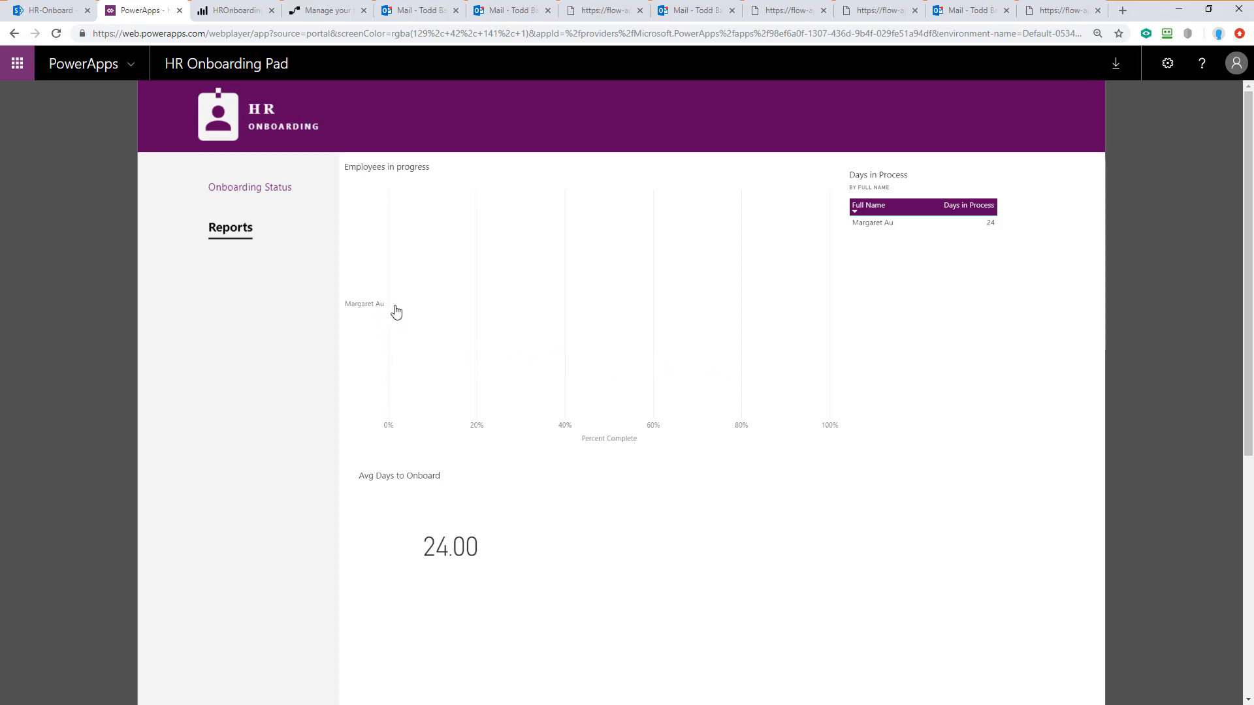
pyautogui.moveTo(813, 377)
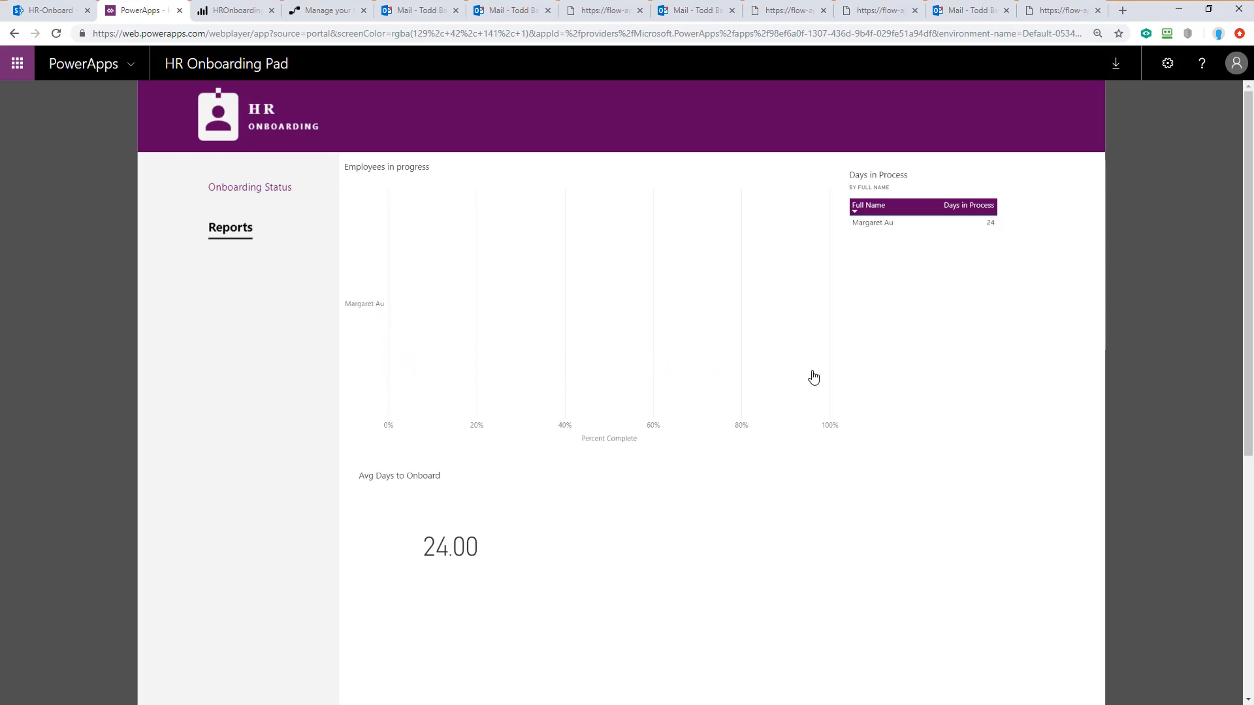
pyautogui.moveTo(826, 377)
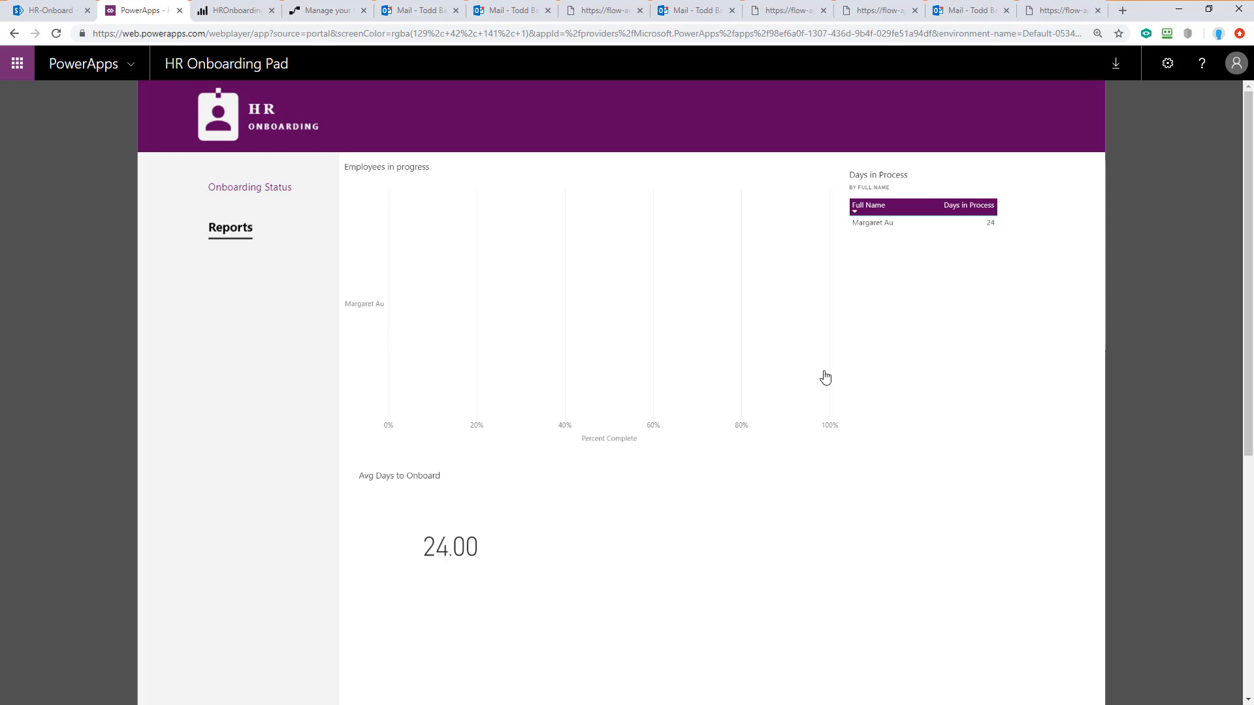